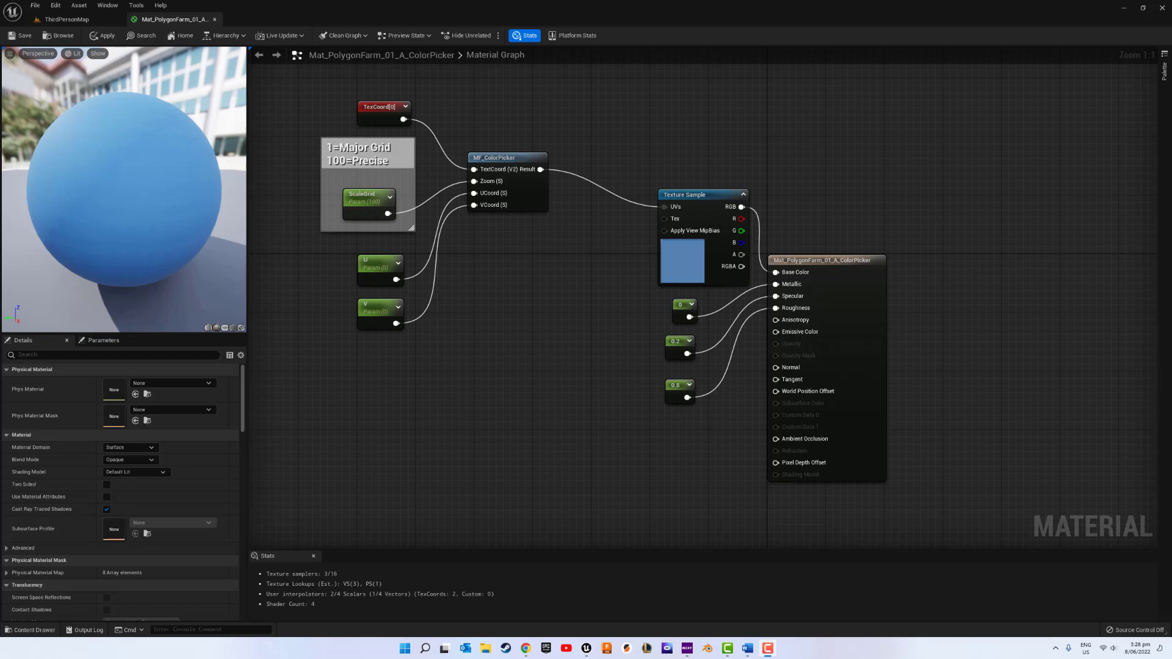
pyautogui.moveTo(693, 201)
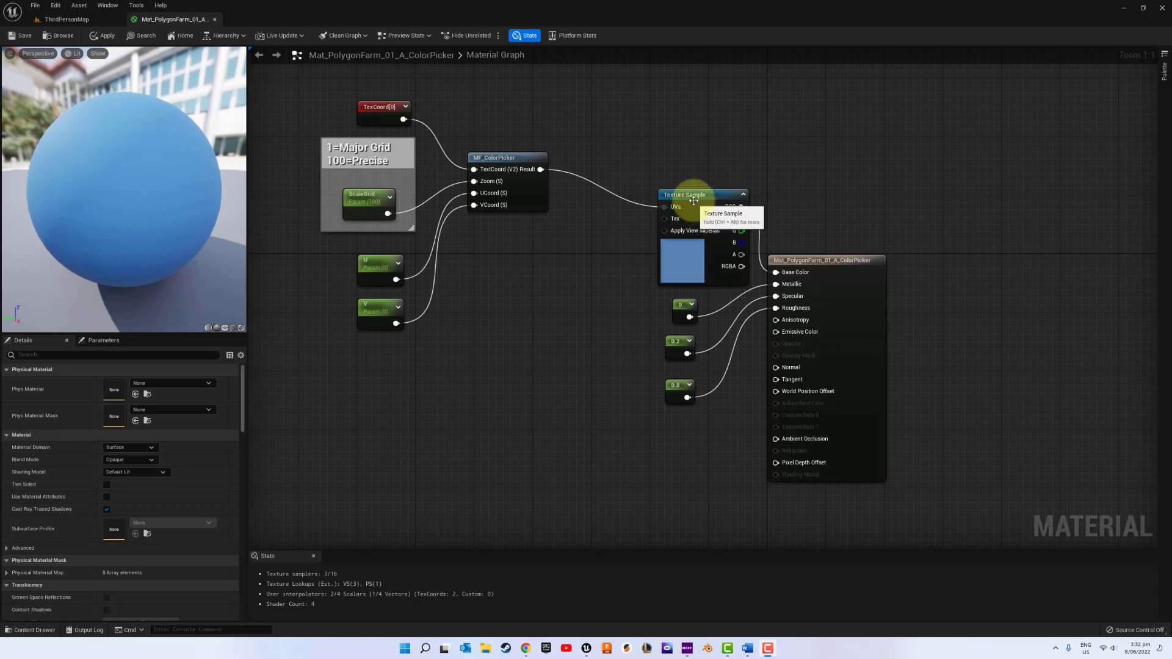
# Step: Select the Texture Sample node in the color-picker material graph above the MultiMat content browser
pyautogui.click(682, 195)
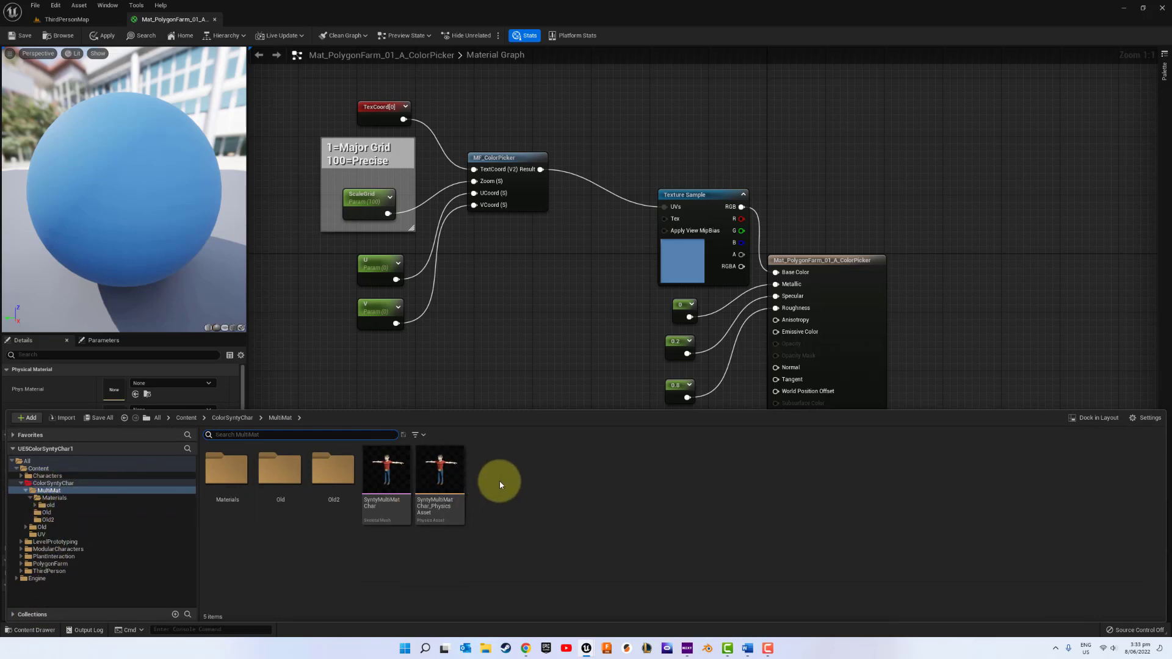
# Step: Create material function MF_ColorPicker1 in MultiMat and open its empty graph
pyautogui.rightClick(499, 485)
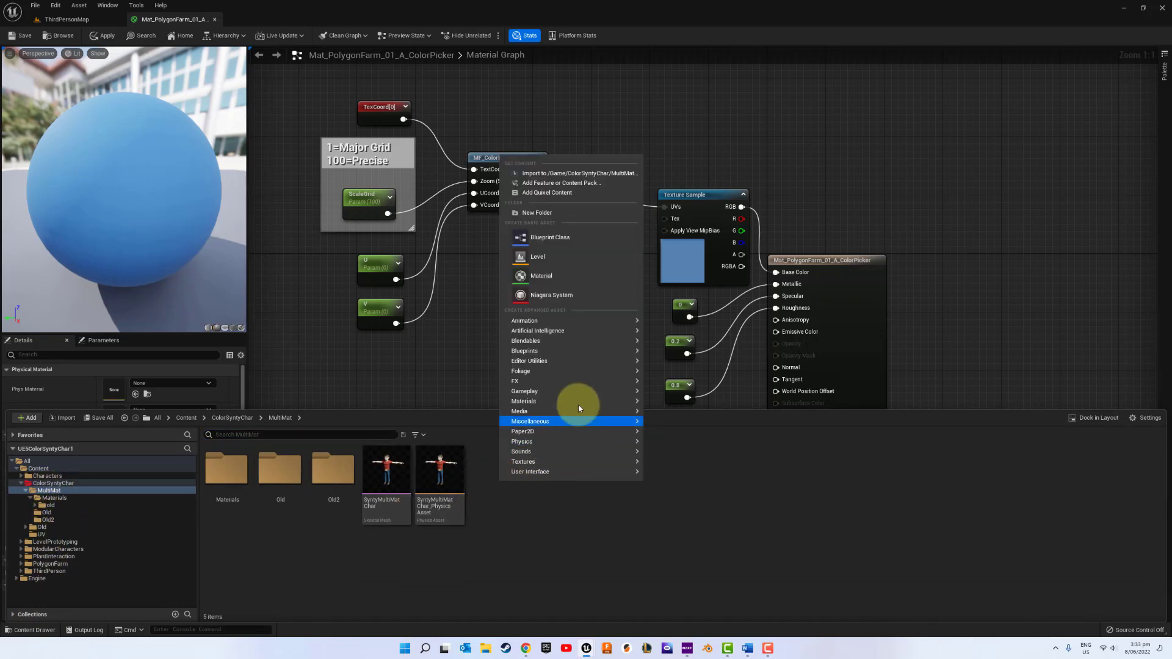
pyautogui.moveTo(517, 410)
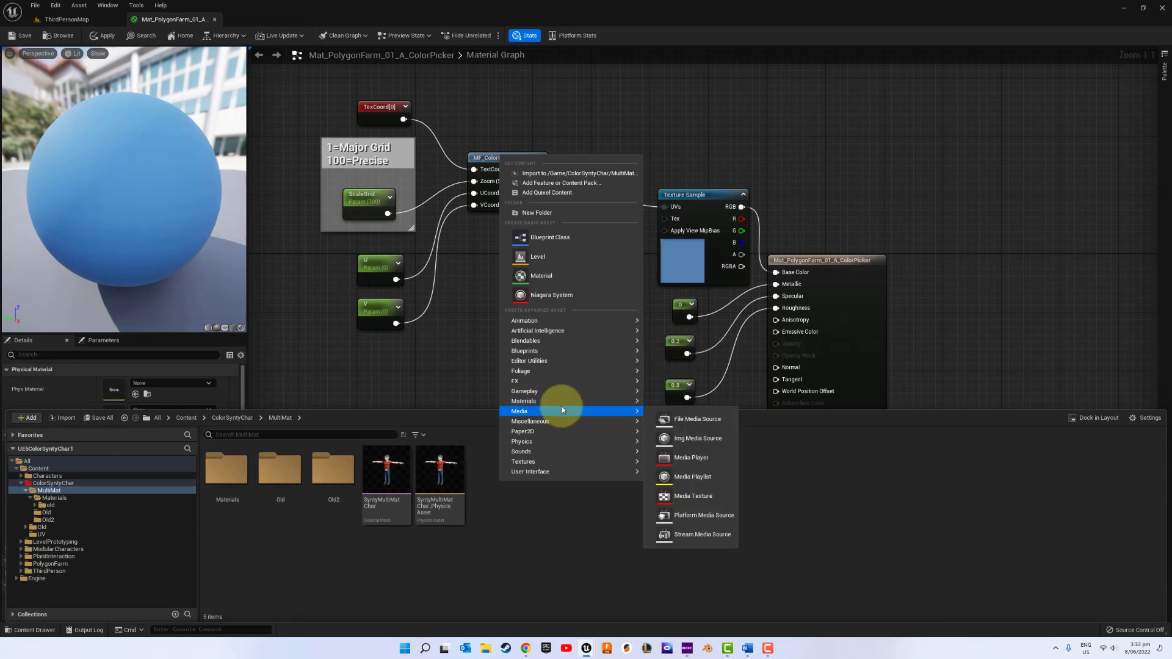
pyautogui.moveTo(523, 400)
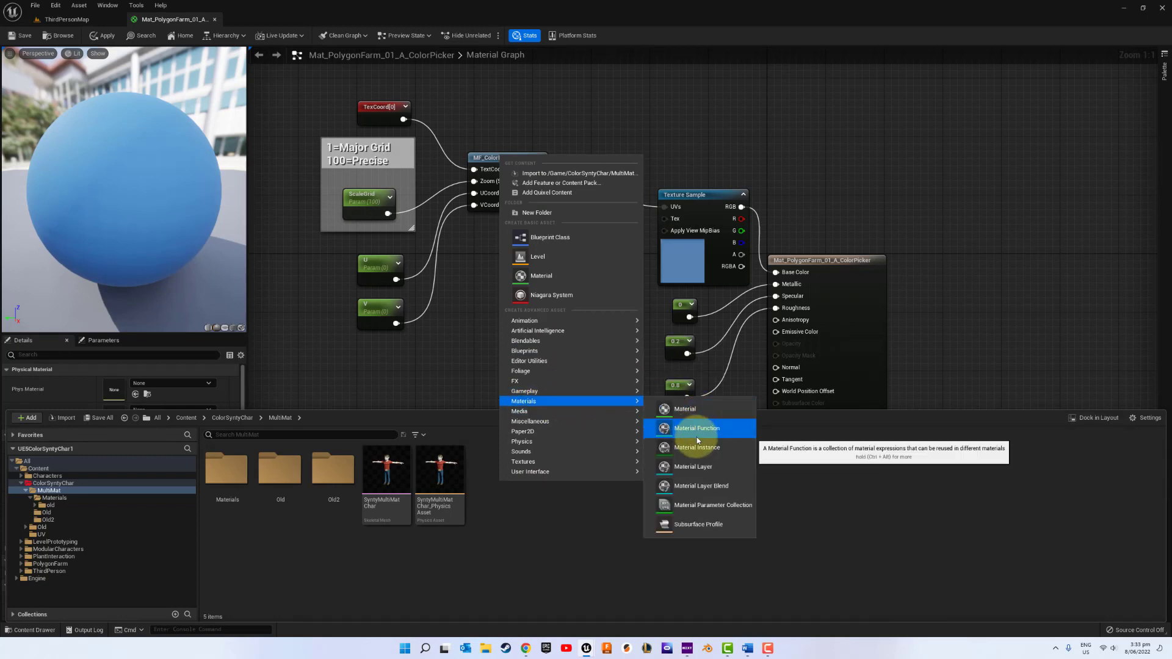
pyautogui.click(696, 427)
pyautogui.write('MF_ColorPicker1')
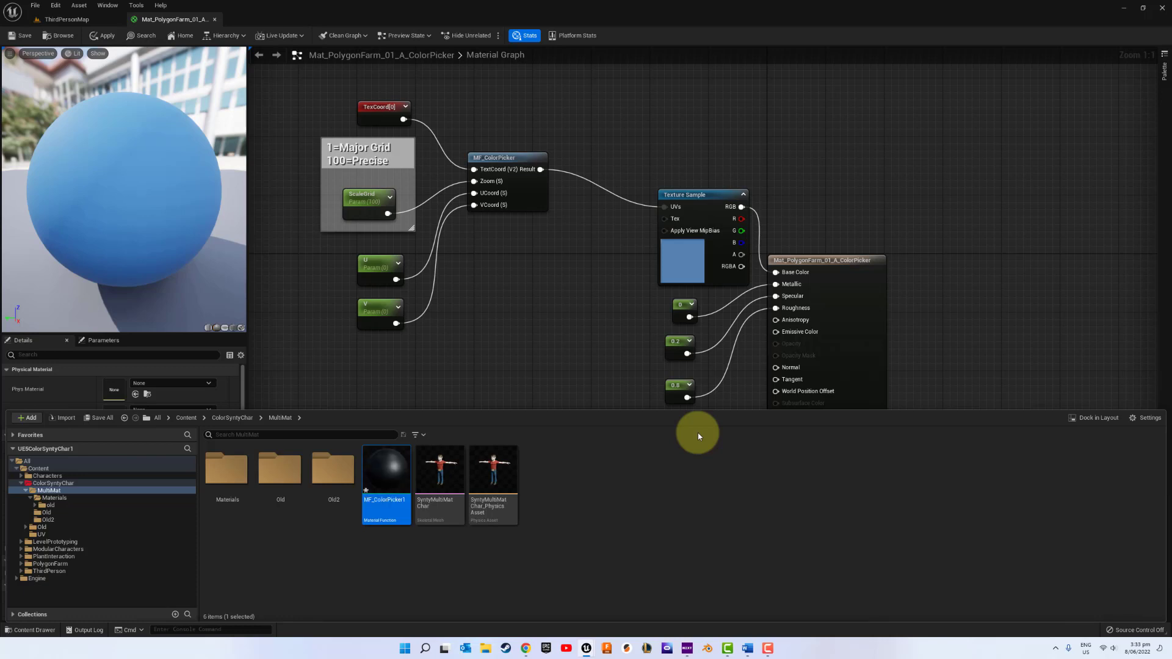
pyautogui.doubleClick(386, 467)
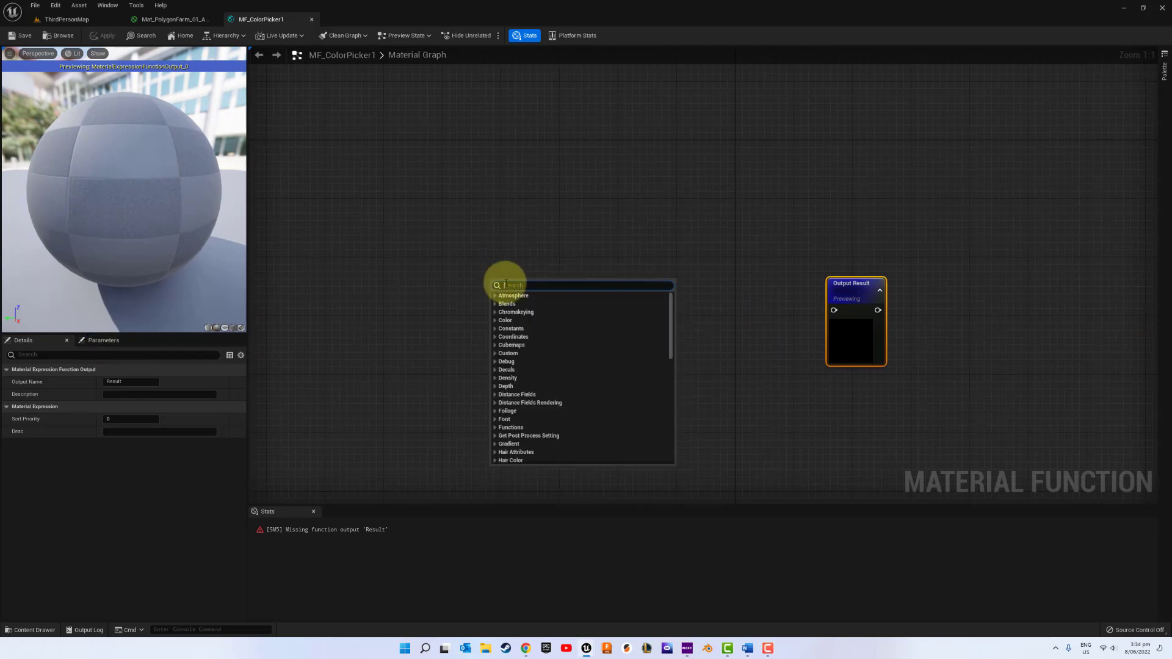
# Step: Add a FunctionInput named TextCoord of type Function Input Vector 2
pyautogui.write('inp')
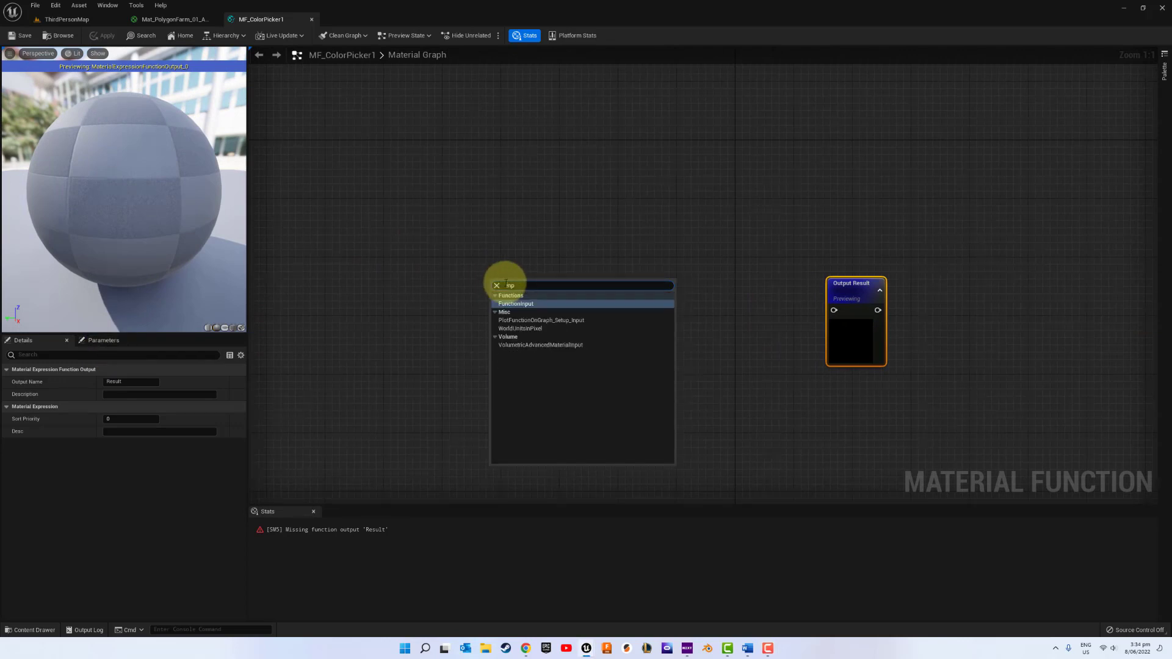
pyautogui.moveTo(514, 304)
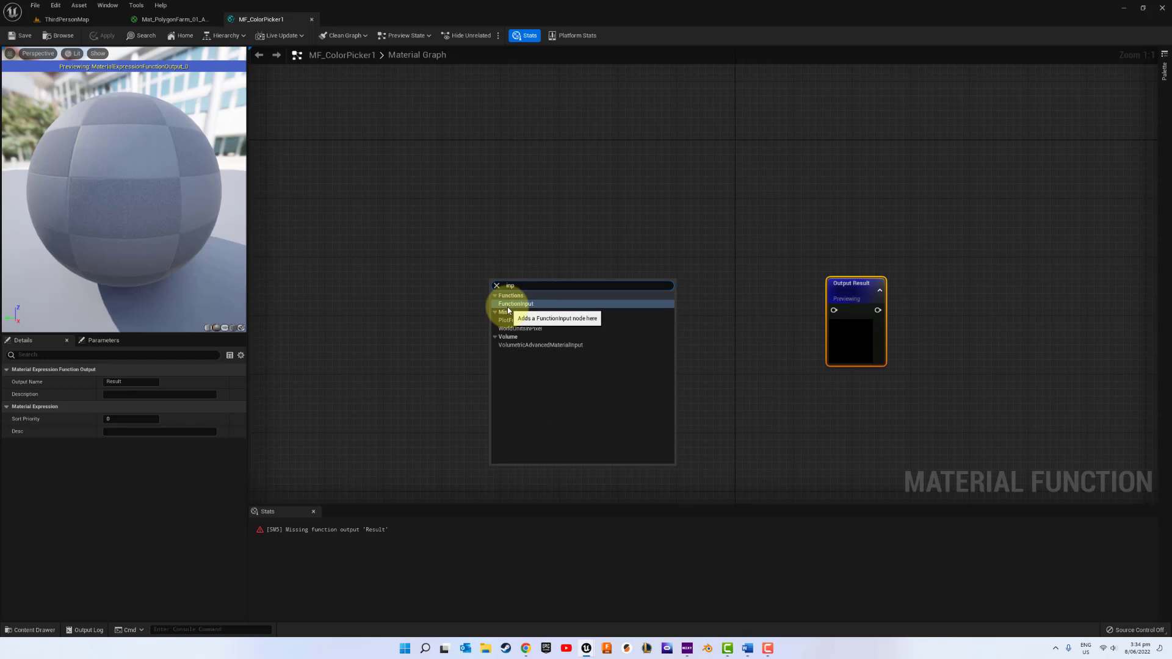
pyautogui.click(515, 304)
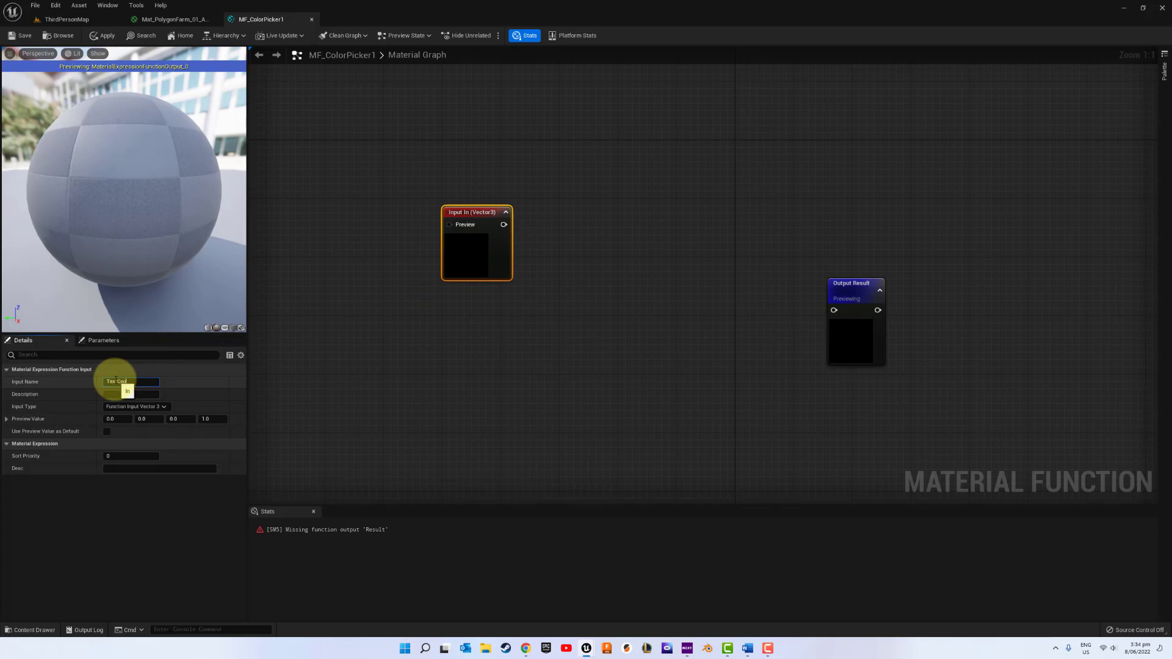
pyautogui.write('Coord')
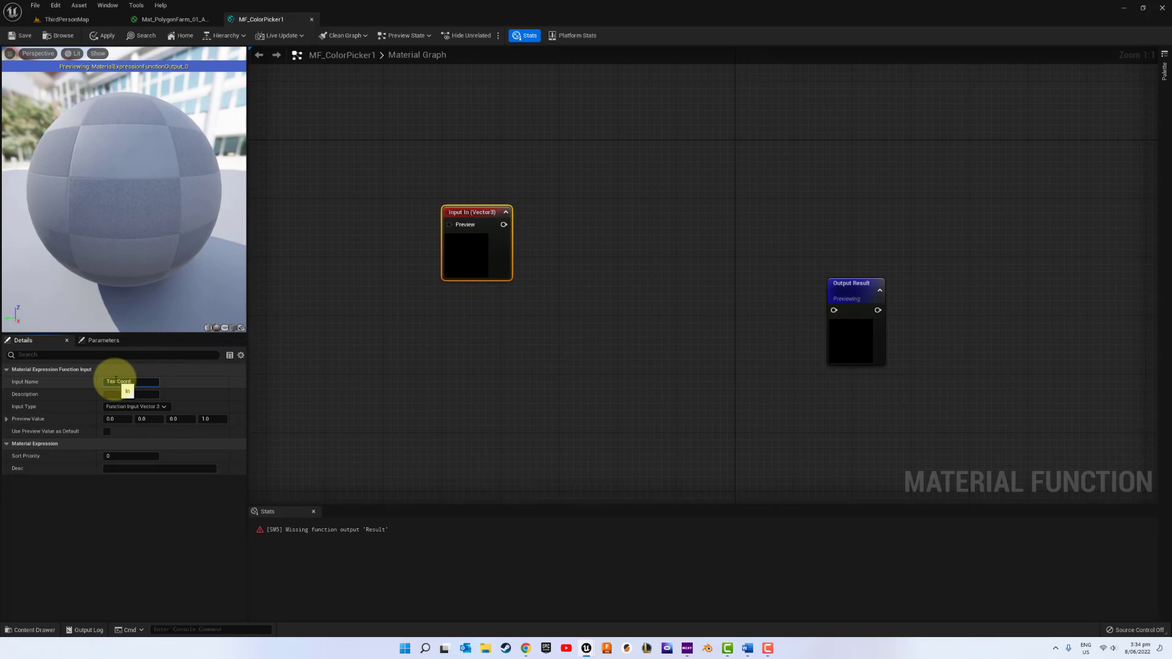
pyautogui.write('TextCoord')
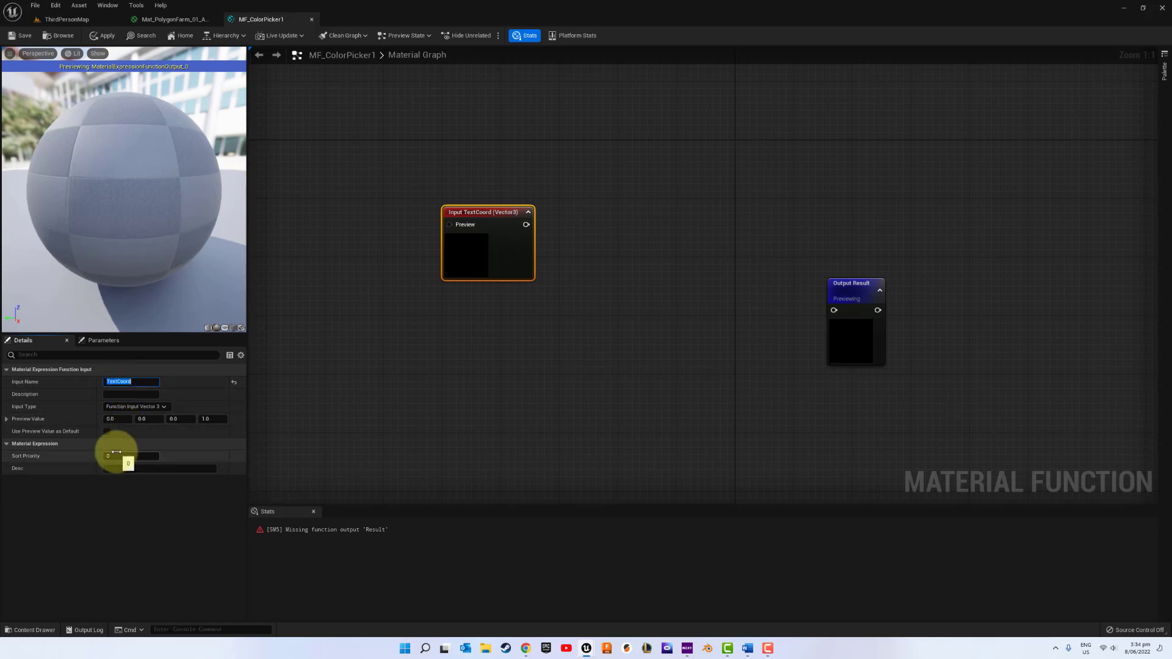
pyautogui.click(136, 405)
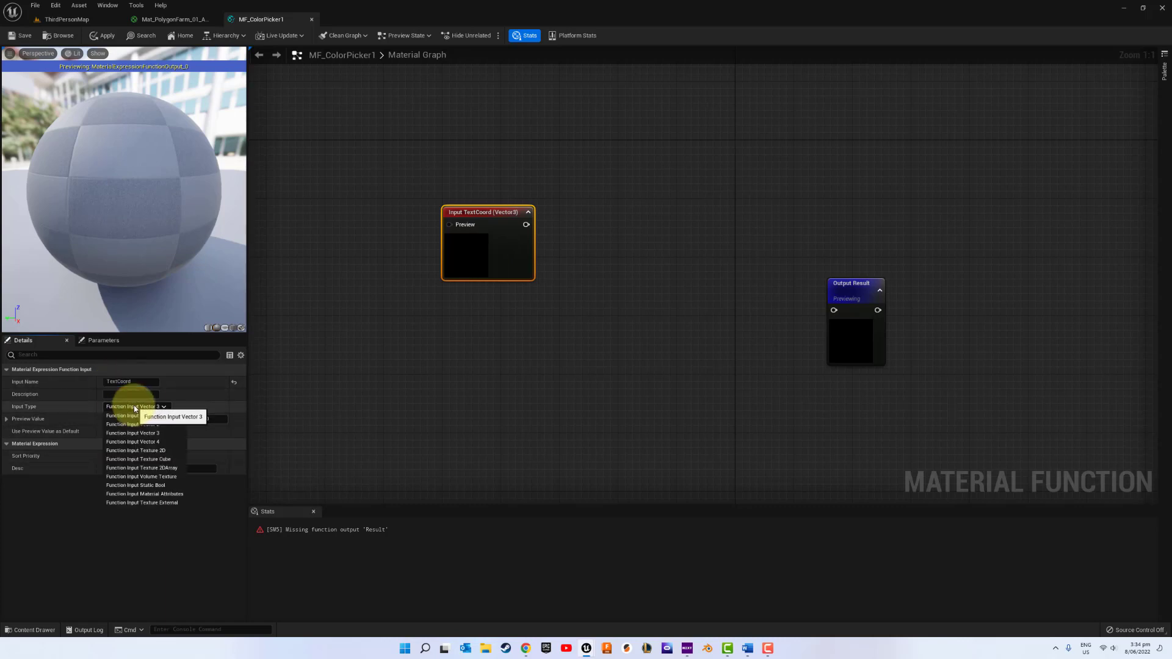
pyautogui.click(126, 424)
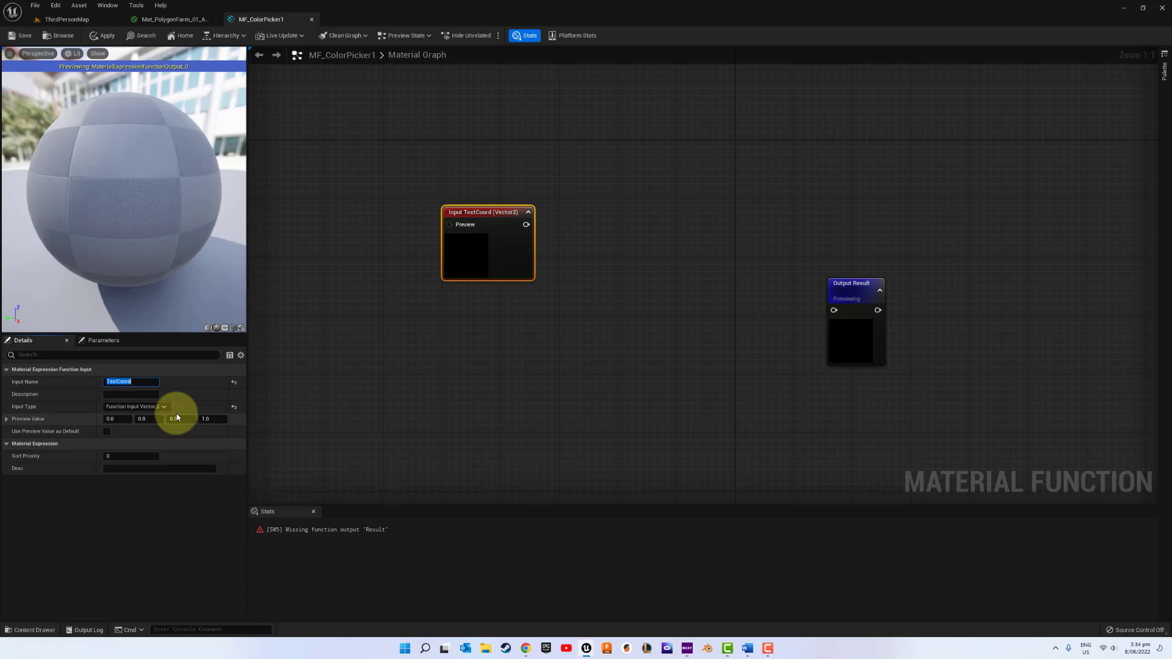
# Step: Add a second FunctionInput named Zoom of type Function Input Scalar below TextCoord
pyautogui.rightClick(448, 314)
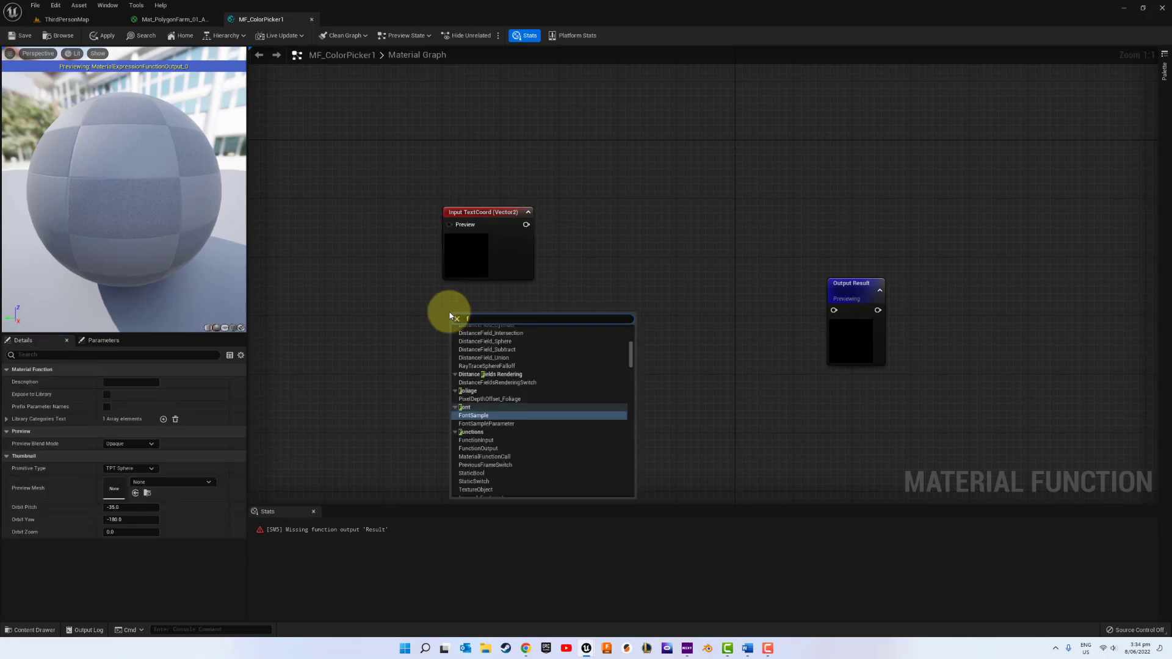
pyautogui.write('in')
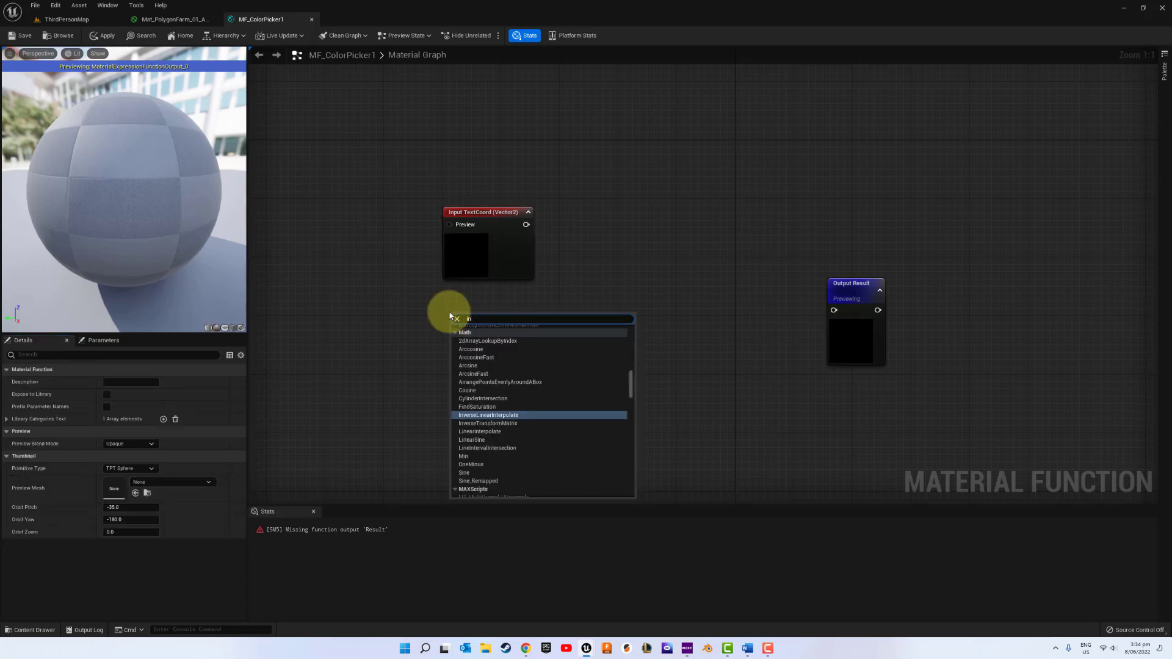
pyautogui.write('inpu')
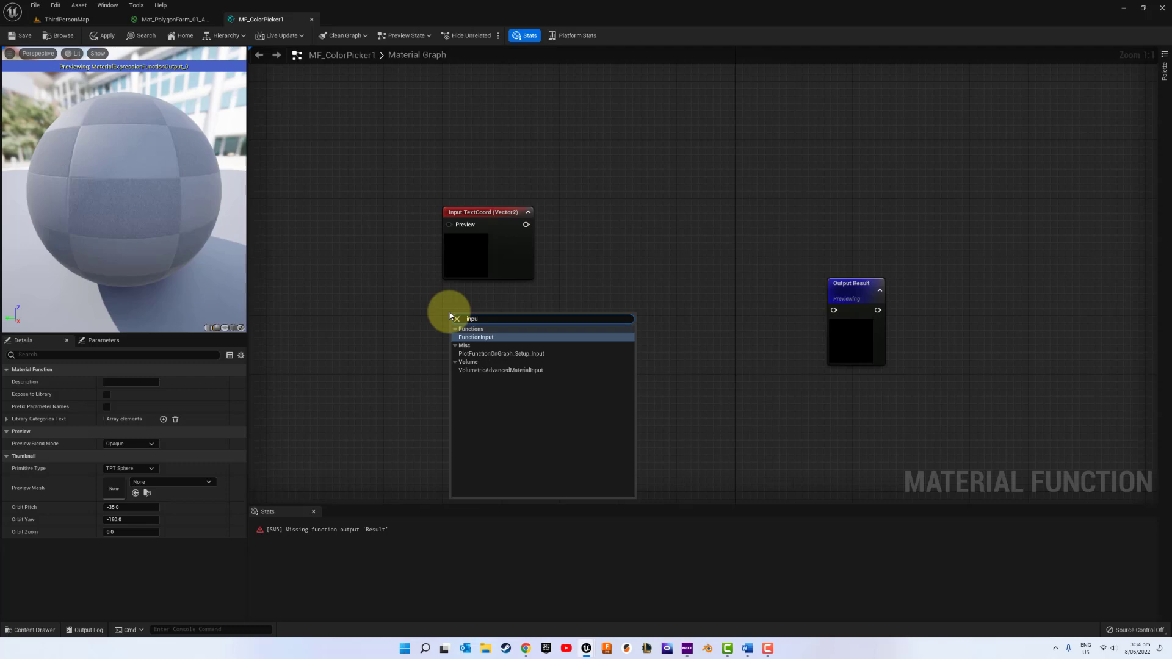
pyautogui.click(476, 337)
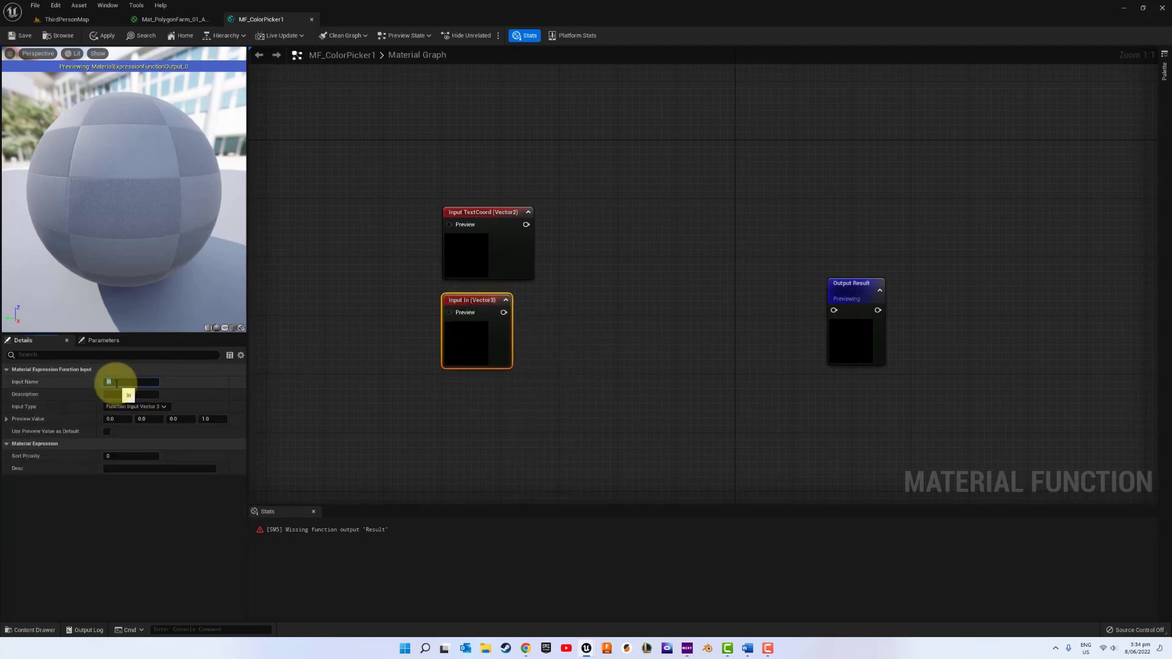
pyautogui.write('Zoom')
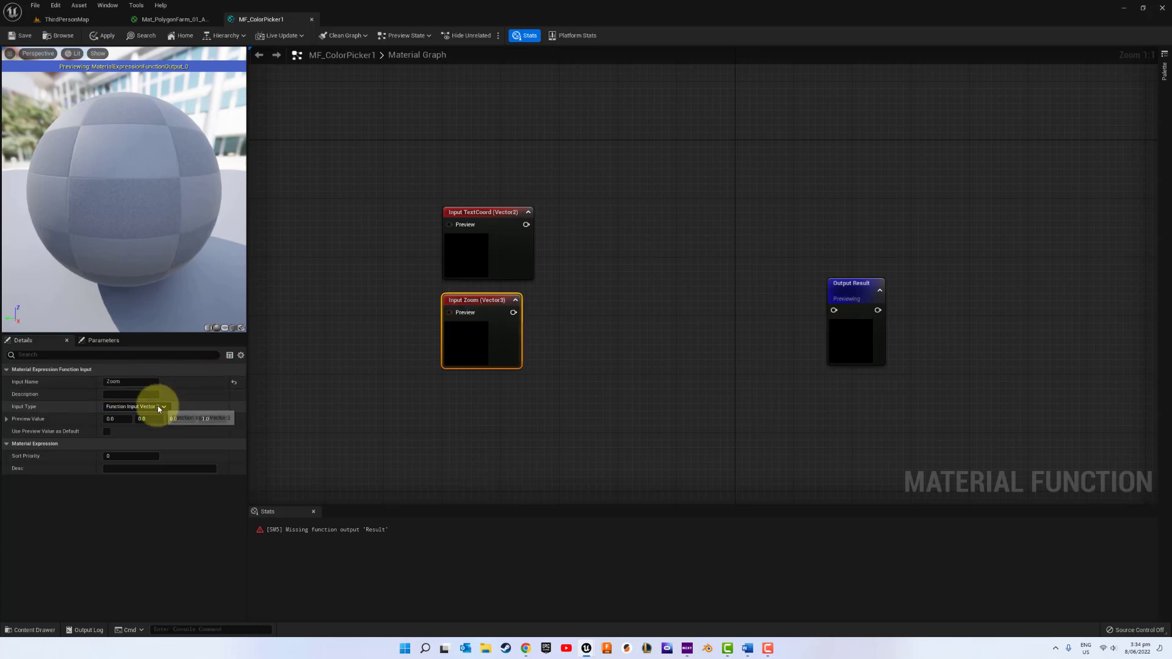
pyautogui.click(159, 405)
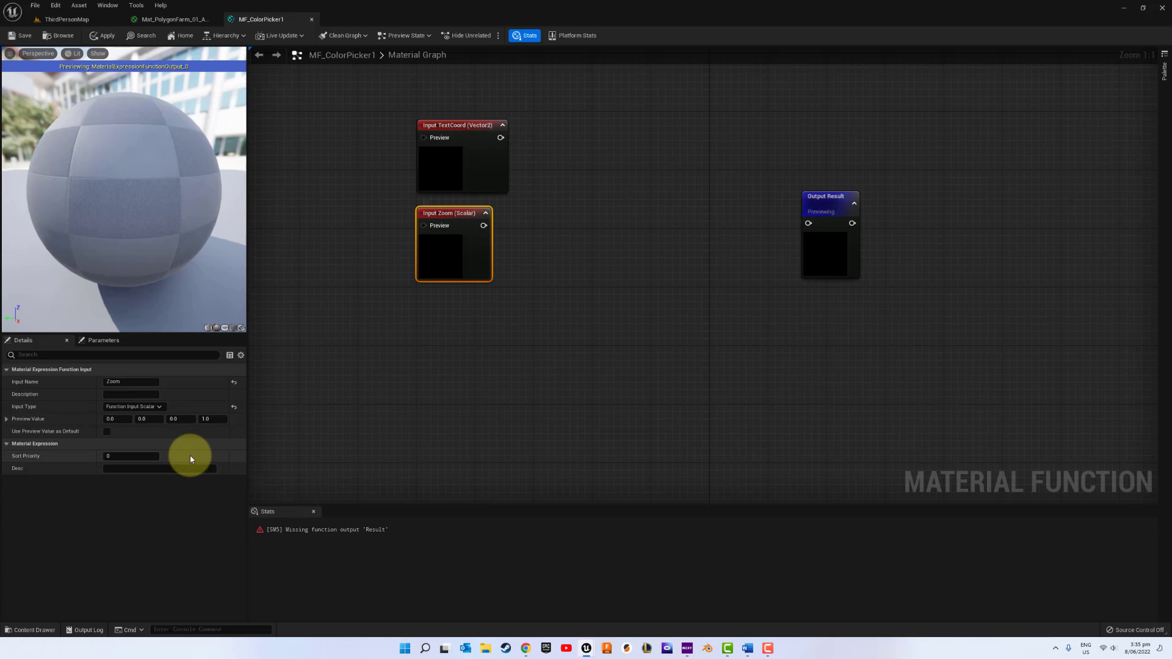
pyautogui.click(131, 455)
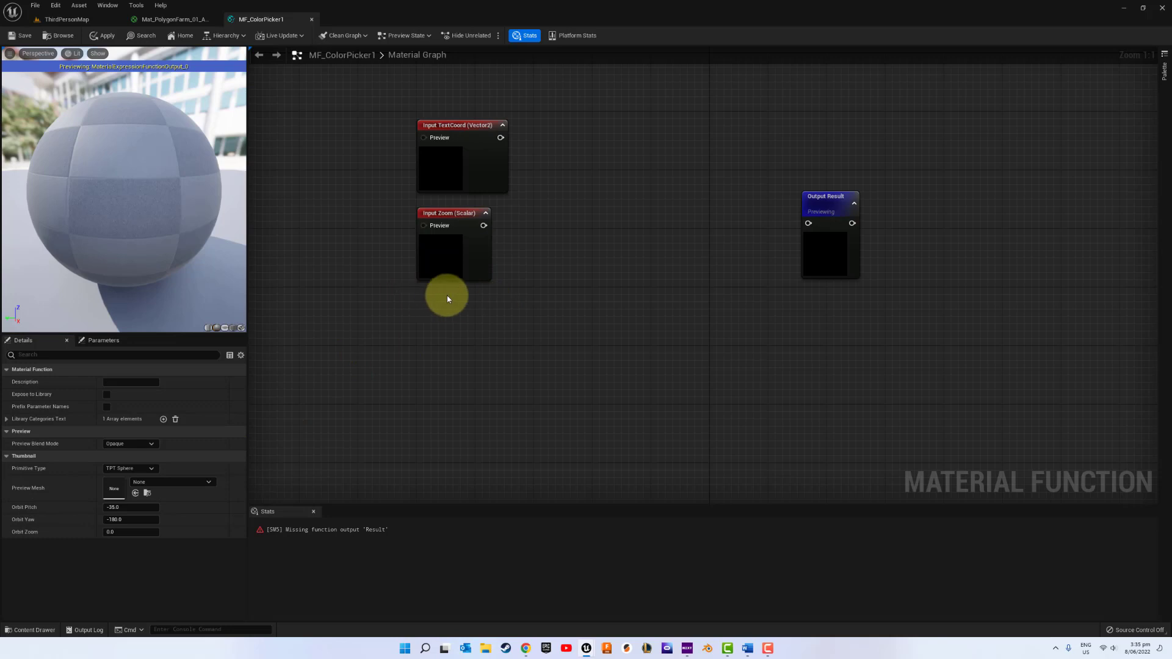
pyautogui.moveTo(435, 299)
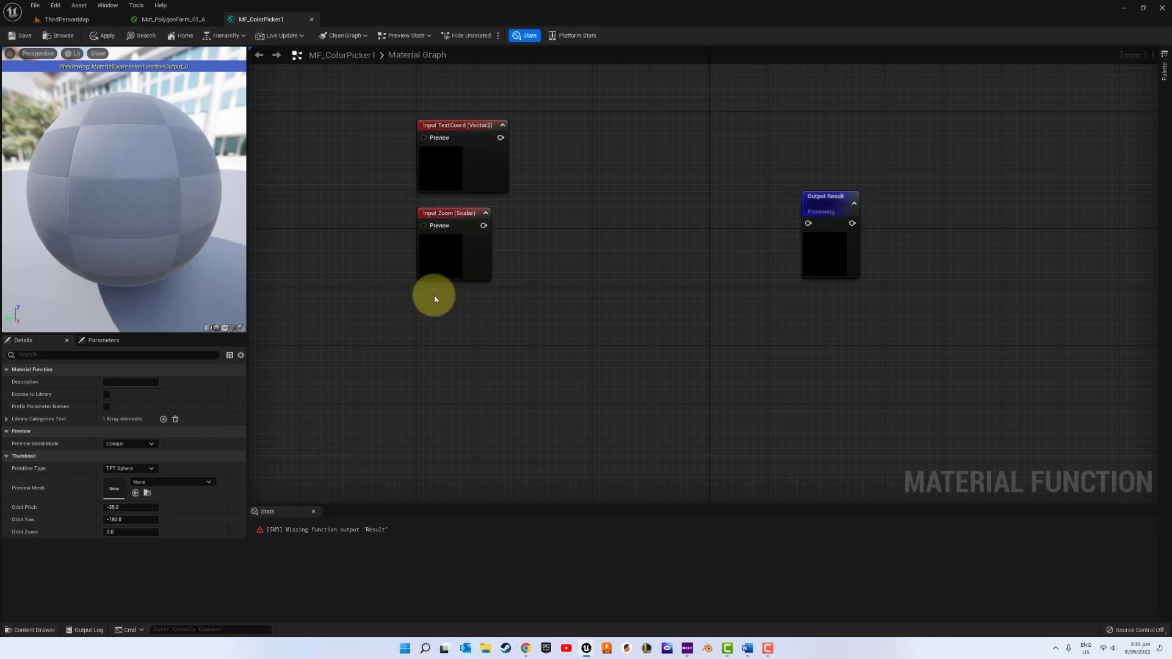
# Step: Duplicate the Zoom input twice into scalar inputs UCoordinate and VCoordinate below it
pyautogui.click(447, 213)
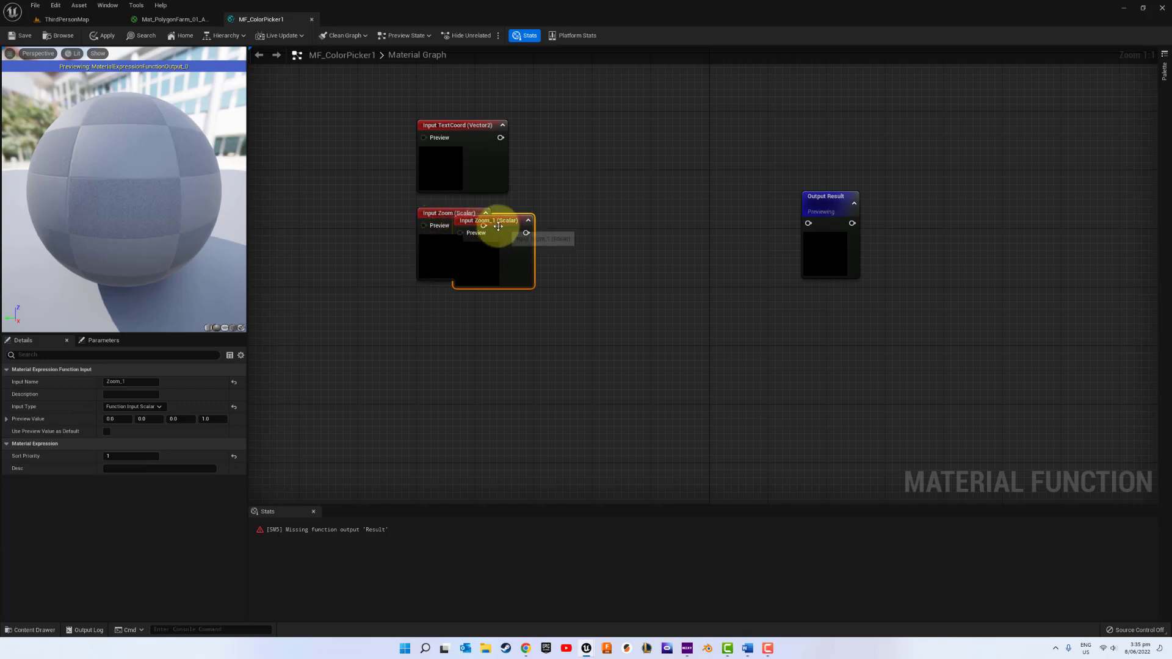
pyautogui.moveTo(486, 220); pyautogui.dragTo(455, 315)
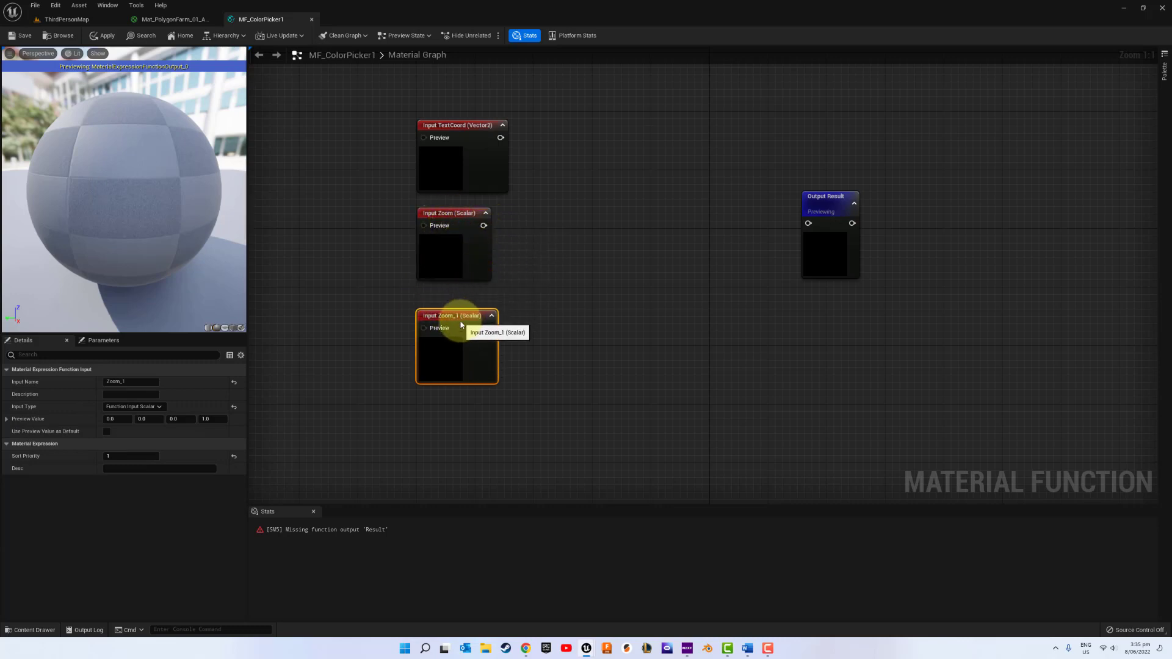
pyautogui.moveTo(125, 447)
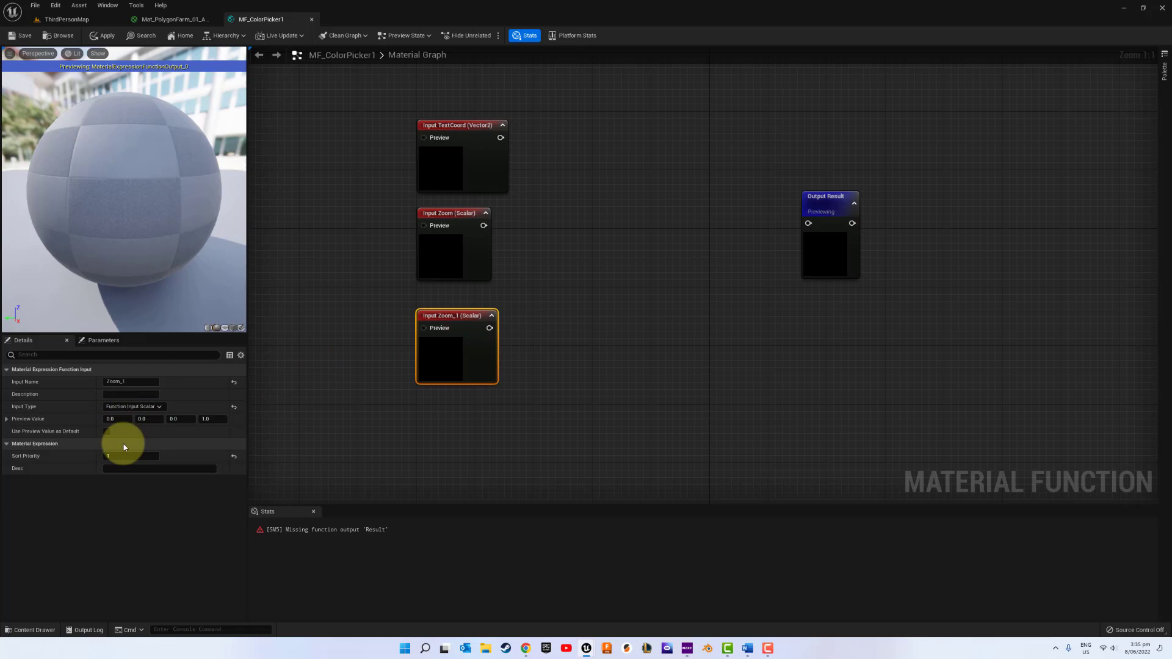
pyautogui.click(133, 455)
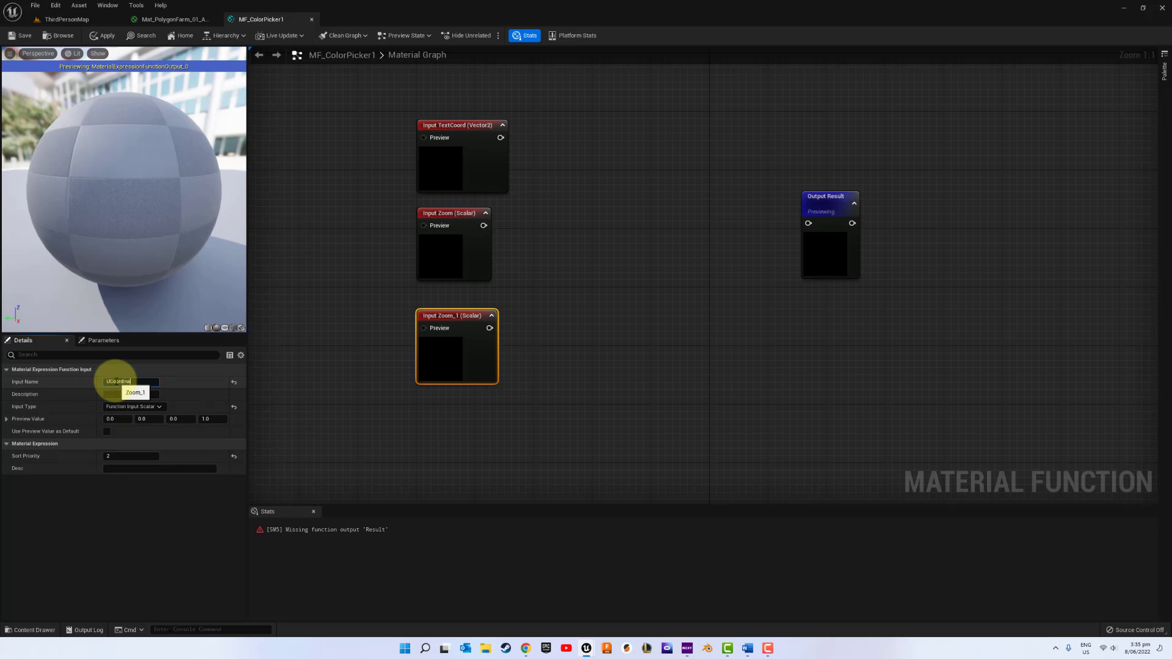
pyautogui.write('UCoordinate_1')
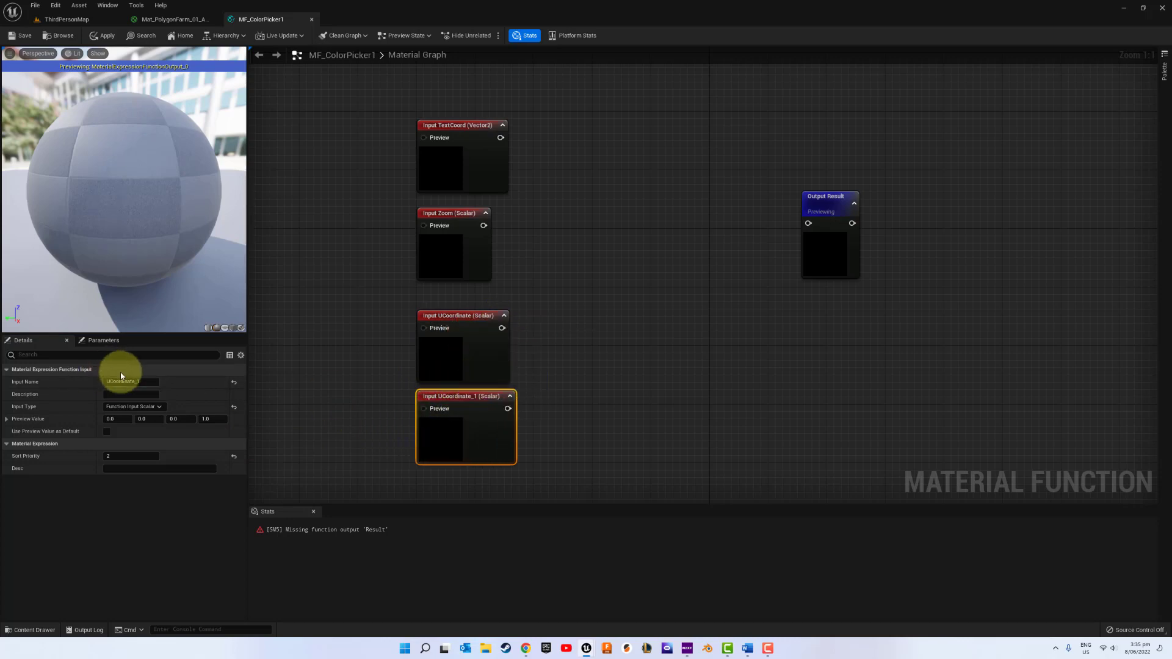
pyautogui.click(131, 381)
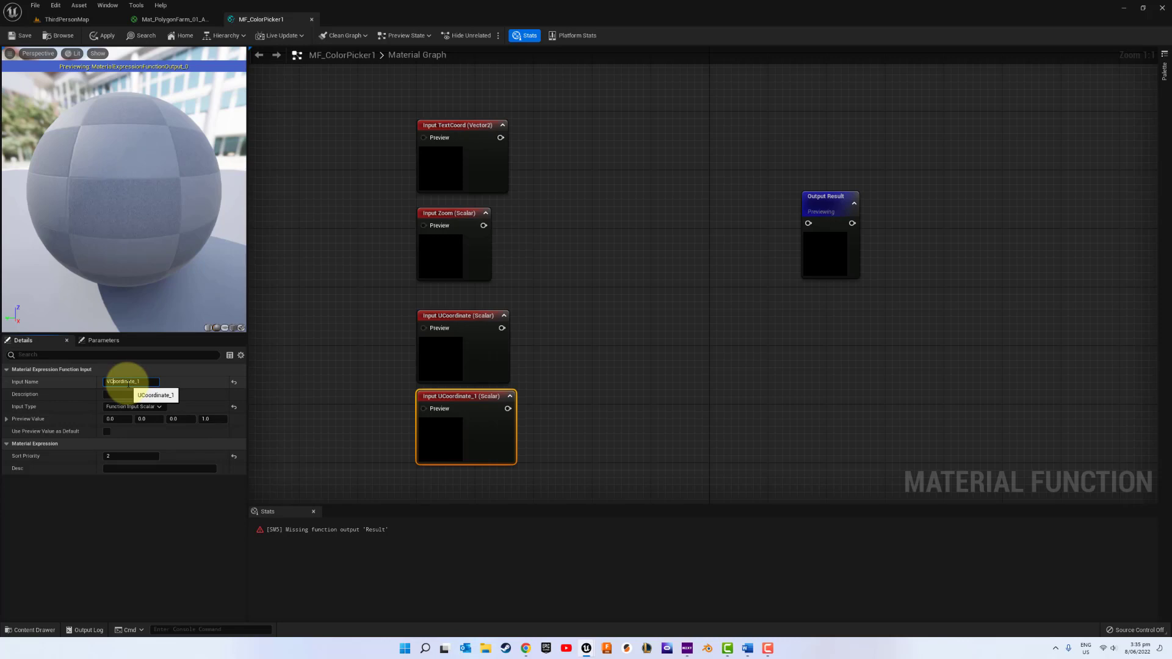
pyautogui.write('VCoordinate')
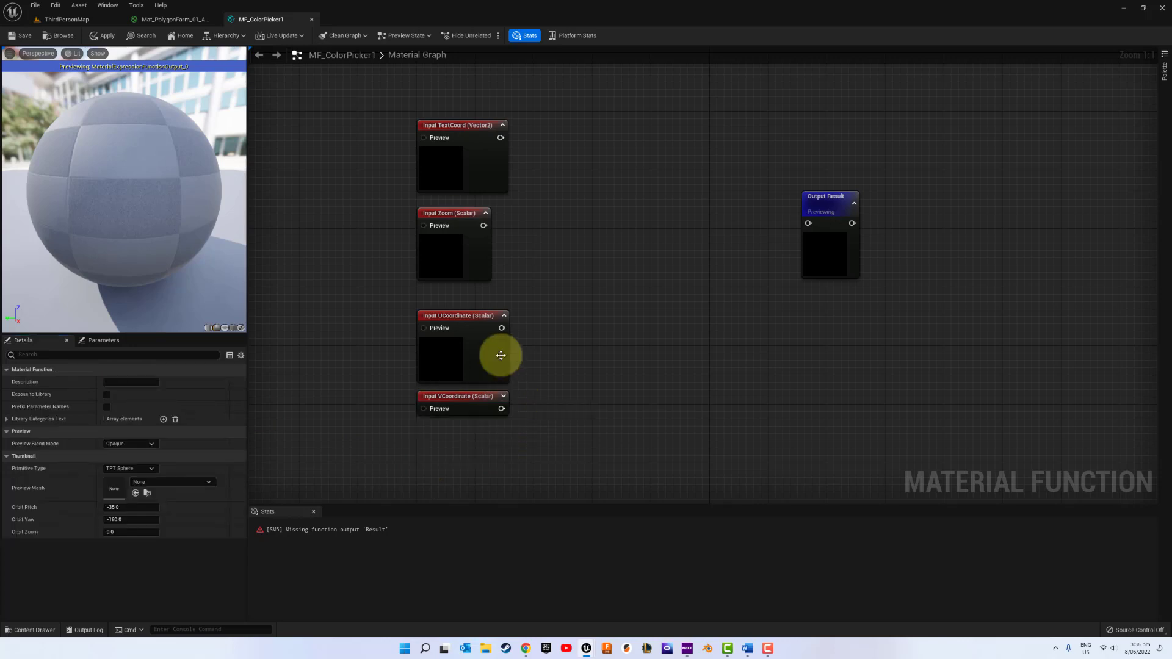
pyautogui.click(460, 351)
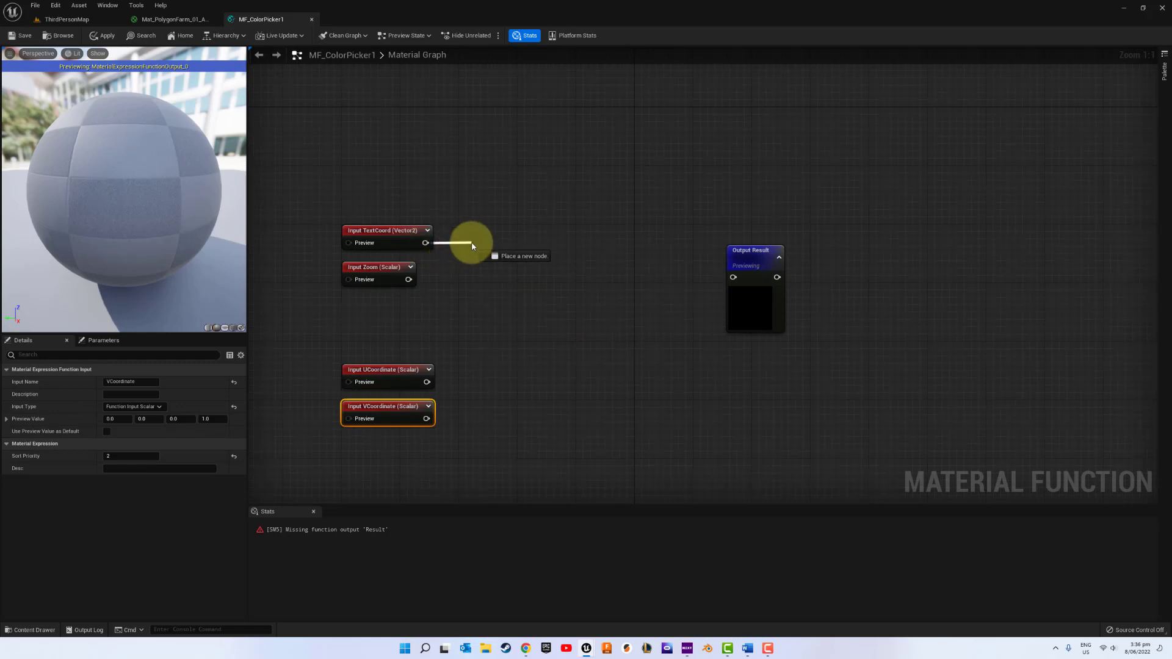
# Step: Divide TextCoord by Zoom and route it through an Add node into Output Result
pyautogui.click(471, 247)
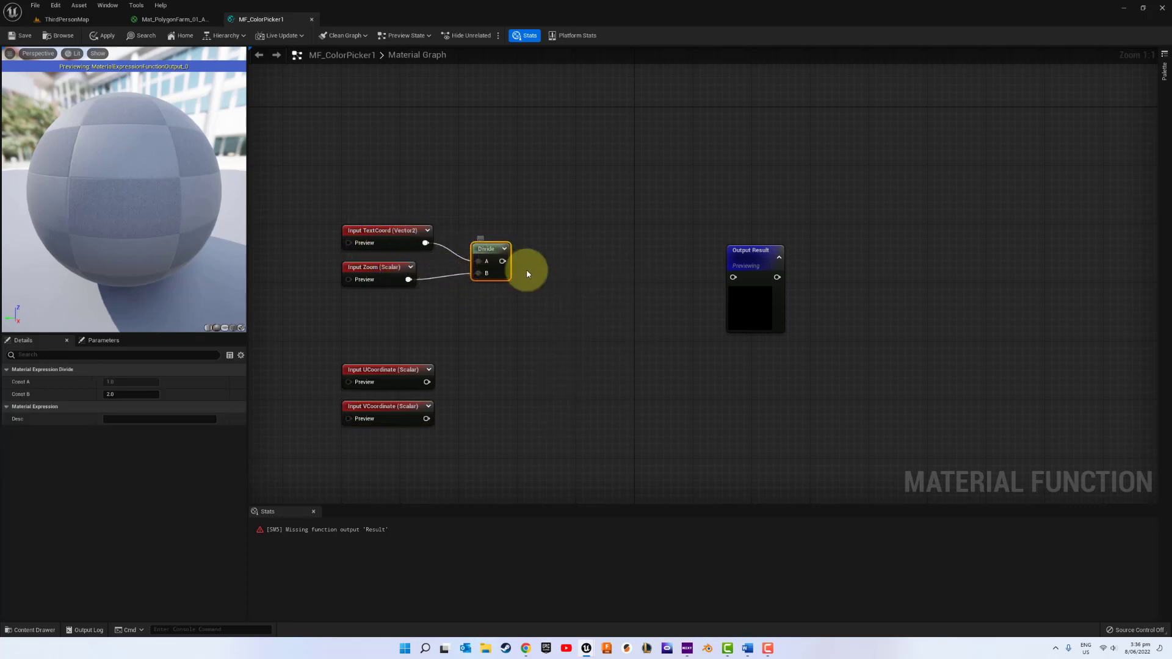
pyautogui.moveTo(503, 262); pyautogui.dragTo(607, 310)
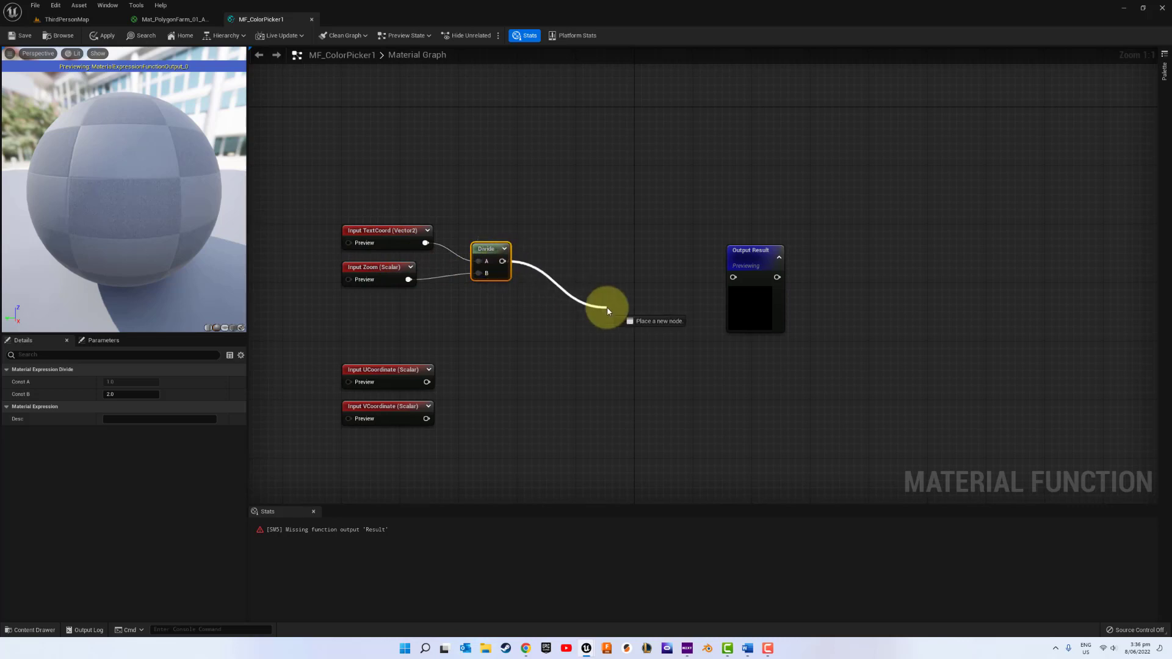
pyautogui.click(605, 305)
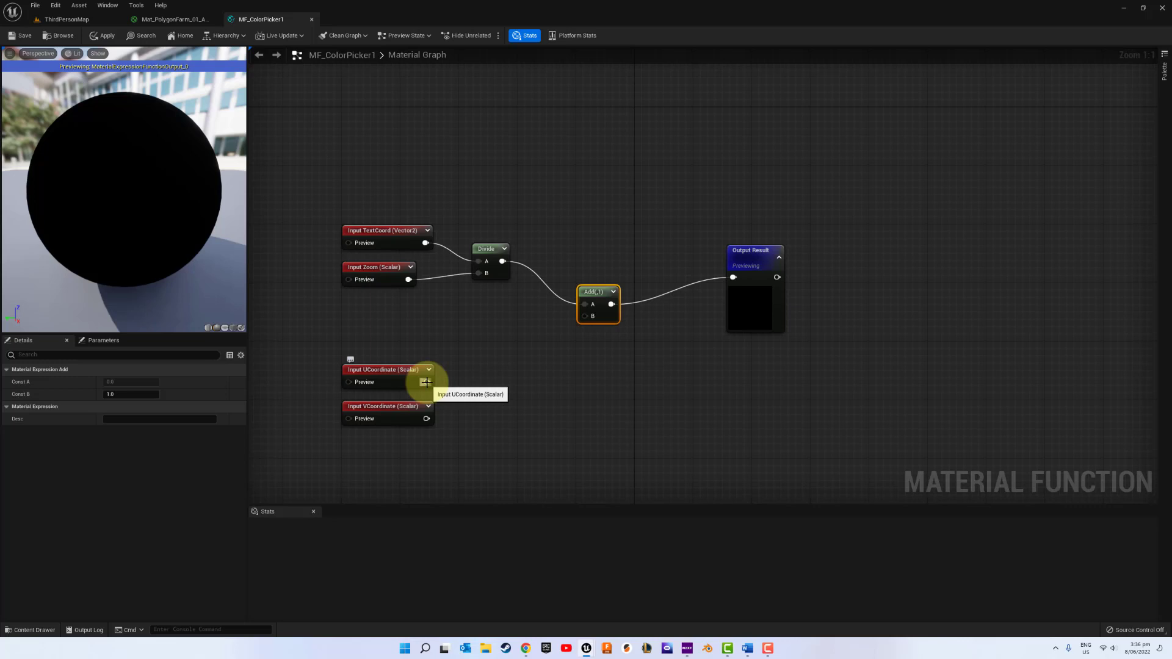
# Step: Join UCoordinate and VCoordinate with an AppendVector node
pyautogui.moveTo(426, 382); pyautogui.dragTo(468, 379)
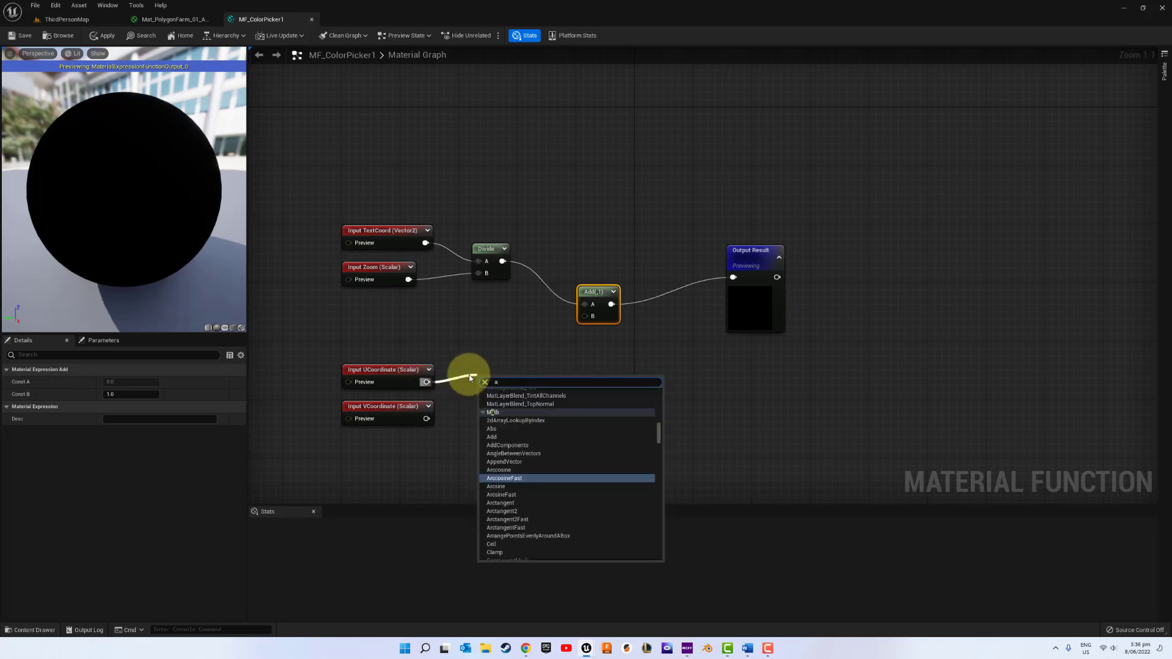
pyautogui.write('ppen')
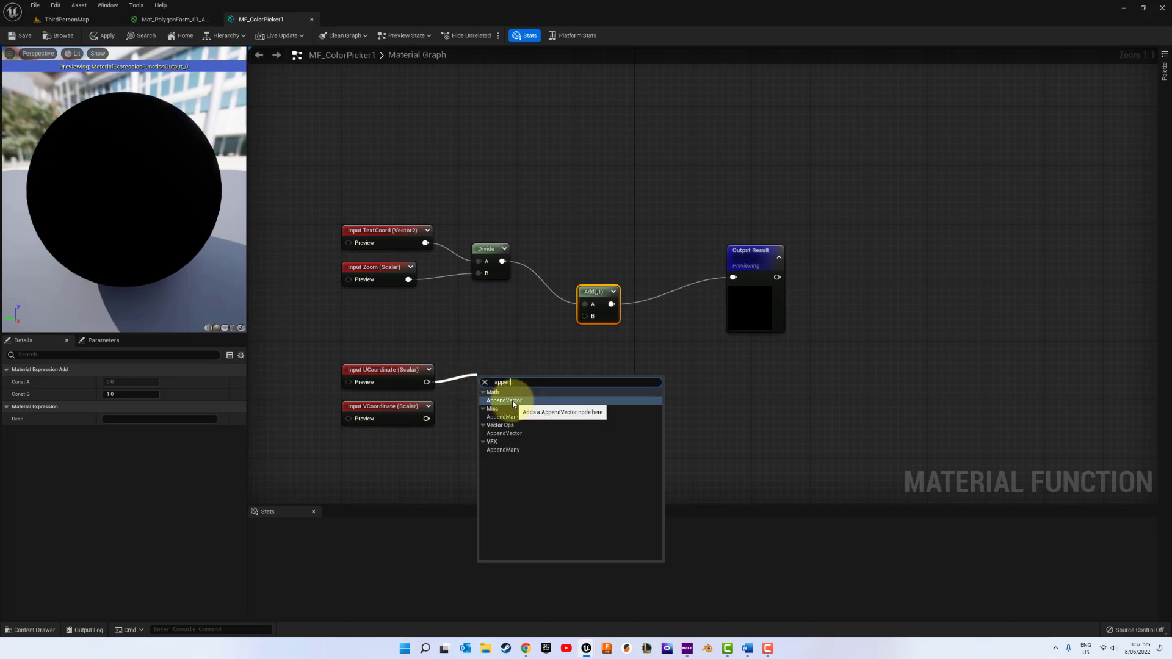
pyautogui.click(503, 401)
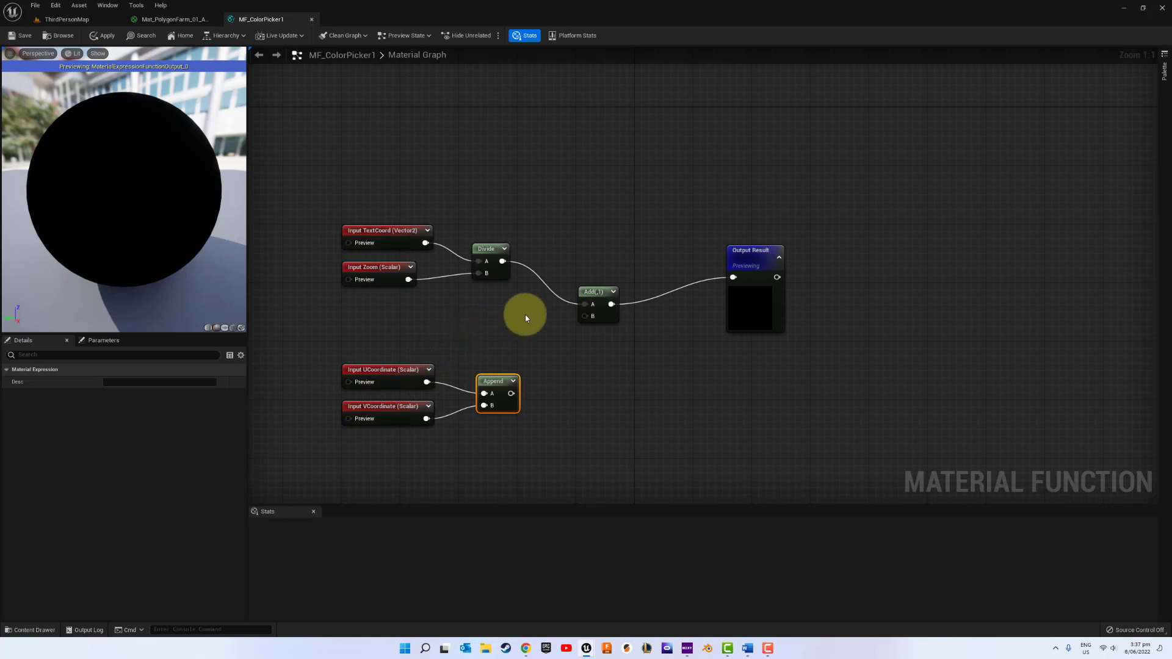
pyautogui.moveTo(404, 405)
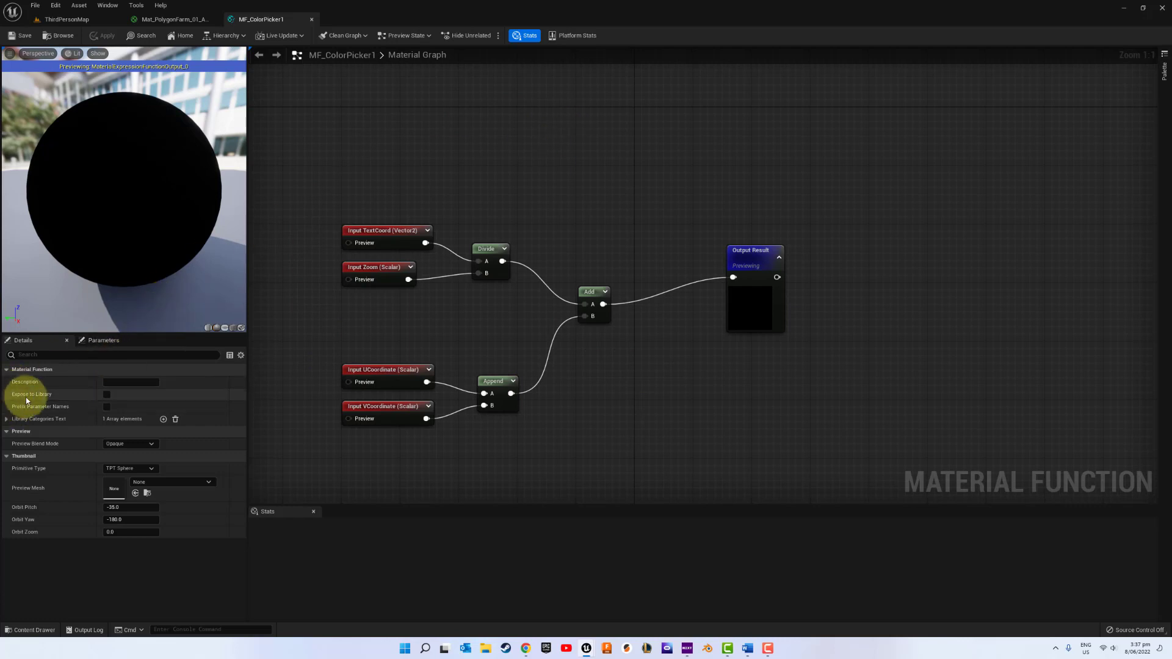
# Step: Tick Expose to Library and give the function a 'Color P...' description
pyautogui.click(108, 394)
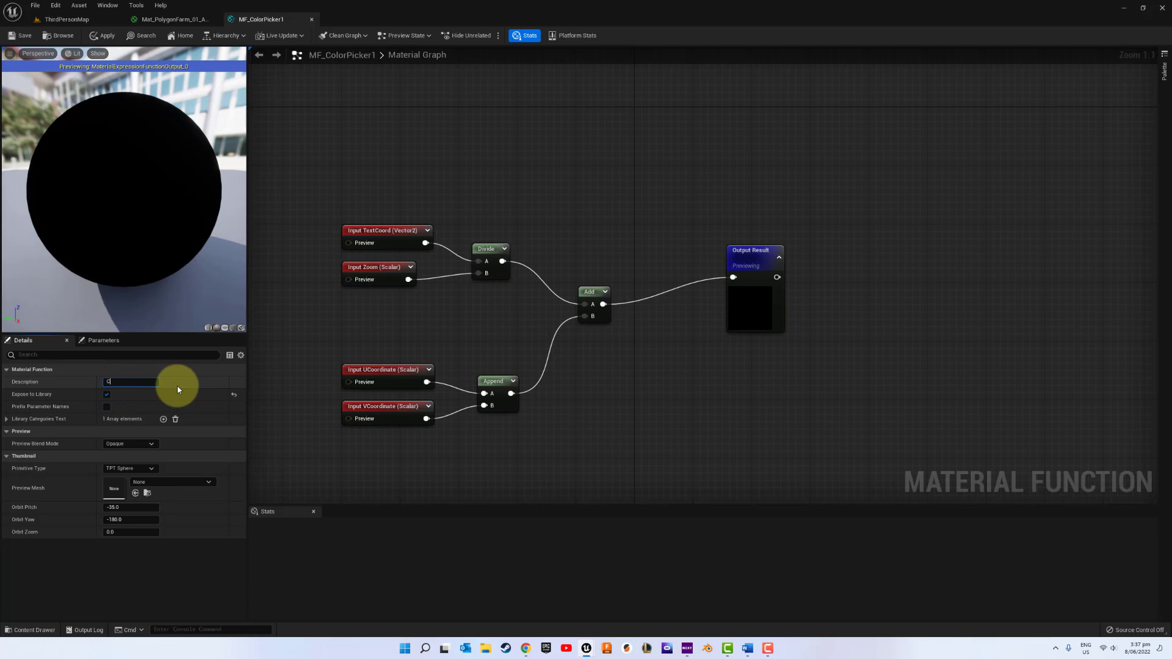
pyautogui.write('Color P')
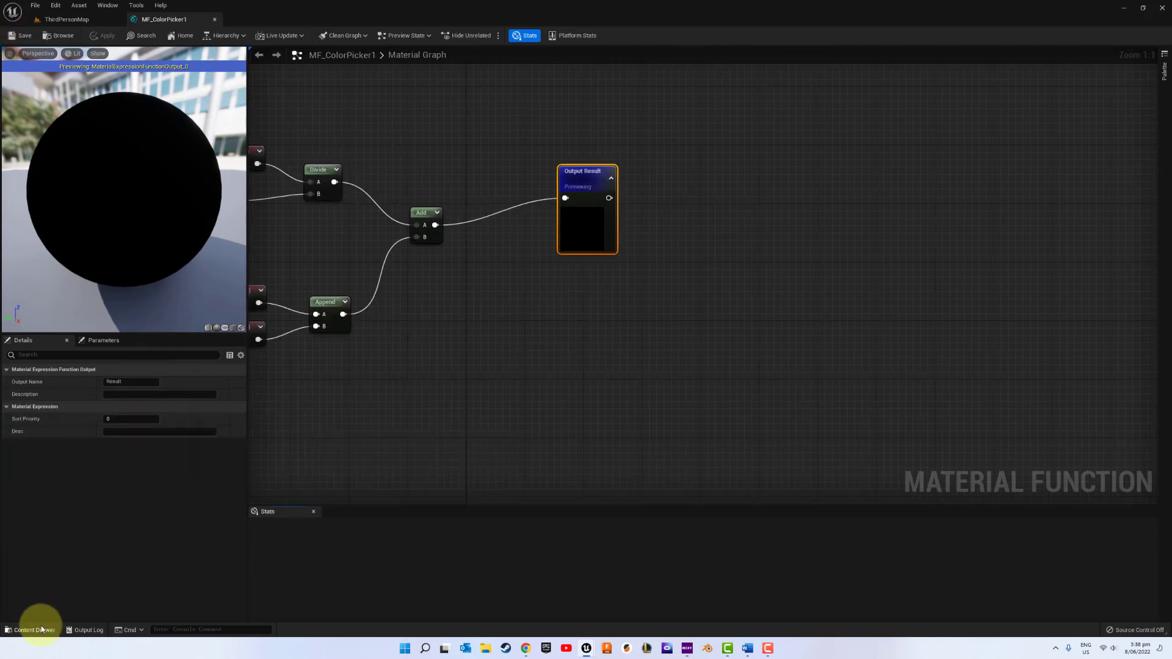
# Step: Browse to the MultiMat Materials folder holding MF_ColorPicker1 and Mat_PolygonFarm_01_A_ColorPicker
pyautogui.click(32, 630)
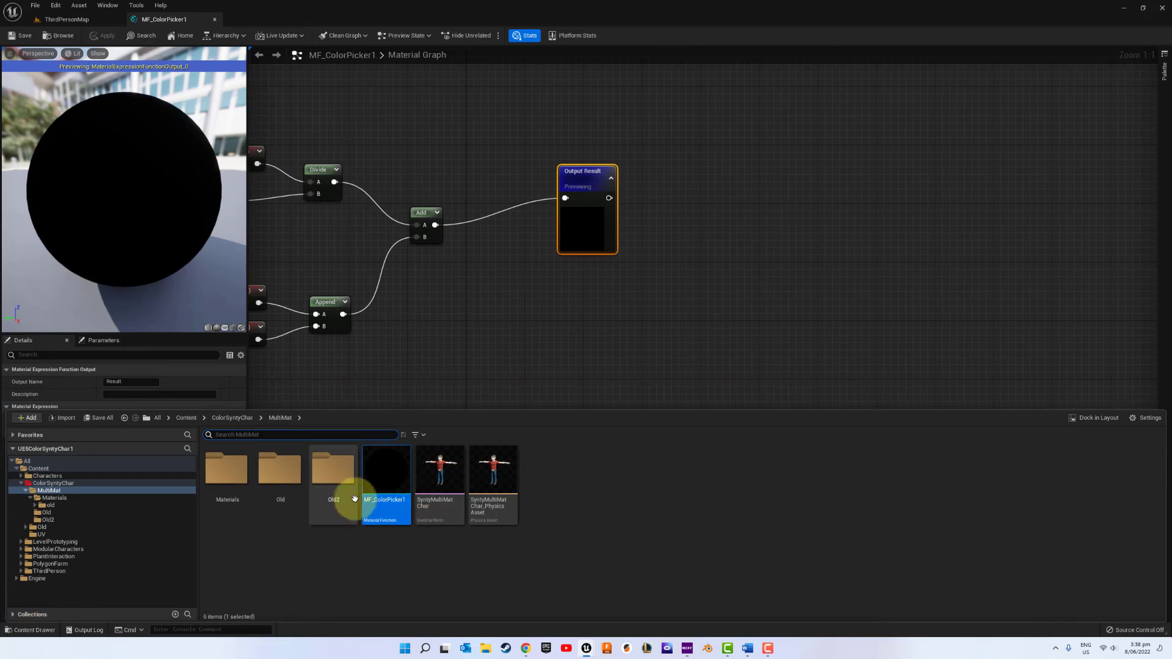
pyautogui.moveTo(385, 479)
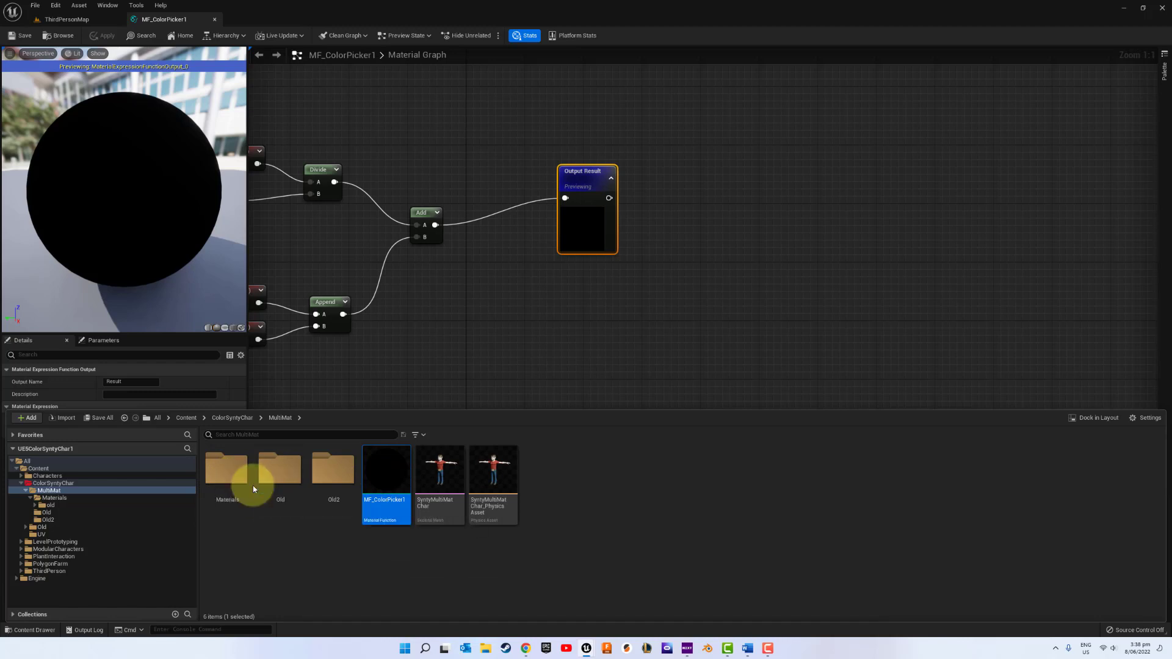
pyautogui.doubleClick(226, 467)
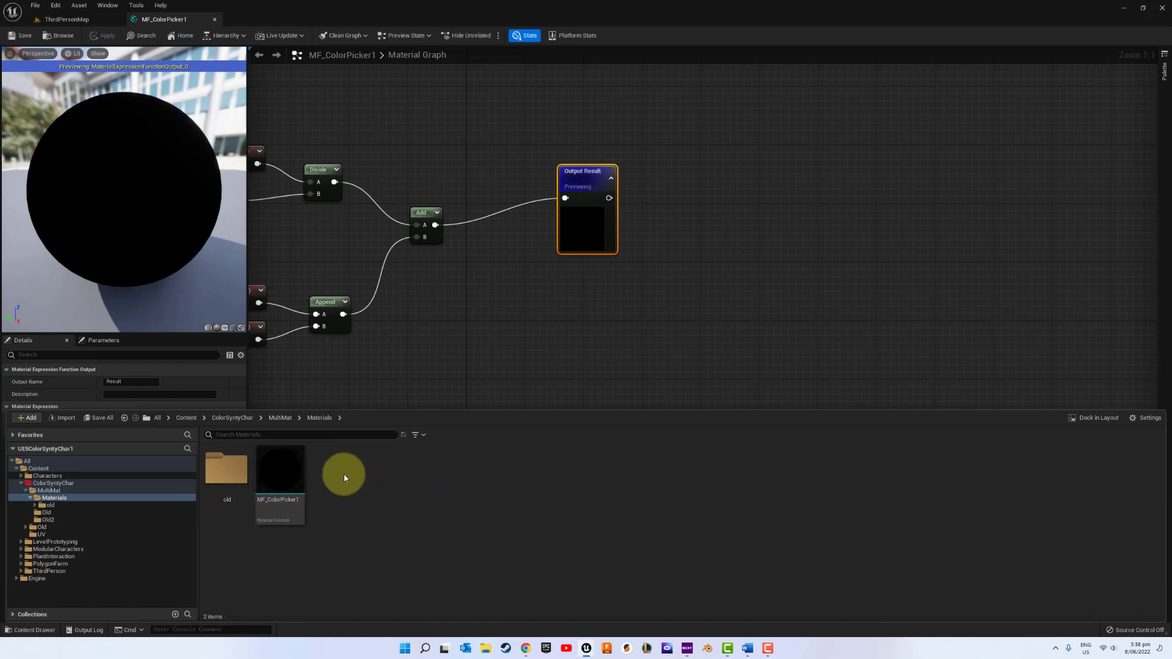
pyautogui.click(52, 563)
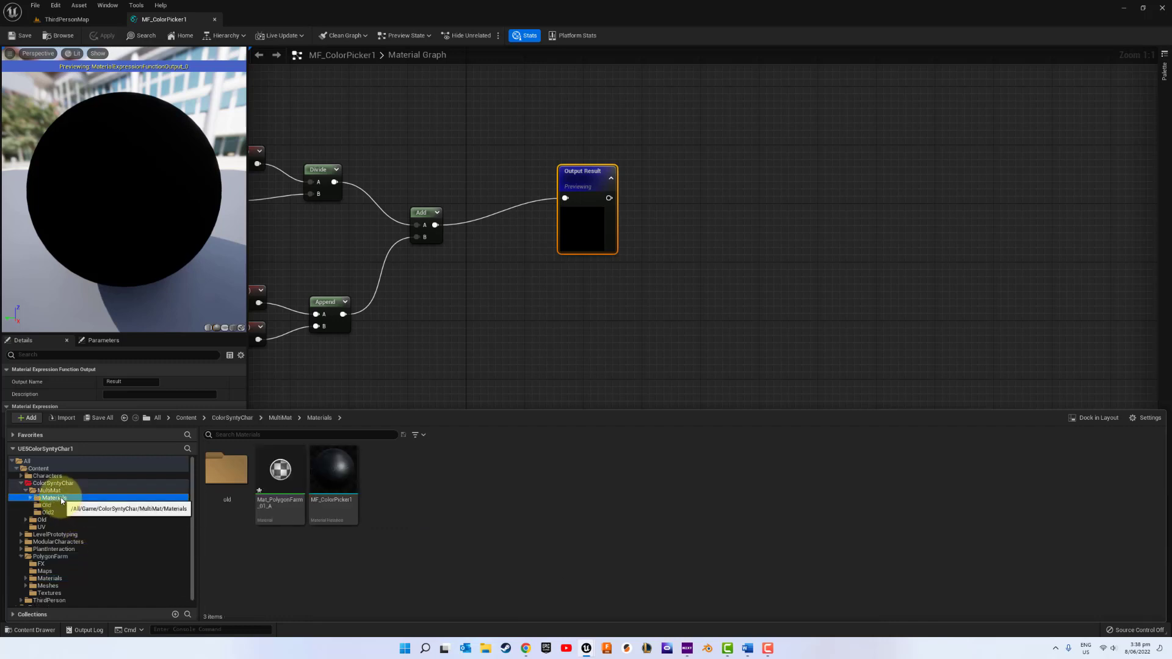
pyautogui.click(280, 478)
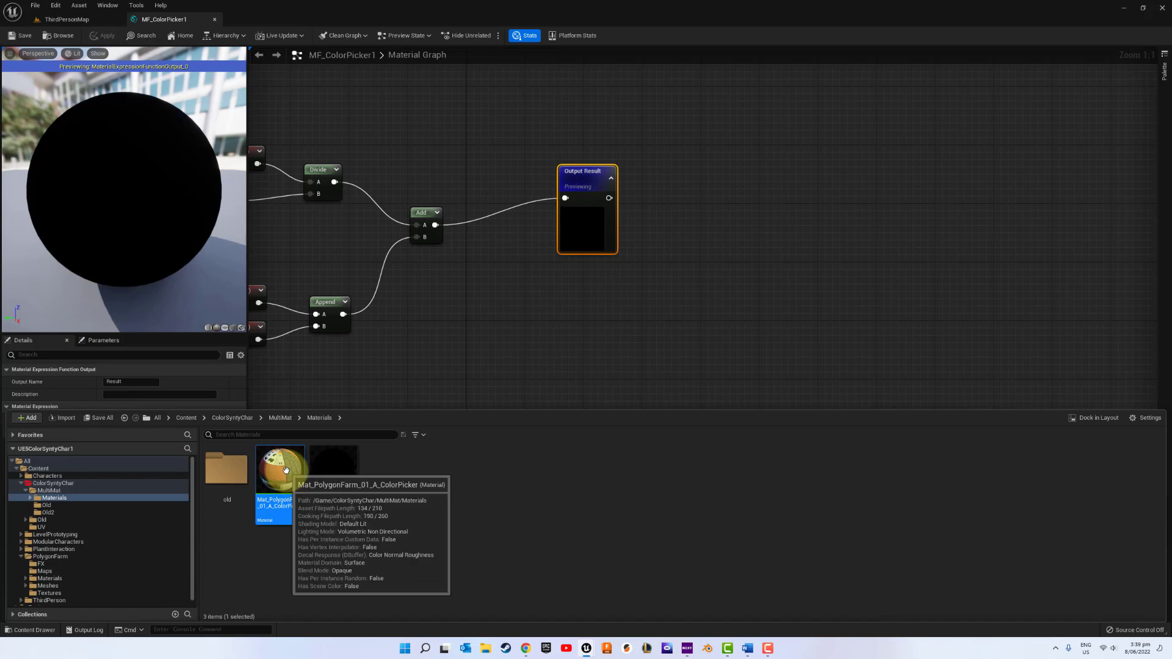
# Step: Open Mat_PolygonFarm_01_A_ColorPicker and wire a TexCoord node into a new MF_ColorPicker1 call
pyautogui.doubleClick(279, 469)
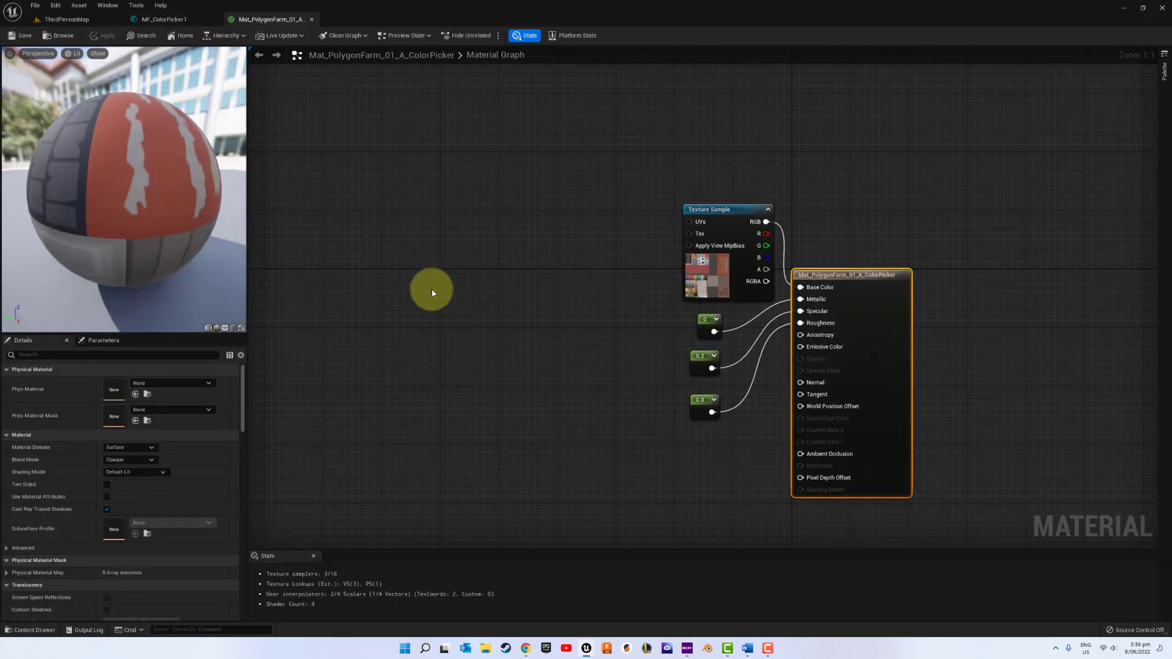
pyautogui.moveTo(431, 291); pyautogui.dragTo(317, 197)
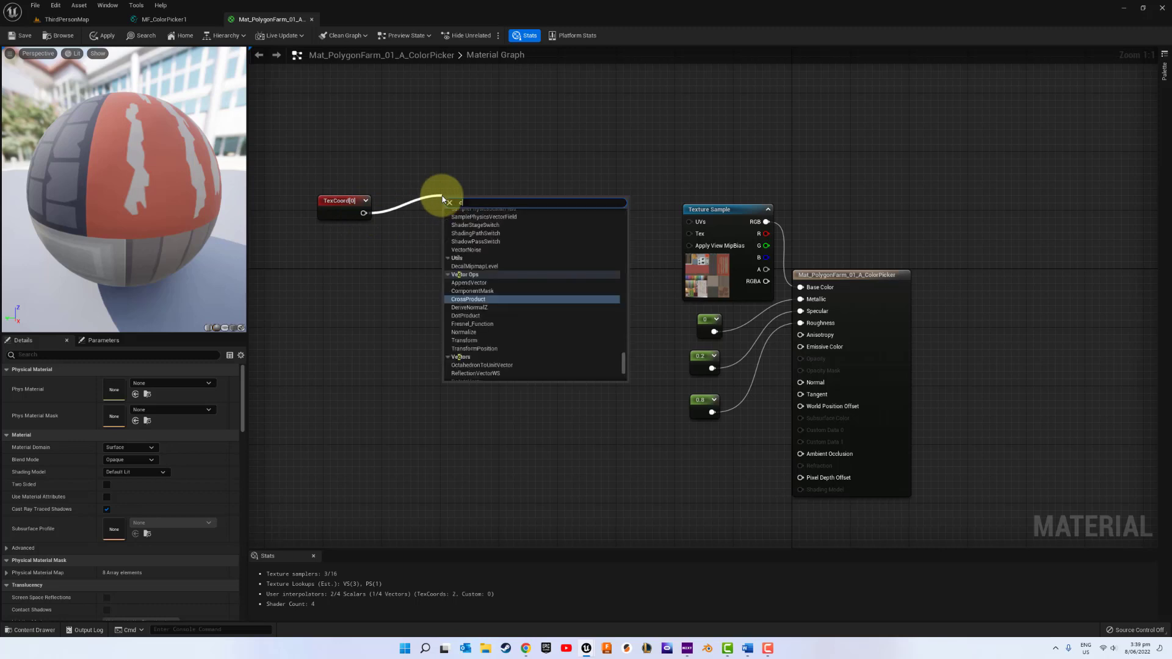
pyautogui.write('colorpick')
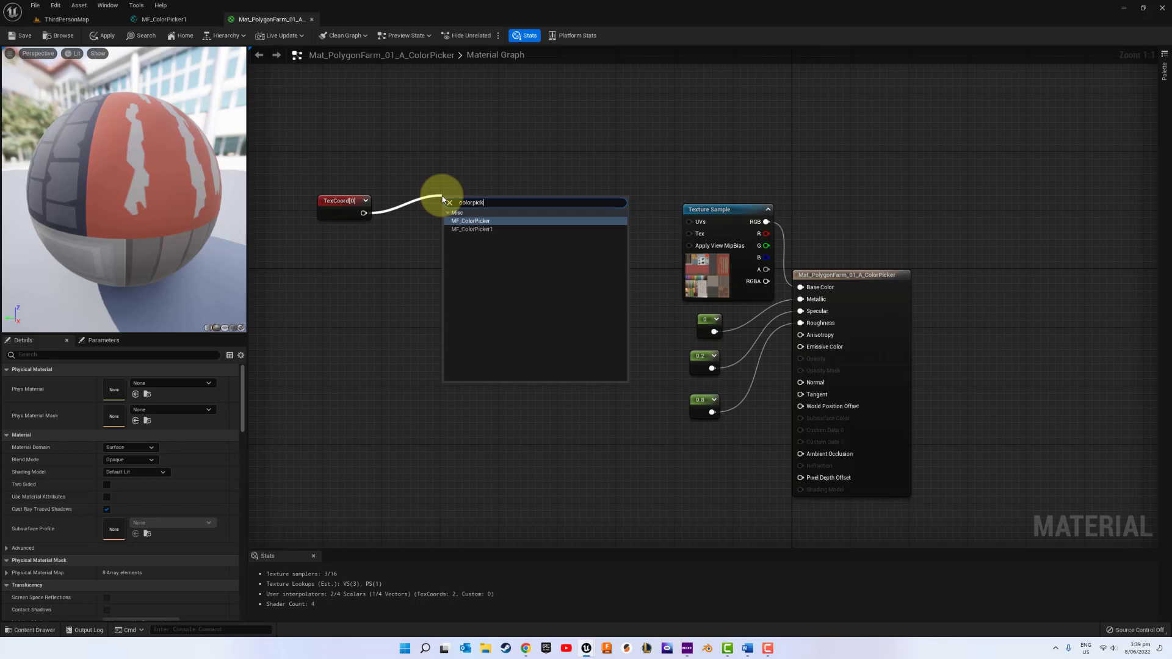
pyautogui.moveTo(475, 229)
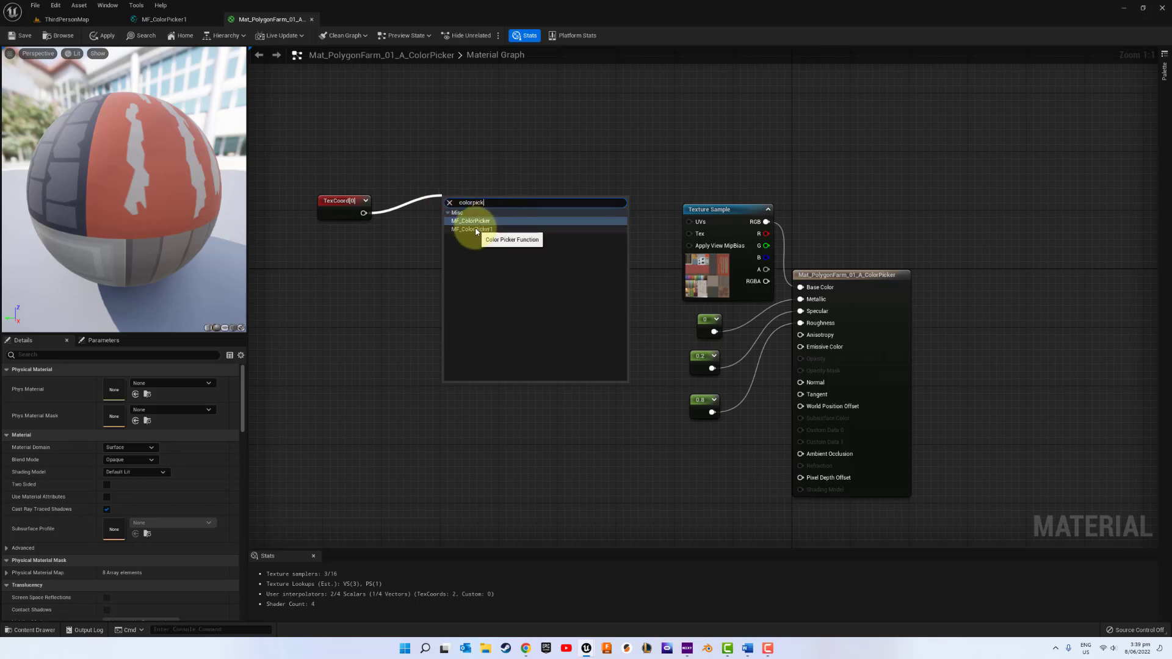
pyautogui.click(471, 221)
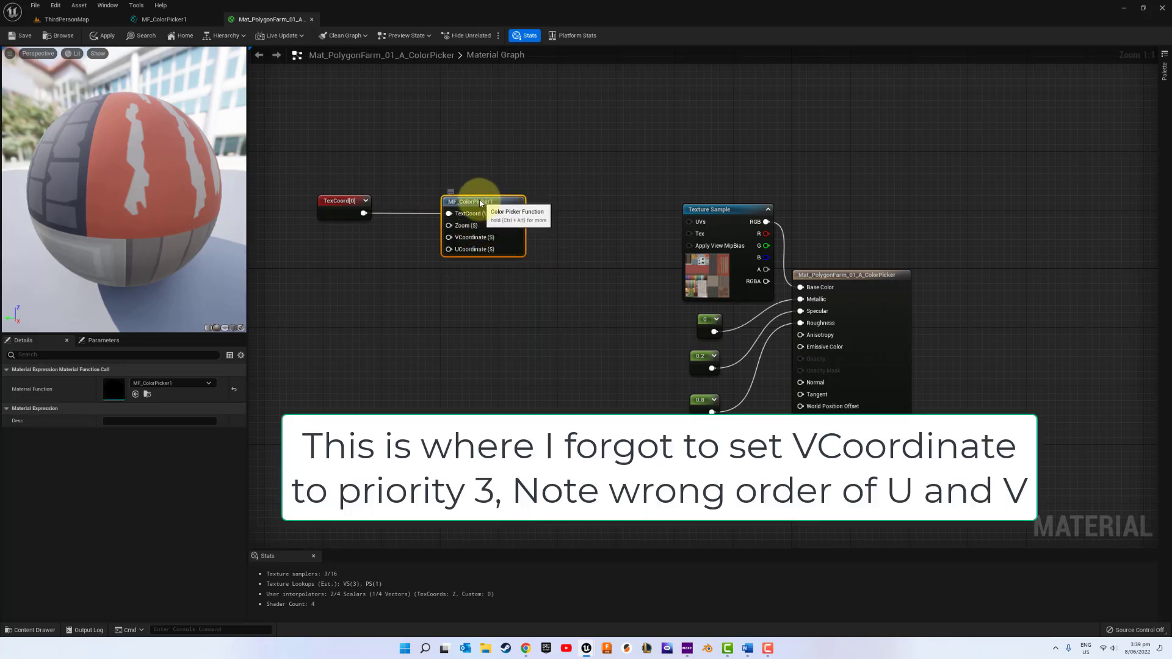
# Step: Convert the lower zero constant into a scalar parameter V feeding MF_ColorPicker1's VCoordinate
pyautogui.click(338, 201)
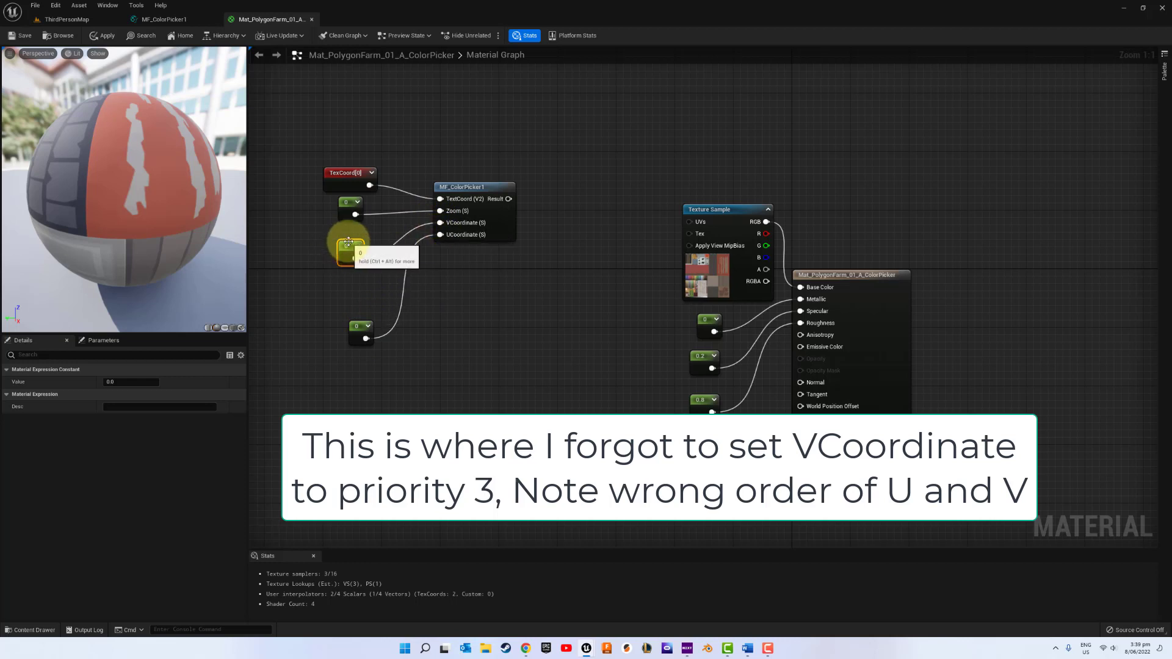
pyautogui.click(361, 257)
pyautogui.write('U')
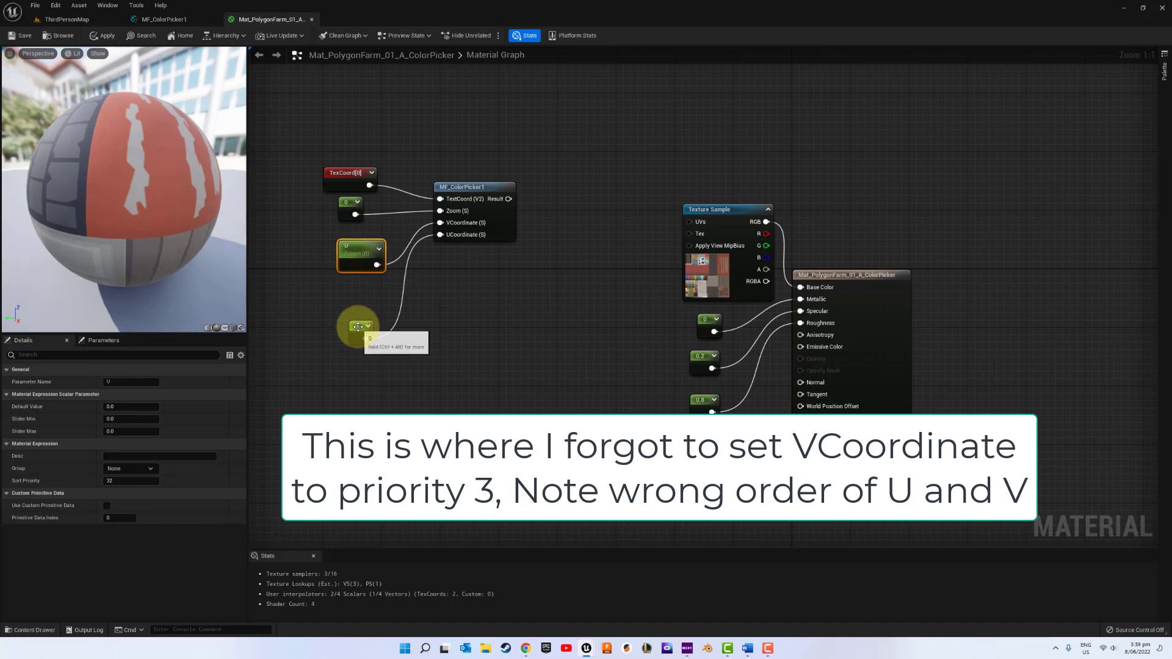
pyautogui.click(359, 327)
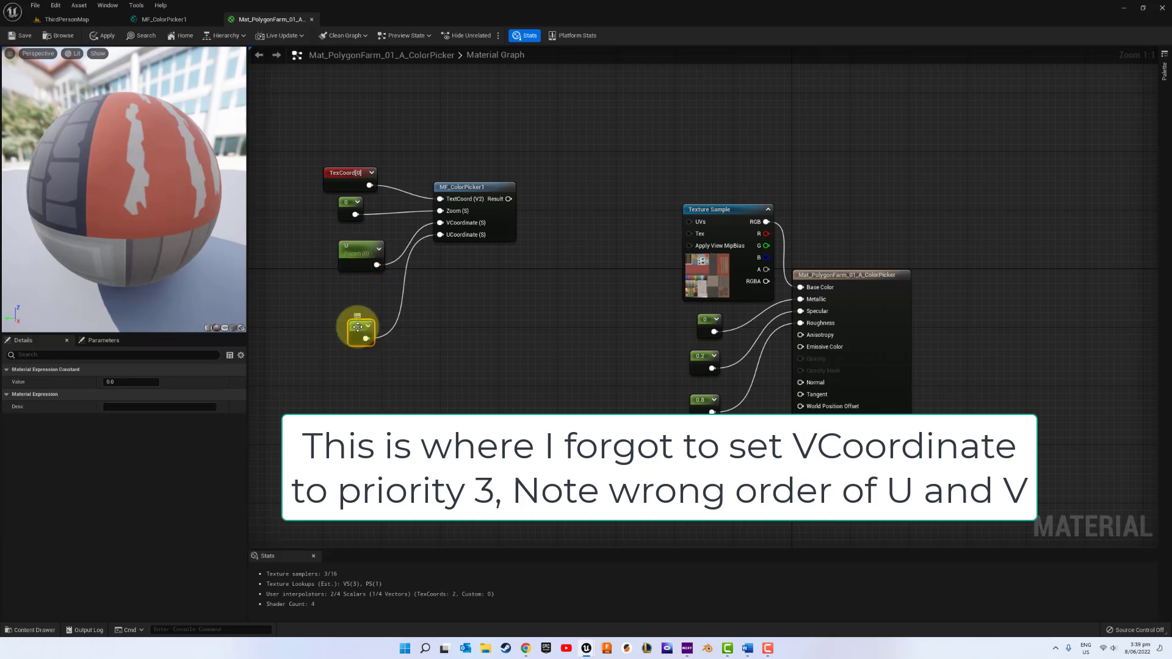
pyautogui.click(371, 334)
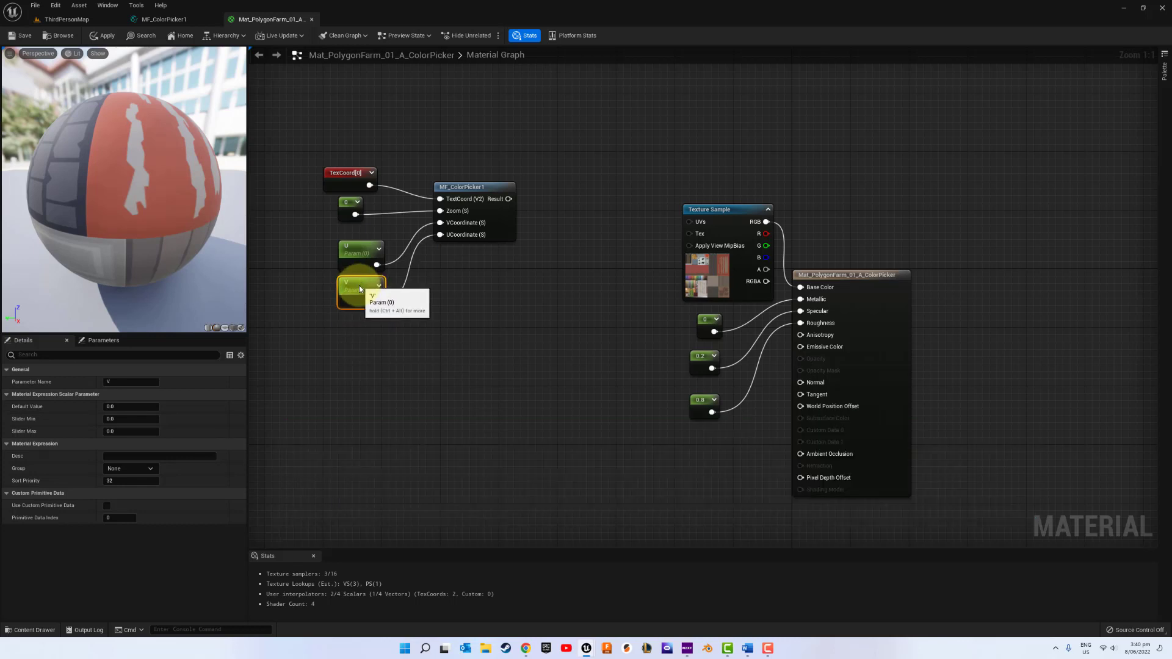
pyautogui.click(362, 297)
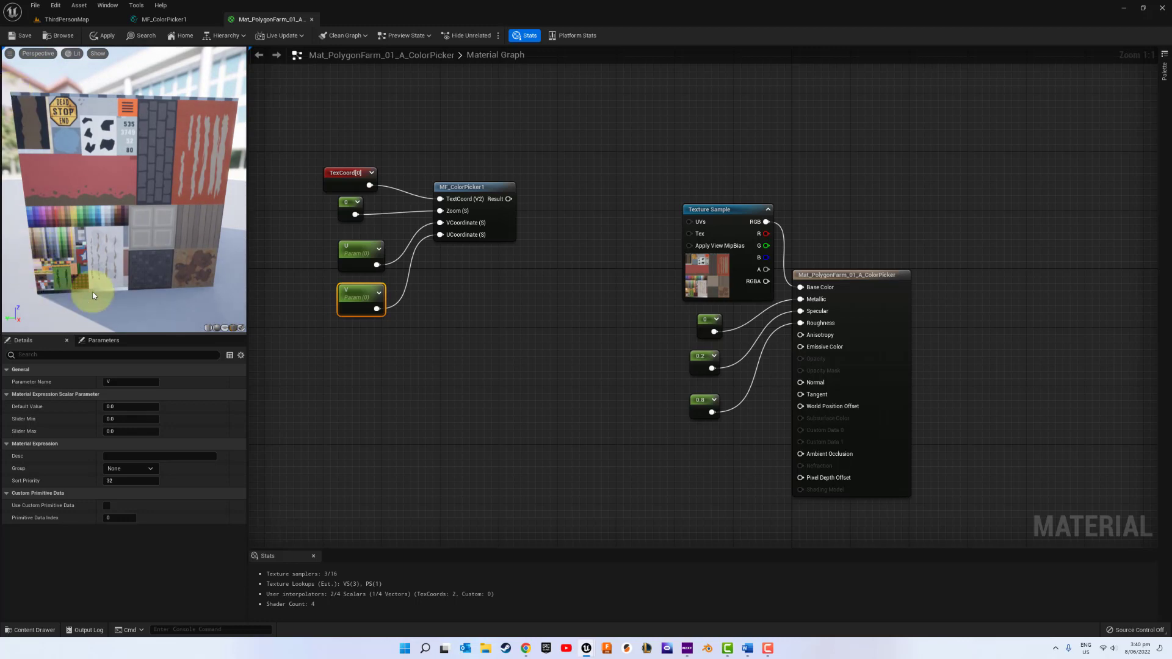
pyautogui.moveTo(145, 294)
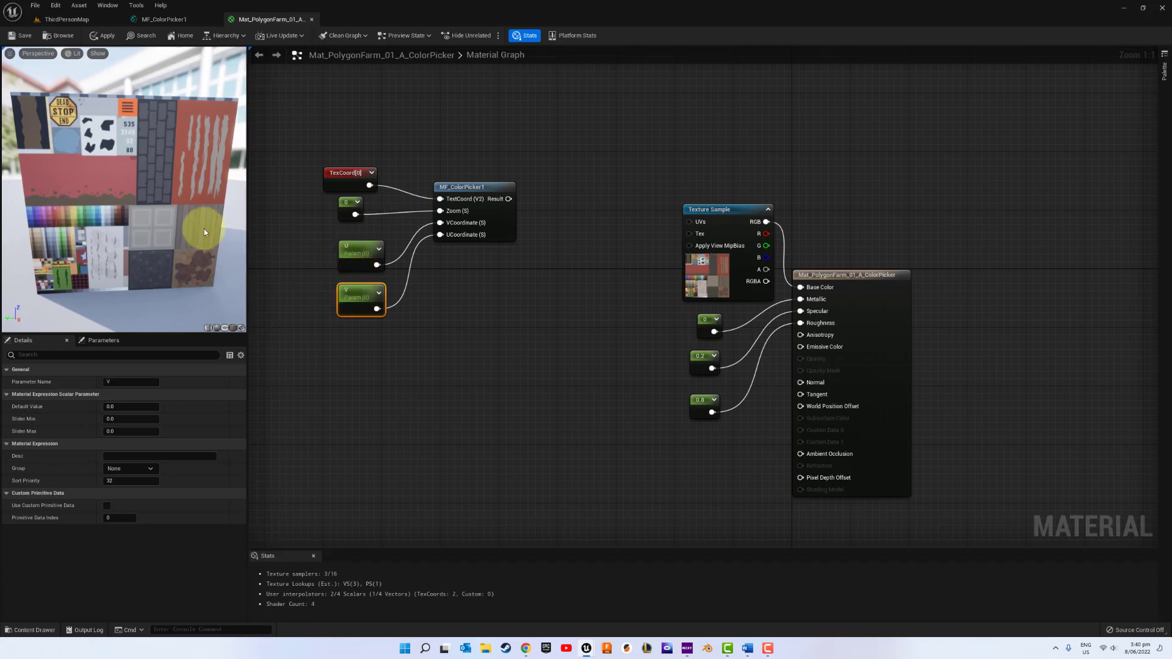
pyautogui.moveTo(178, 190)
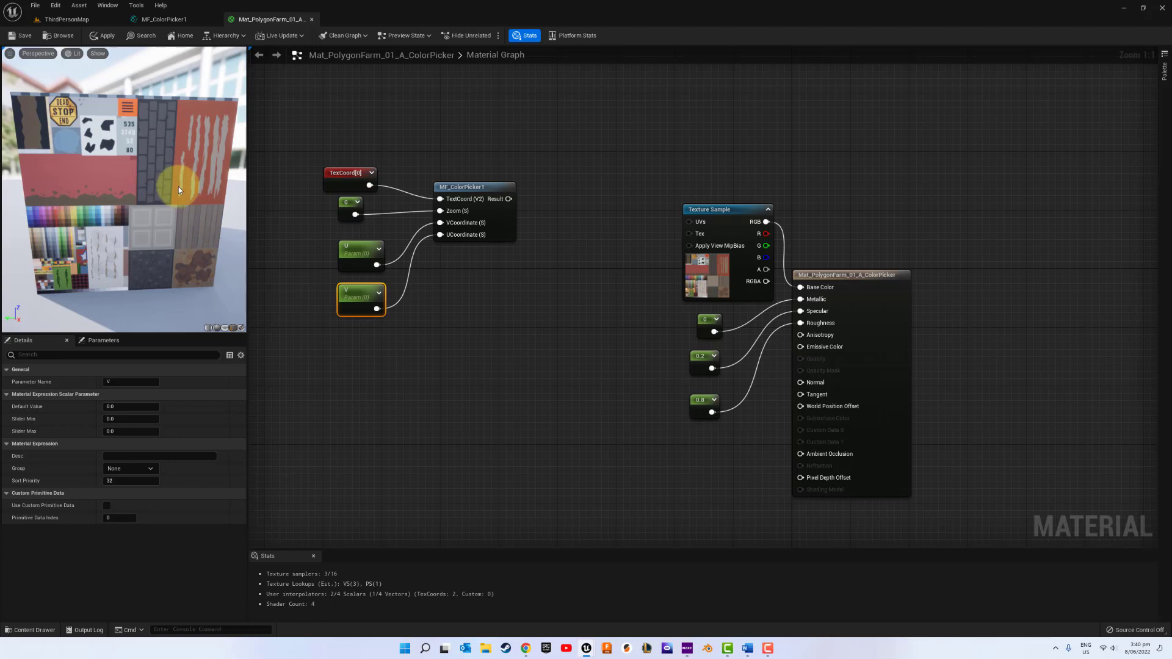
pyautogui.moveTo(179, 181)
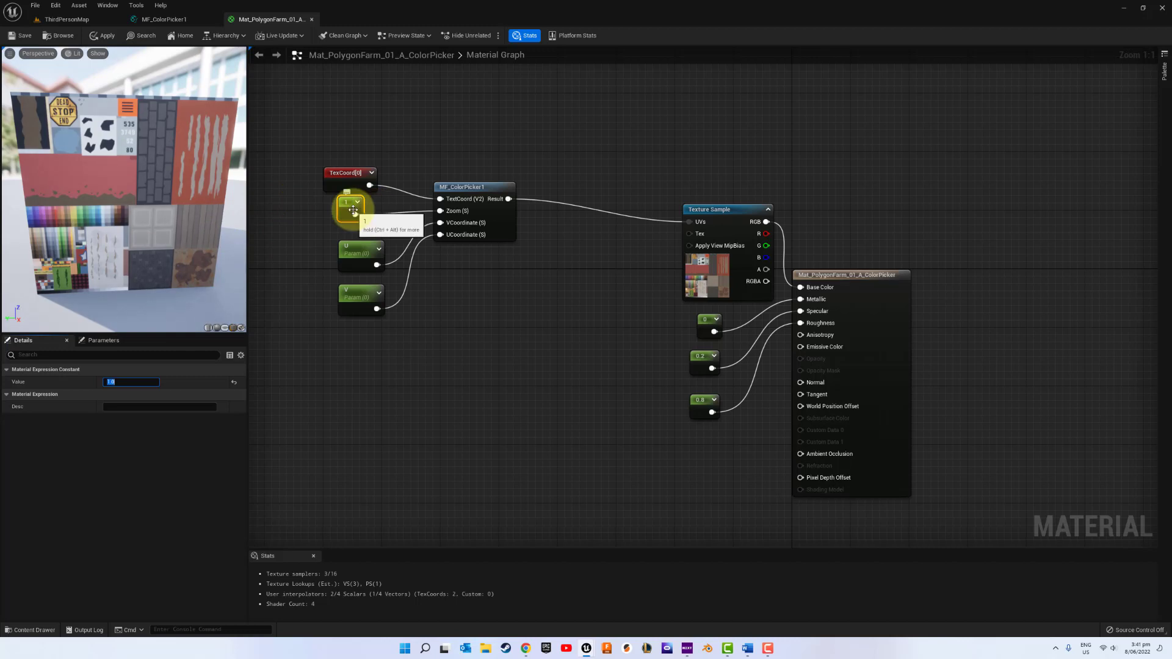
# Step: Set the zoom constant's Value to 2.0 so the atlas preview zooms in
pyautogui.write('2.0')
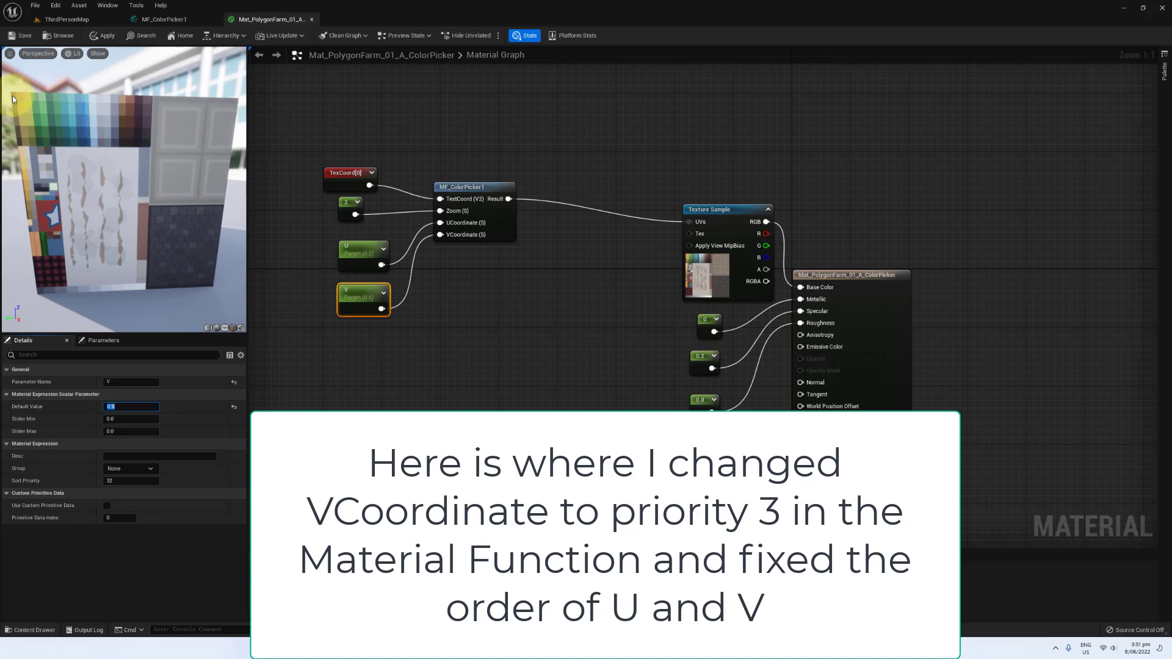
pyautogui.moveTo(11, 97)
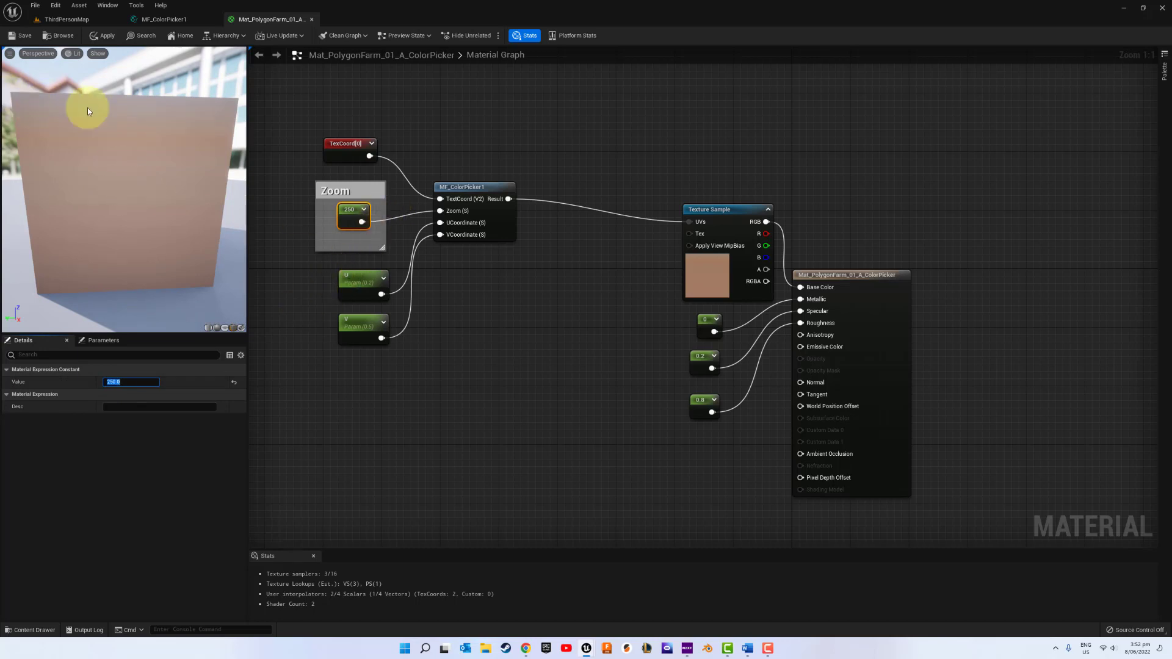
# Step: Confirm U defaults to 0.2, then set the V parameter's Default Value to 0.51
pyautogui.click(363, 282)
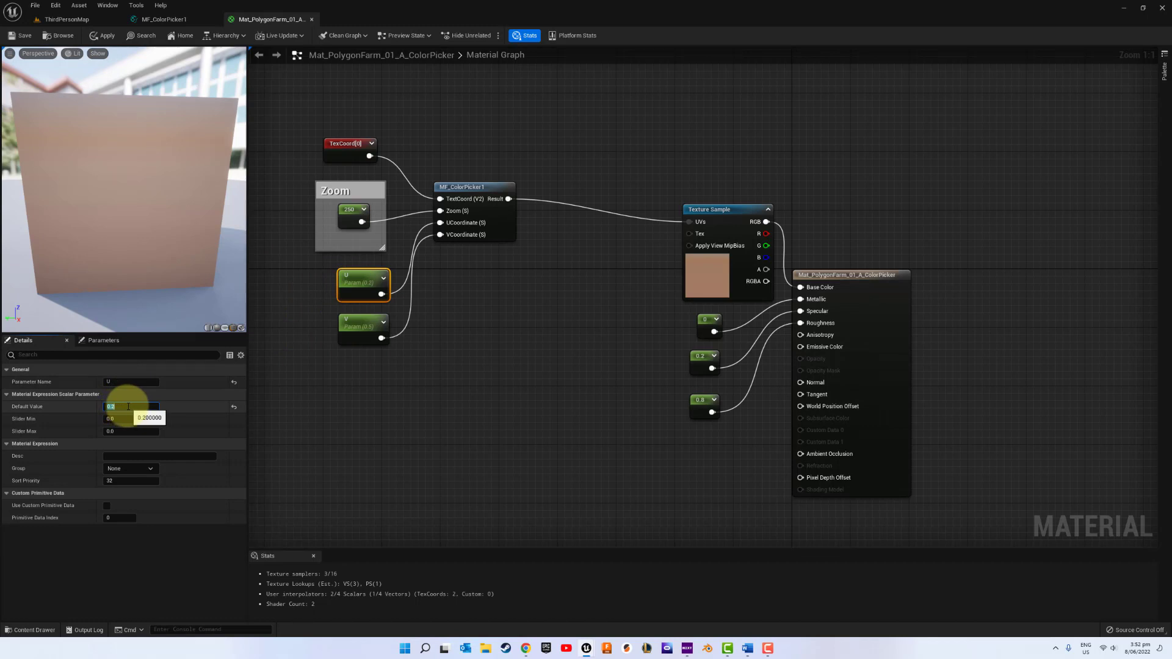
pyautogui.click(364, 328)
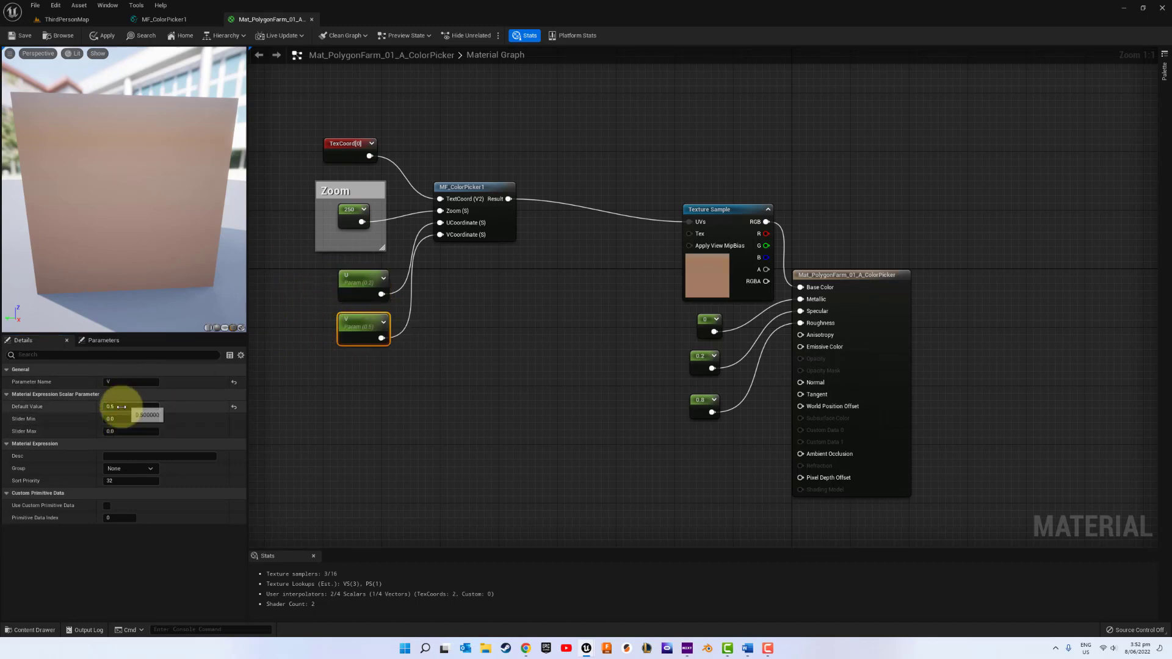
pyautogui.click(130, 405)
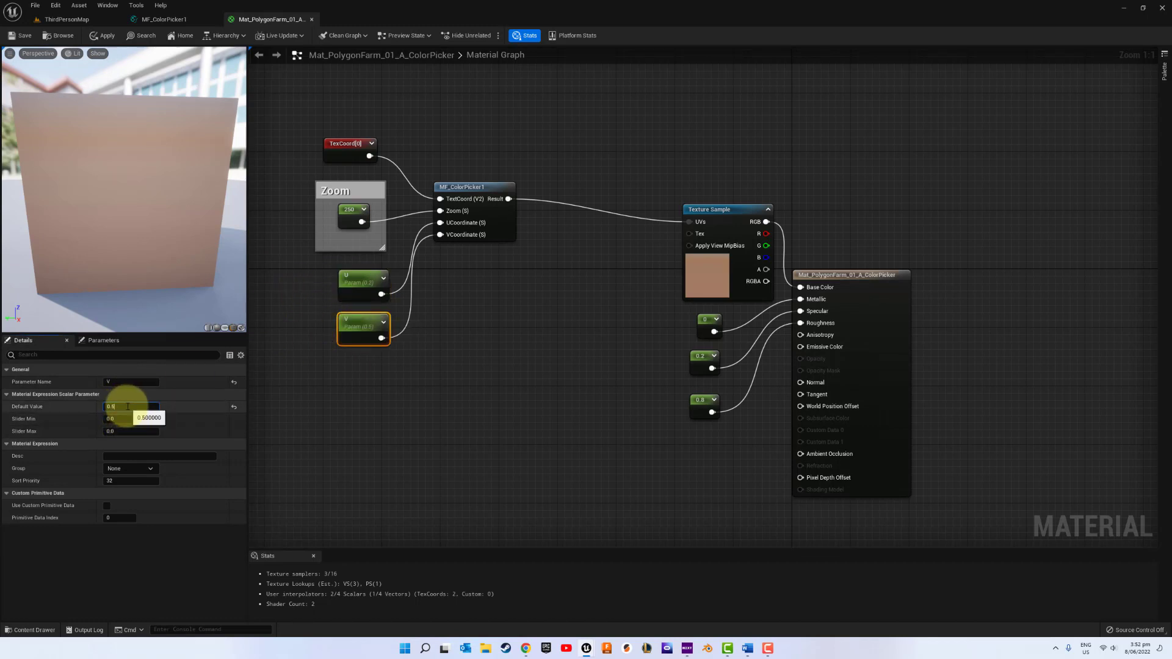
pyautogui.write('0.51')
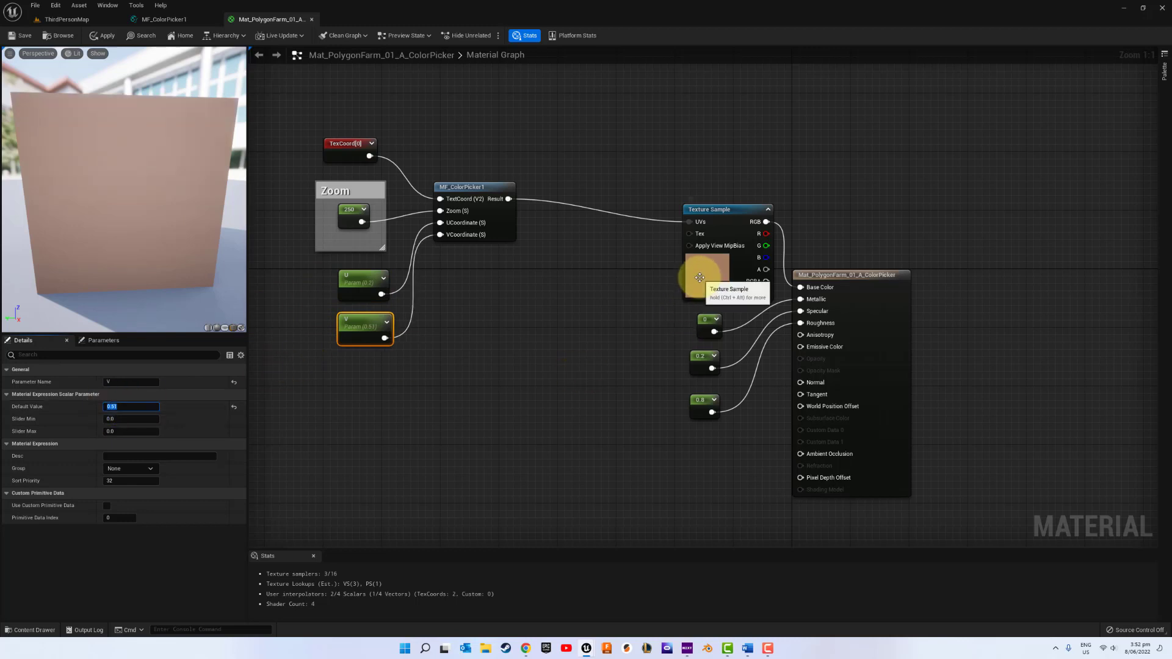
pyautogui.moveTo(669, 368)
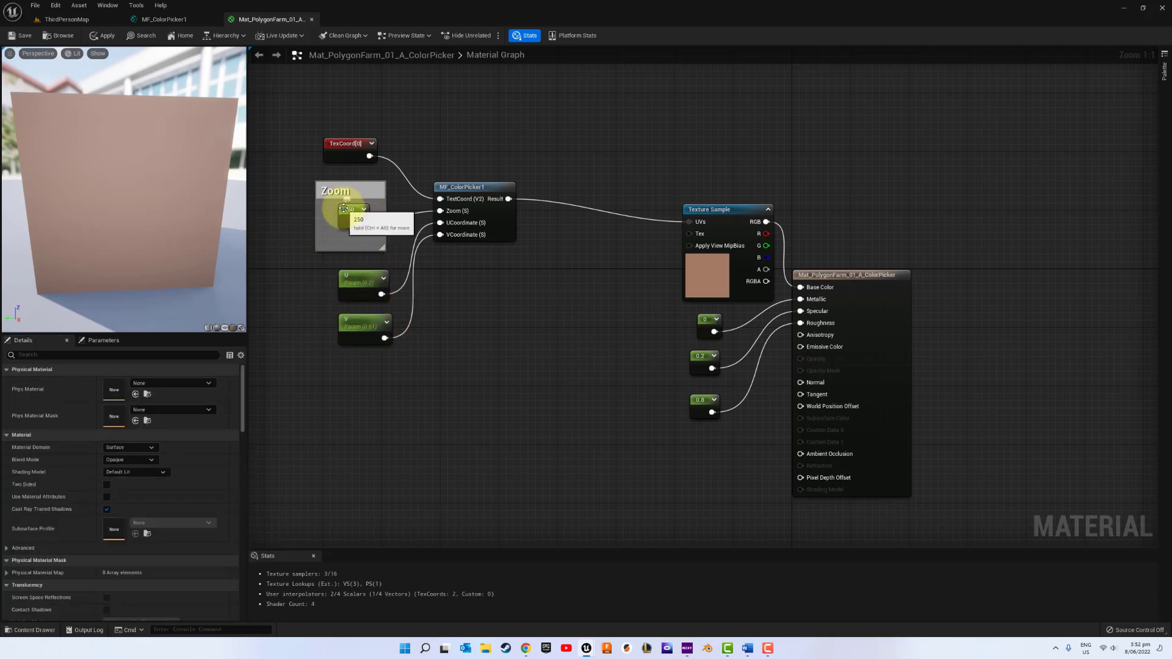
pyautogui.click(348, 209)
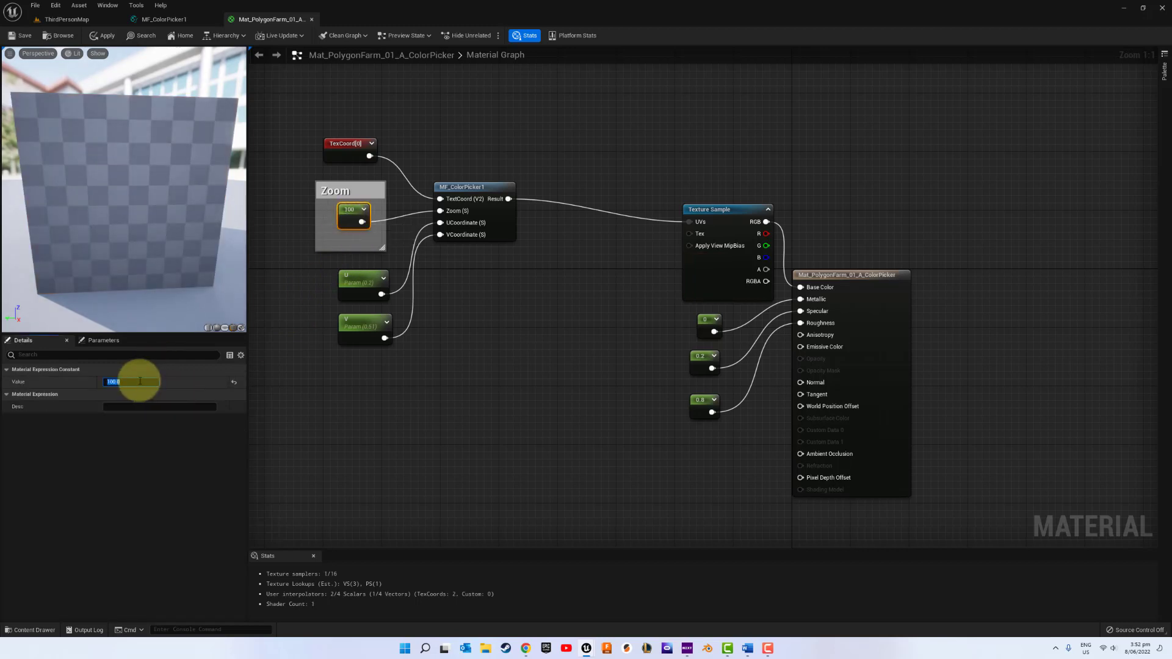
pyautogui.write('50')
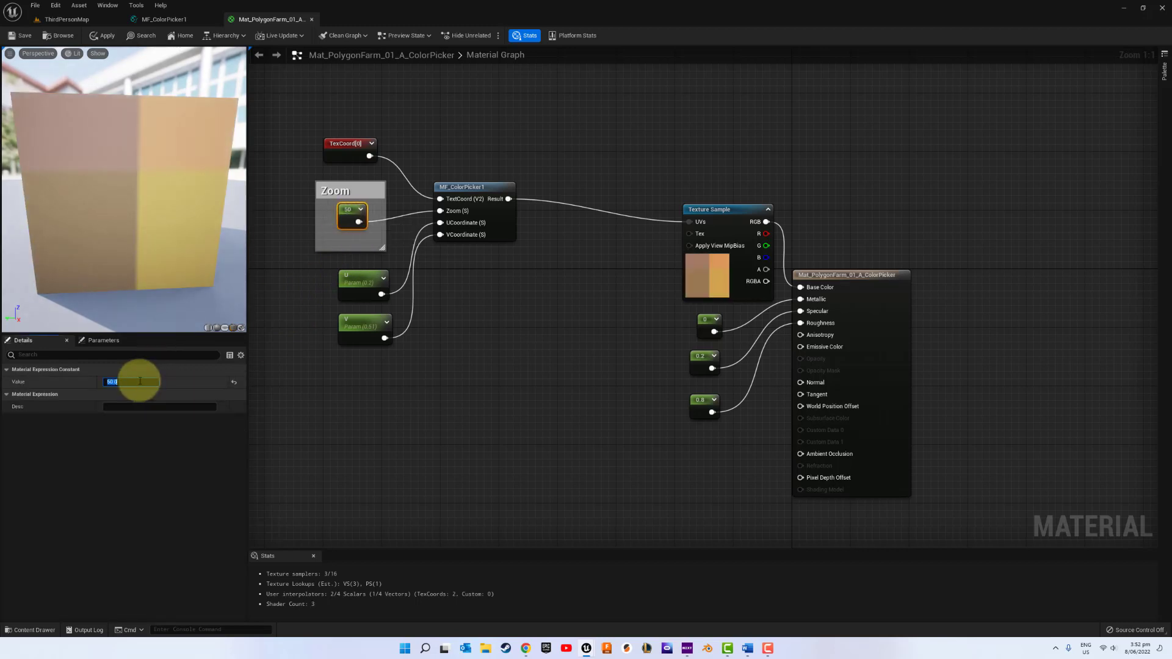
pyautogui.write('25.0')
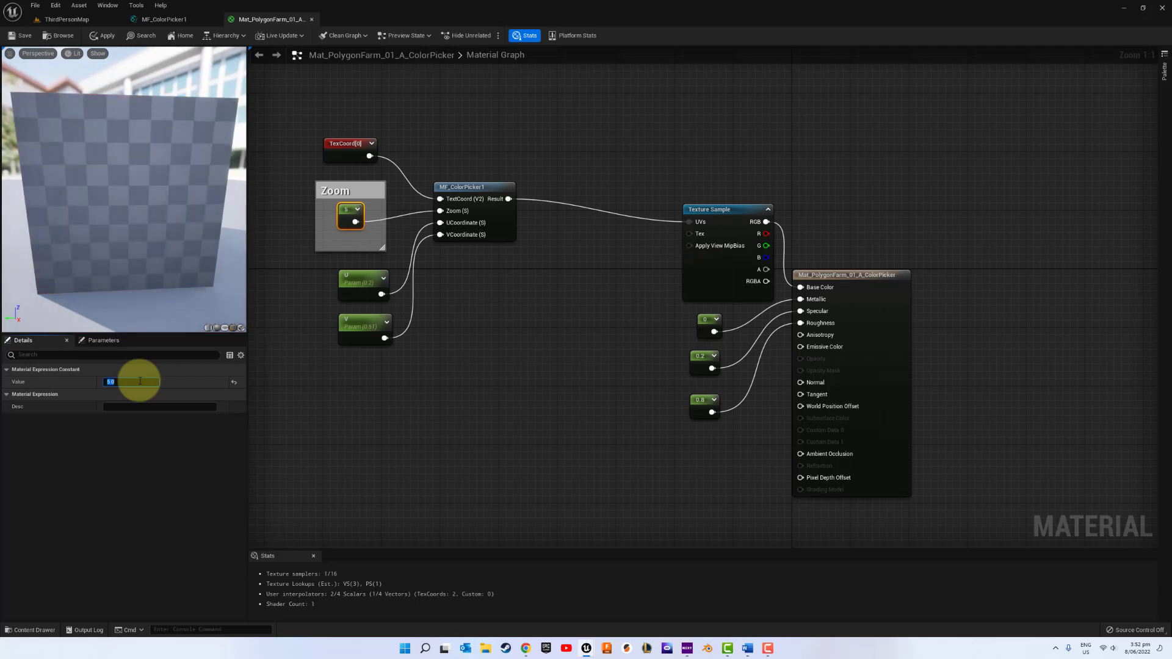
pyautogui.write('1.0')
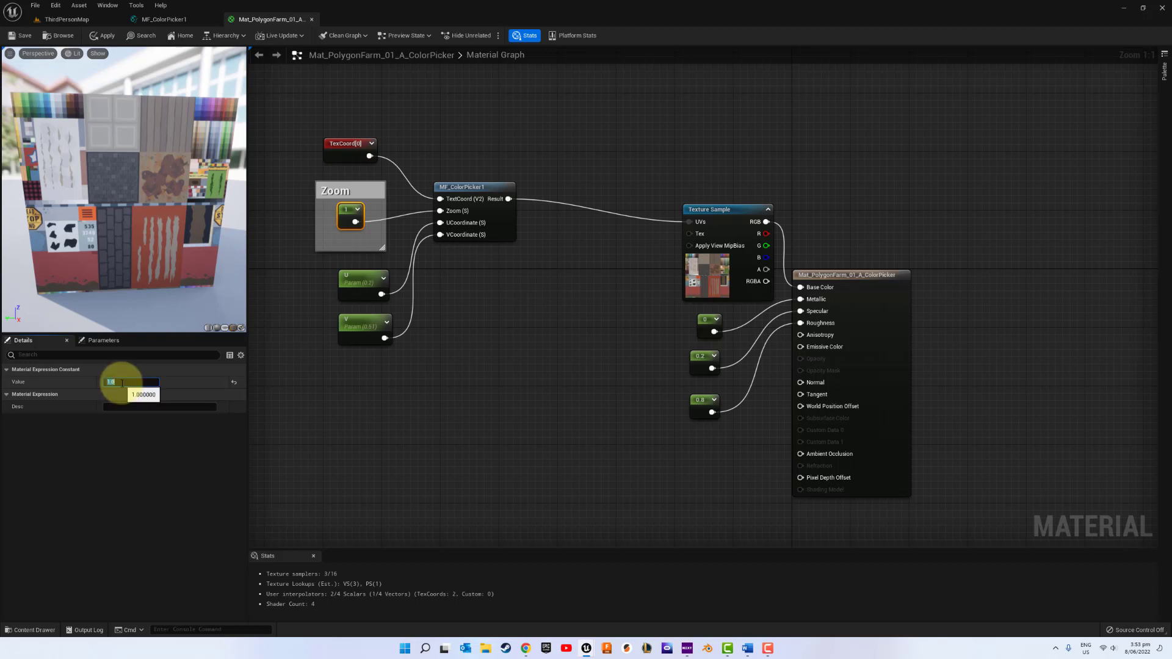
pyautogui.write('250')
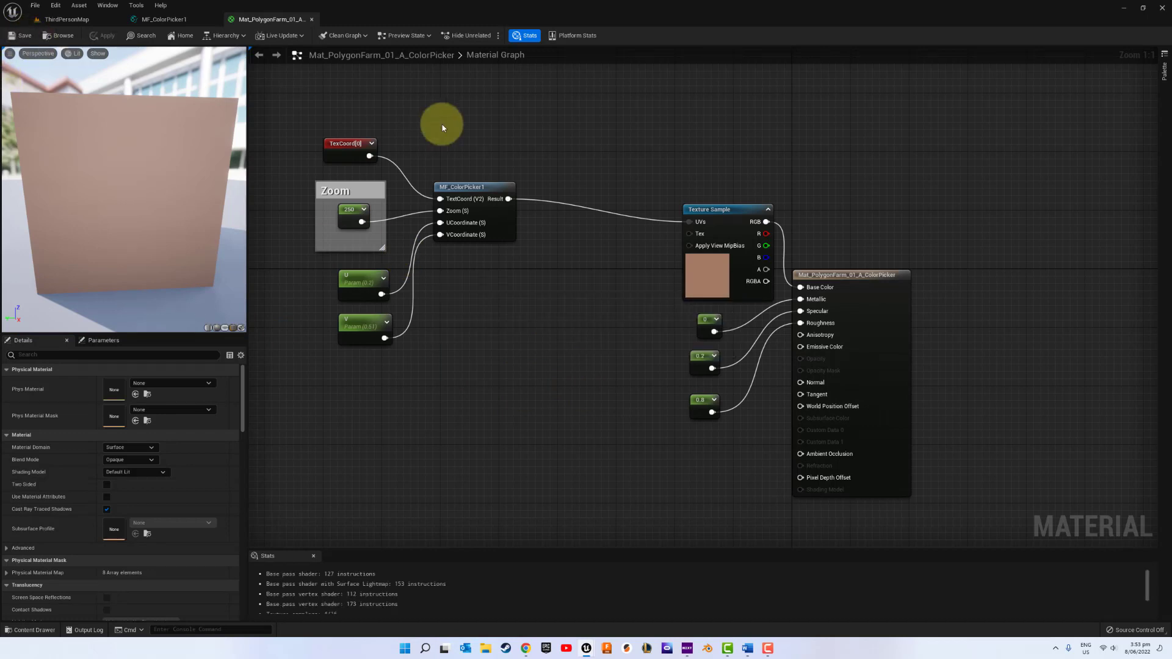
pyautogui.click(32, 630)
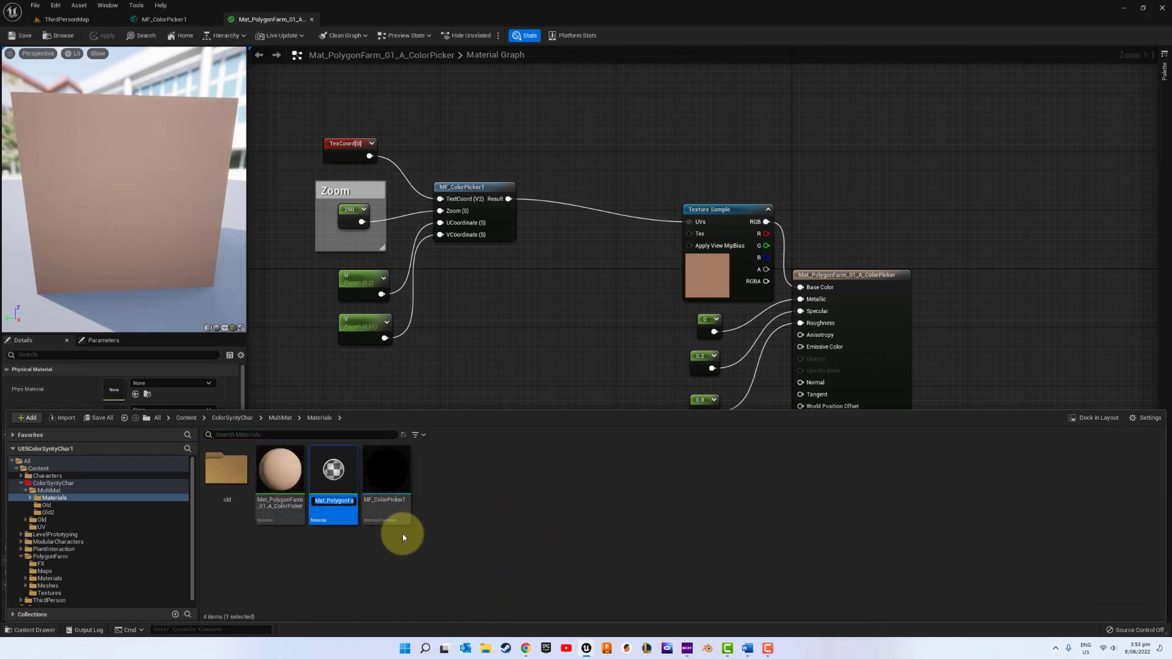
# Step: Name the duplicated material Mat_PolygonFarm_01_A_ColorPickerWidget
pyautogui.doubleClick(332, 501)
pyautogui.write('olorPickerMd')
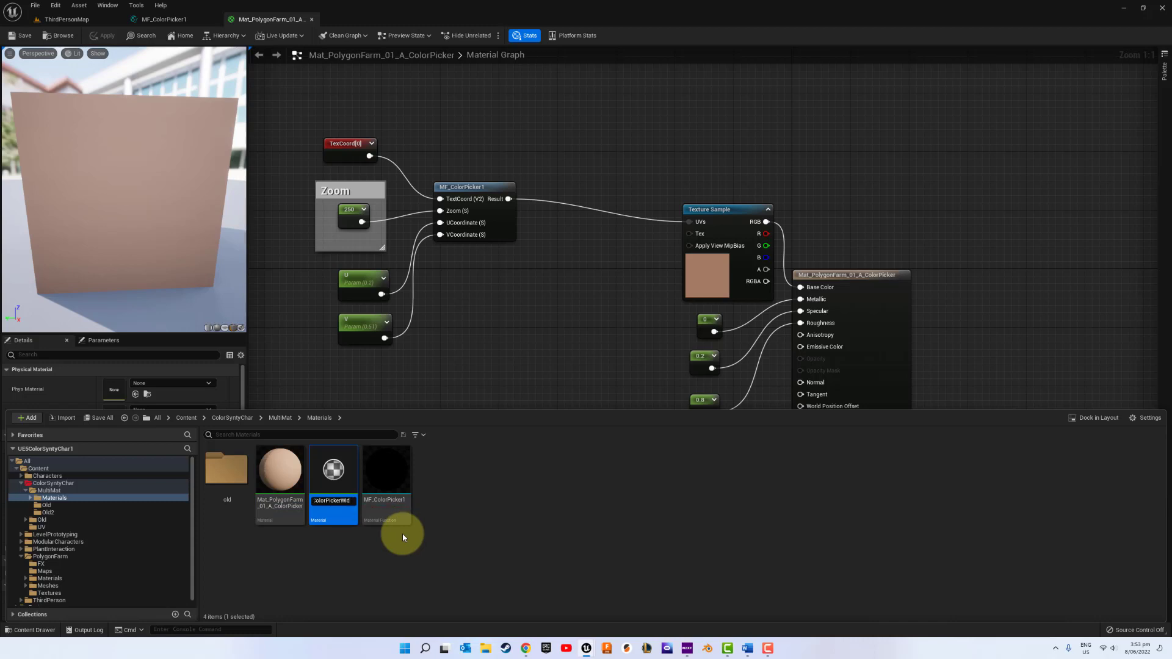
pyautogui.doubleClick(331, 468)
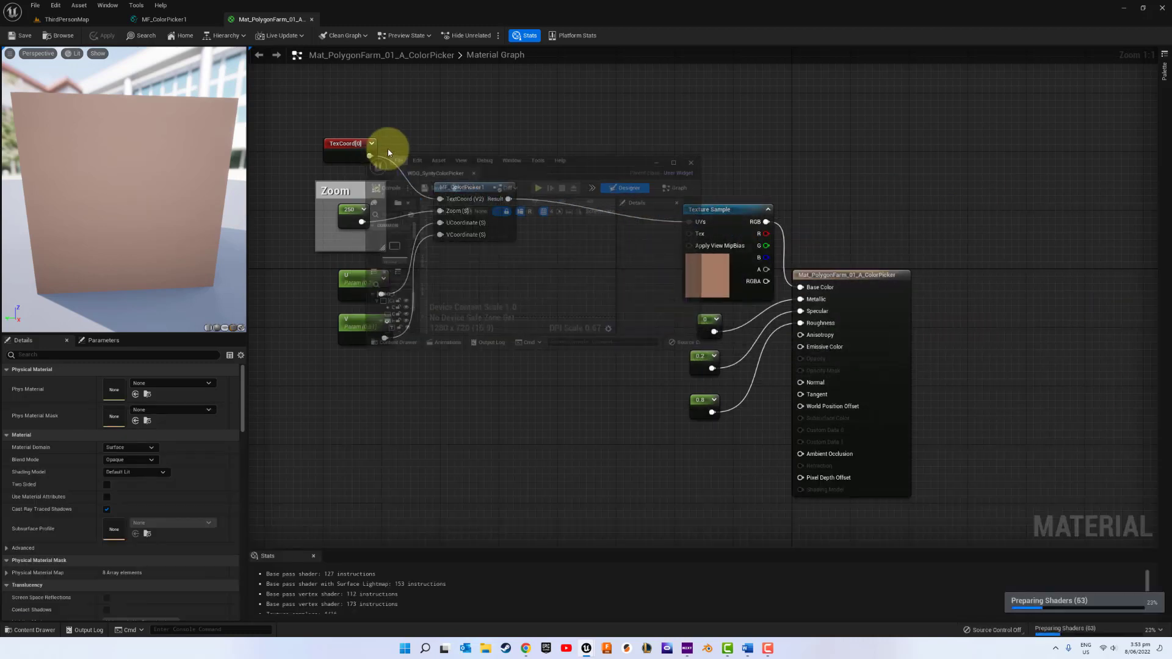
# Step: Inspect the palette color area in the WDG_SyntyColorPicker widget, then close it
pyautogui.click(366, 18)
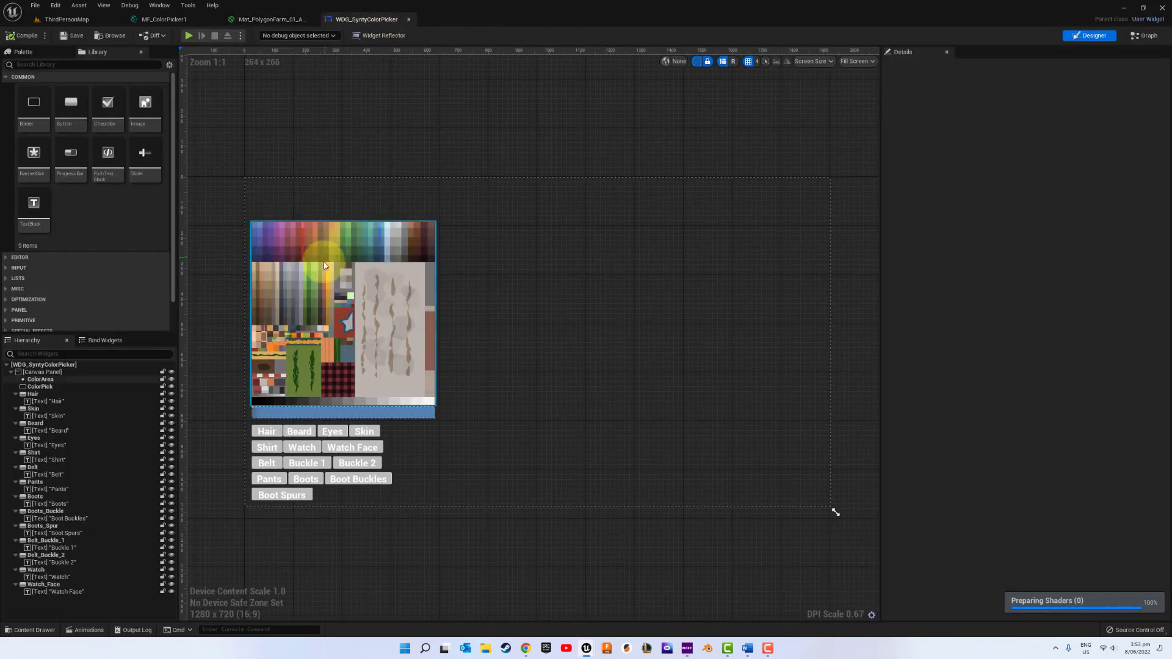
pyautogui.click(337, 312)
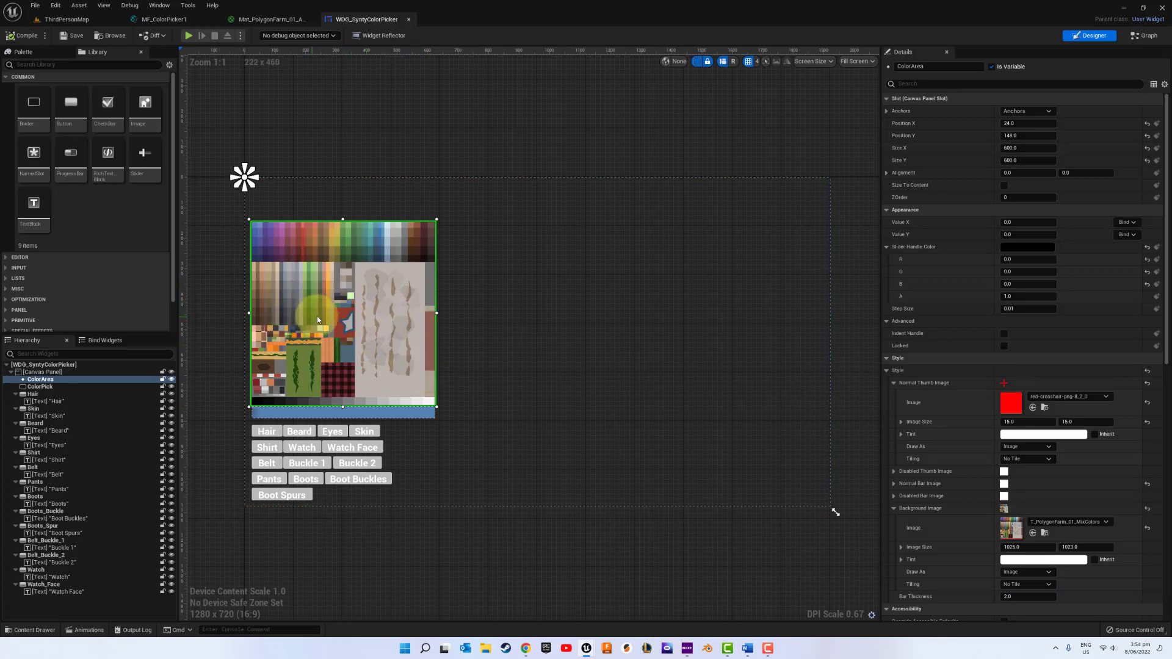
pyautogui.moveTo(316, 320); pyautogui.dragTo(342, 321)
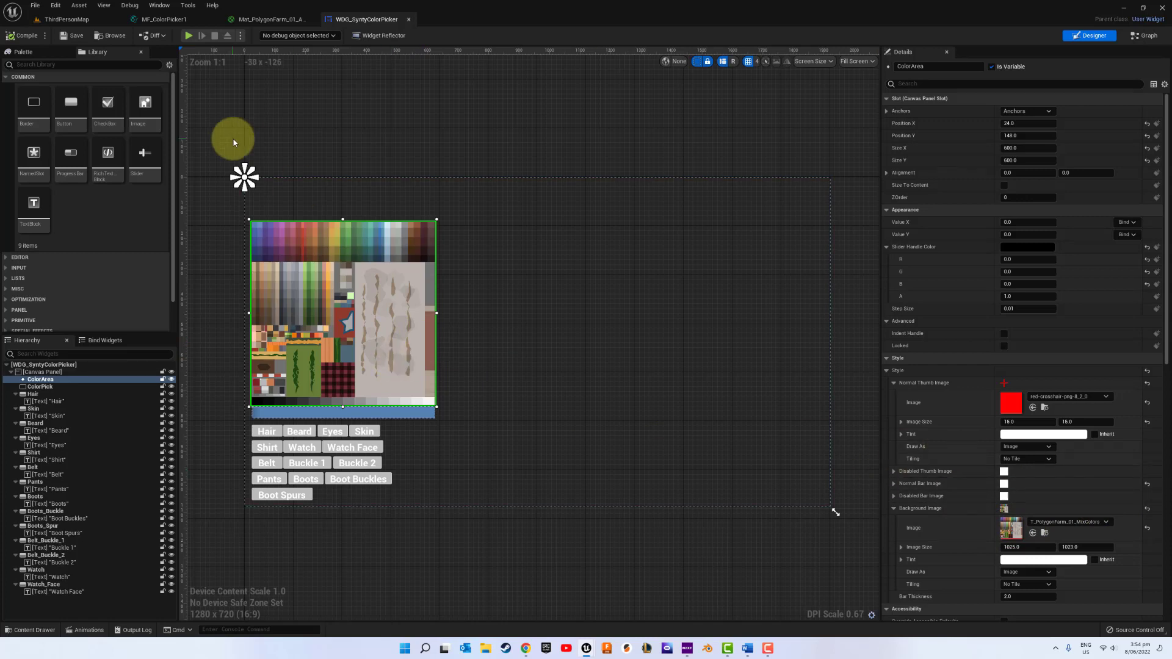
pyautogui.click(270, 18)
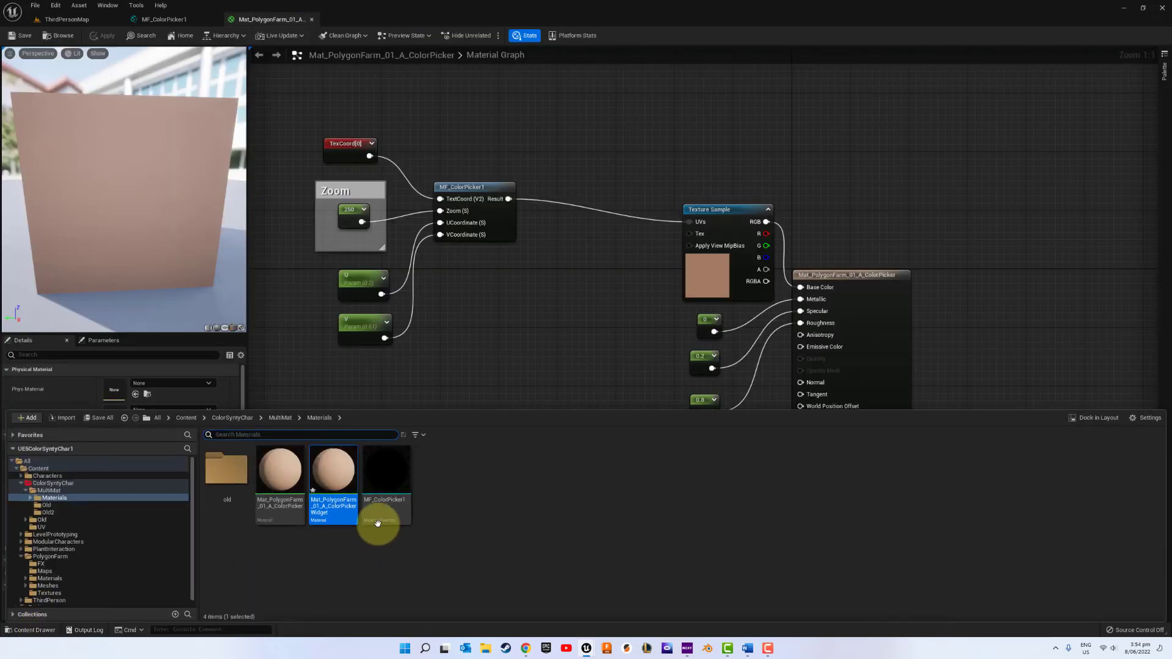
pyautogui.moveTo(333, 468)
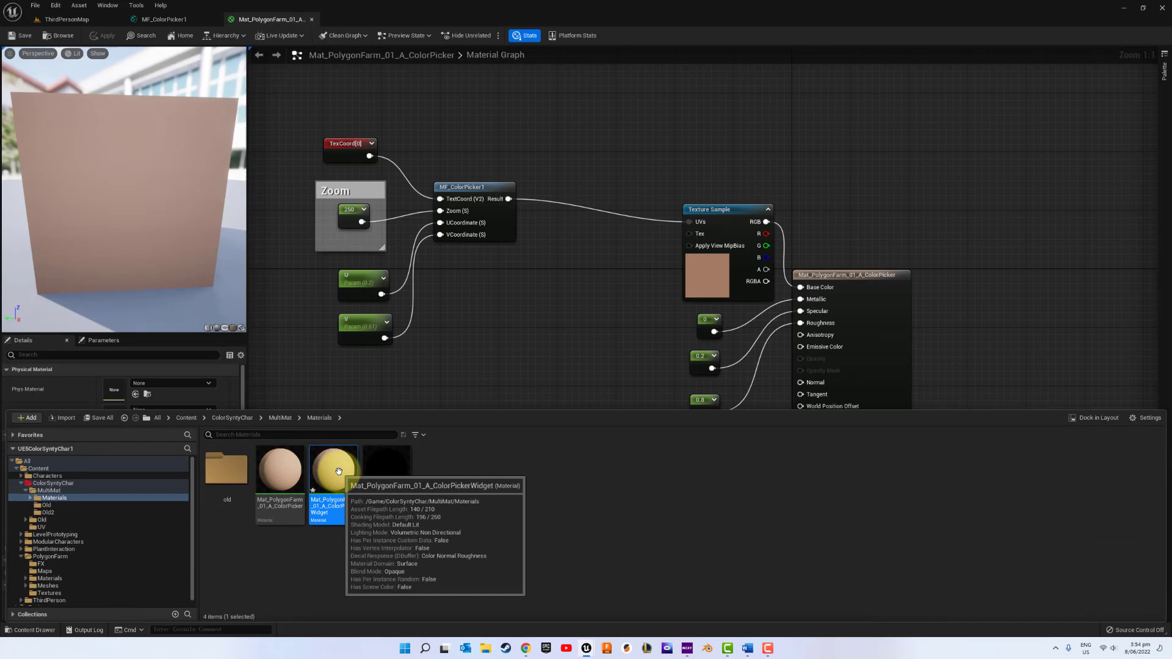
# Step: Set the widget material's Material Domain to User Interface
pyautogui.doubleClick(332, 467)
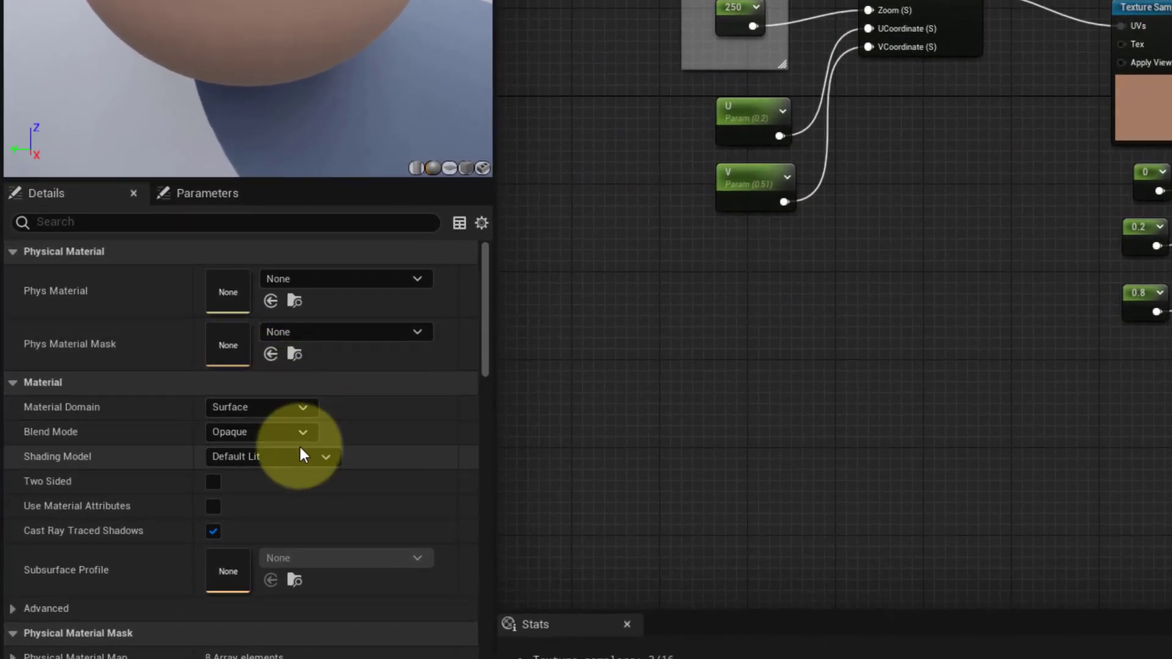
pyautogui.click(302, 408)
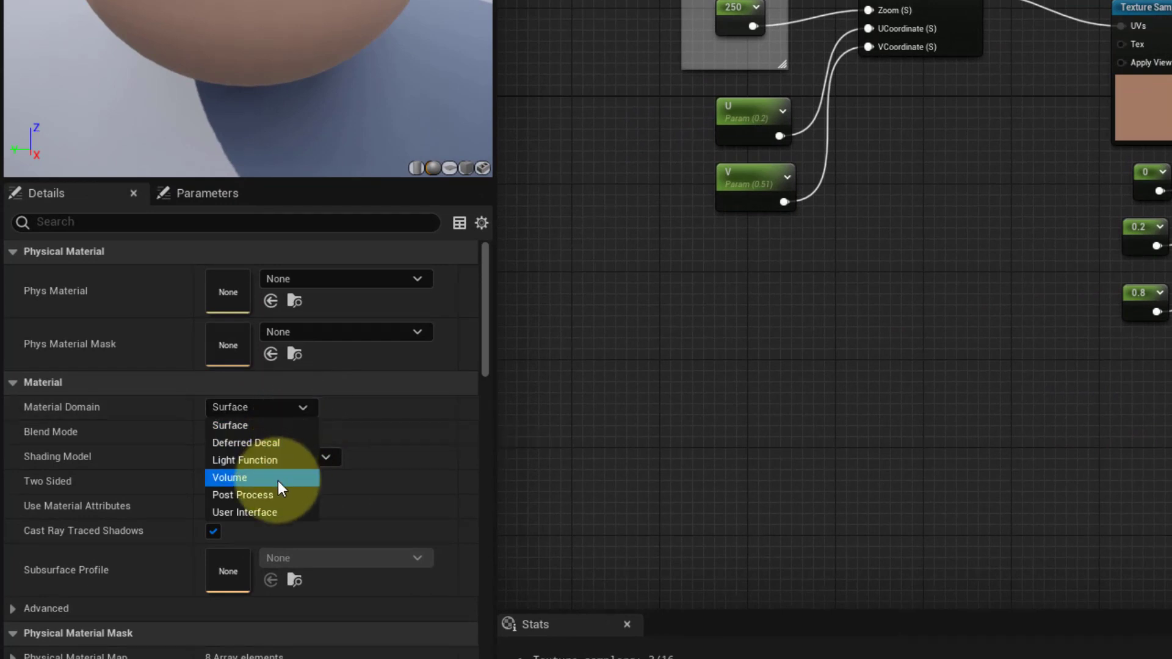
pyautogui.click(244, 511)
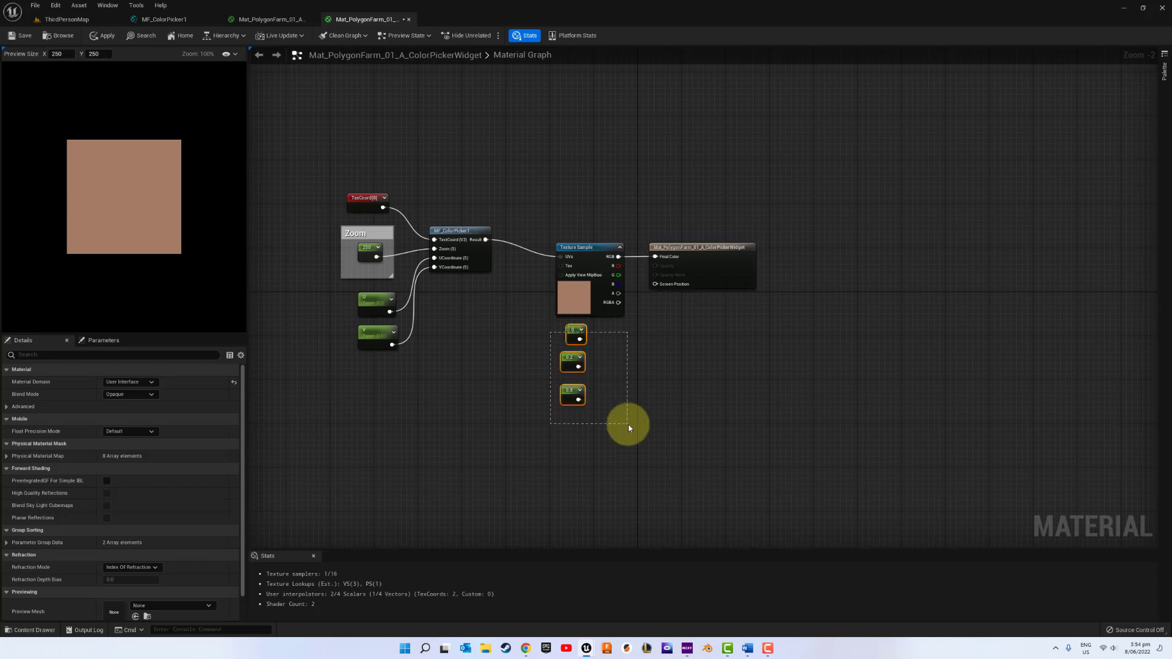
# Step: Delete the three unused constant nodes and save the widget material
pyautogui.press('Delete')
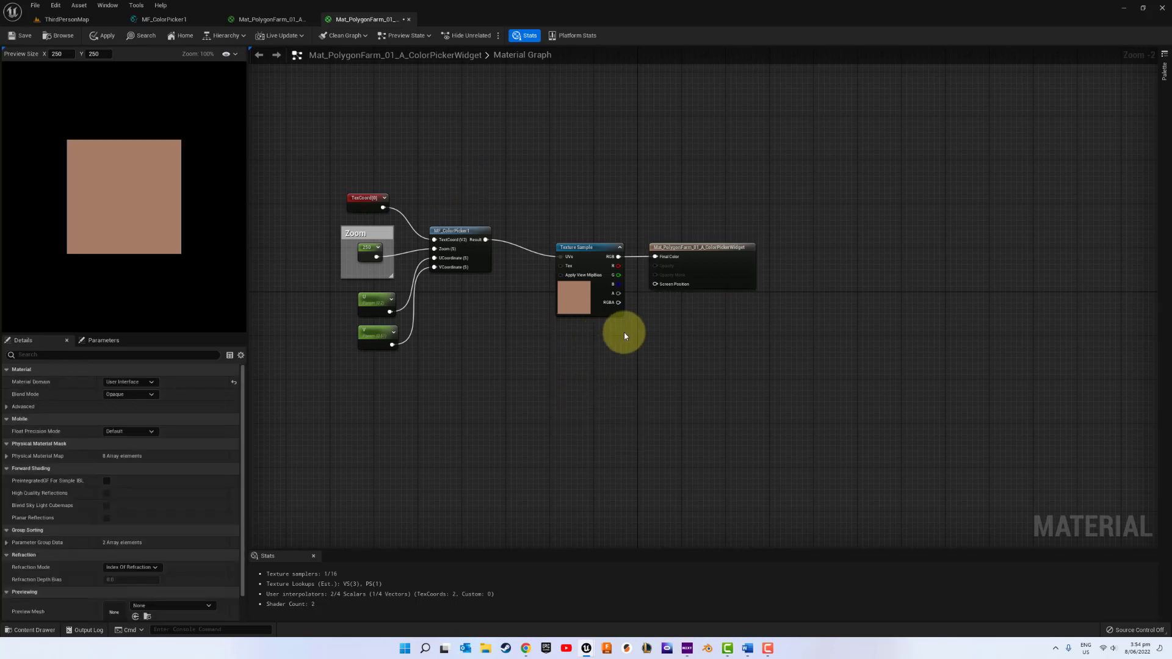
pyautogui.moveTo(22, 35)
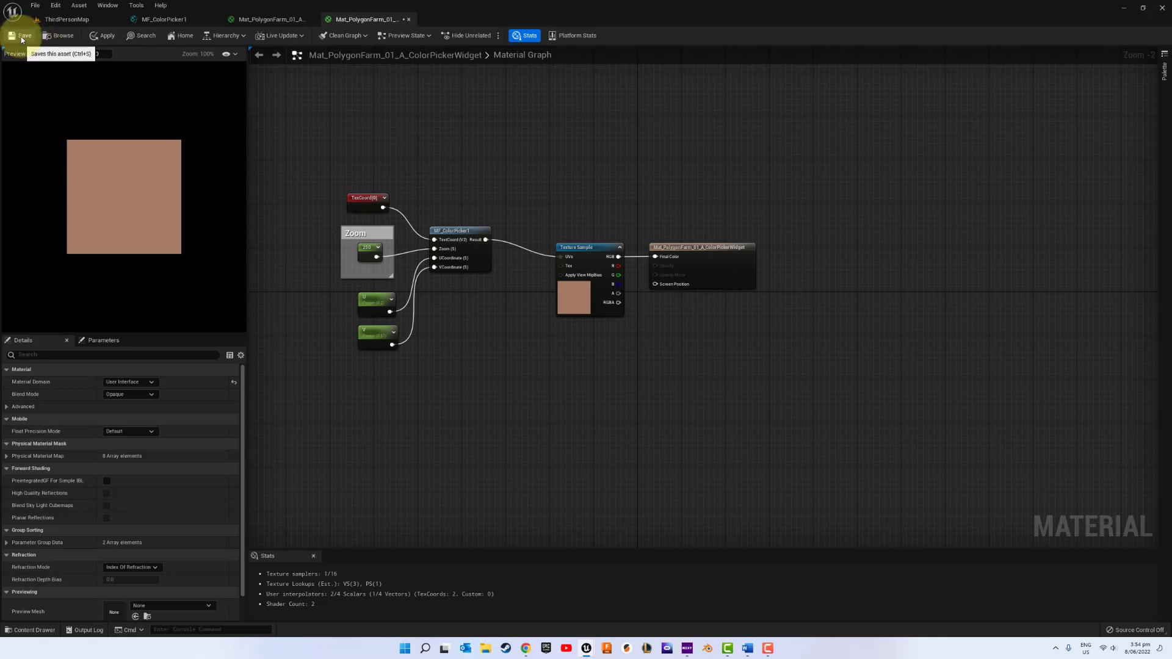
pyautogui.click(22, 35)
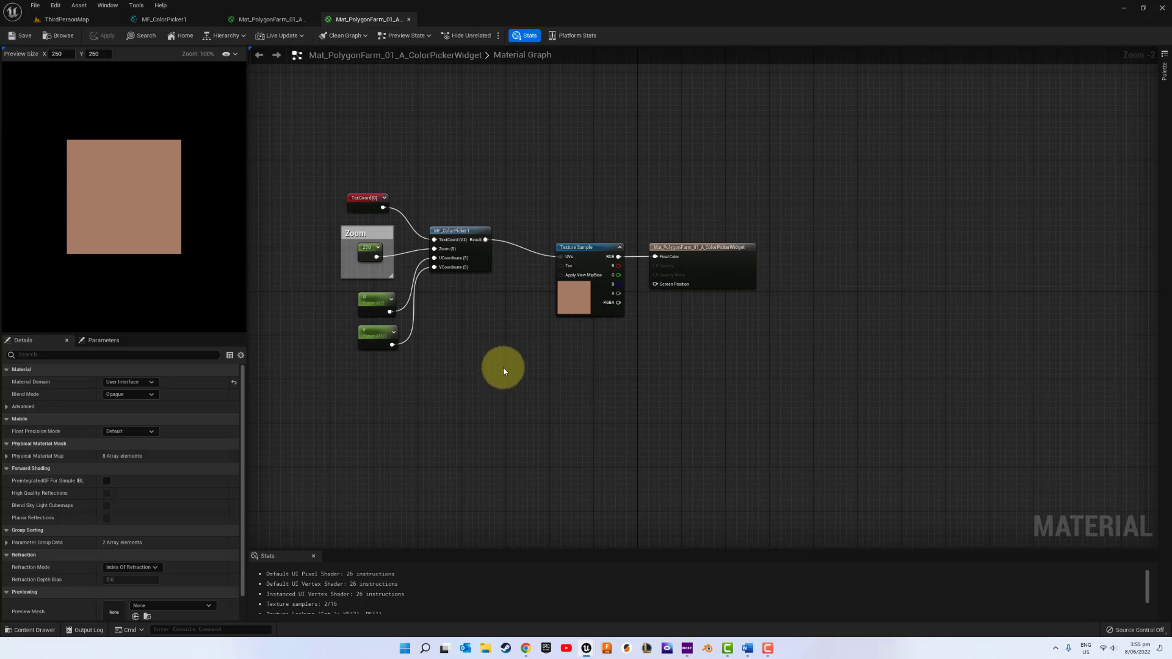
pyautogui.moveTo(501, 321)
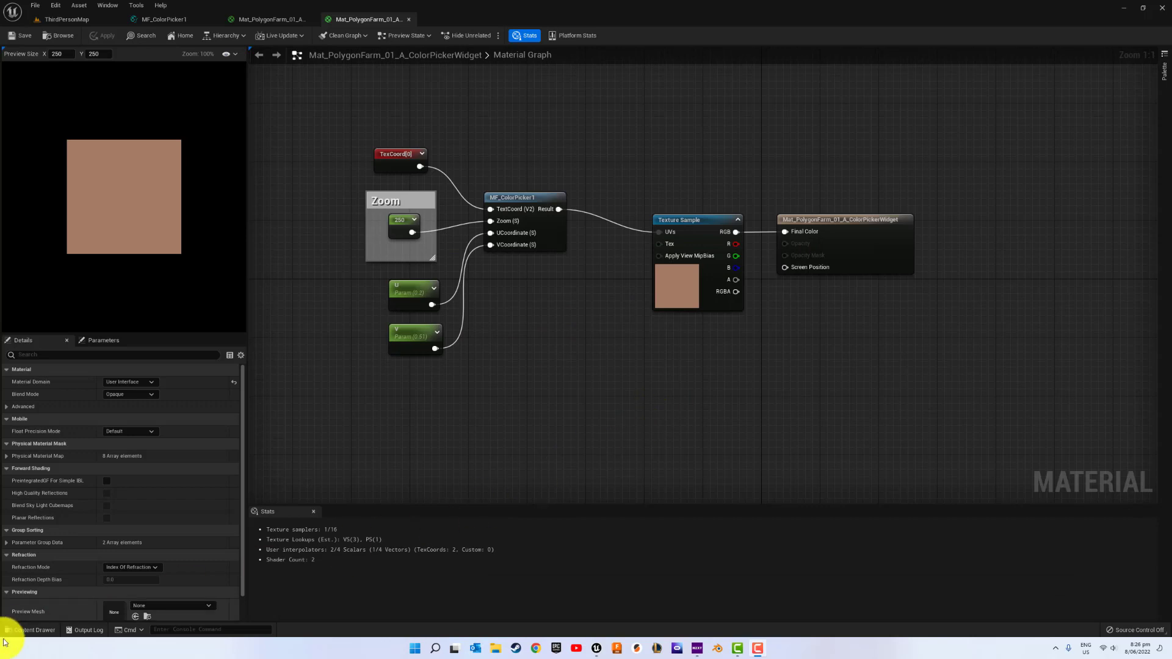
pyautogui.click(29, 630)
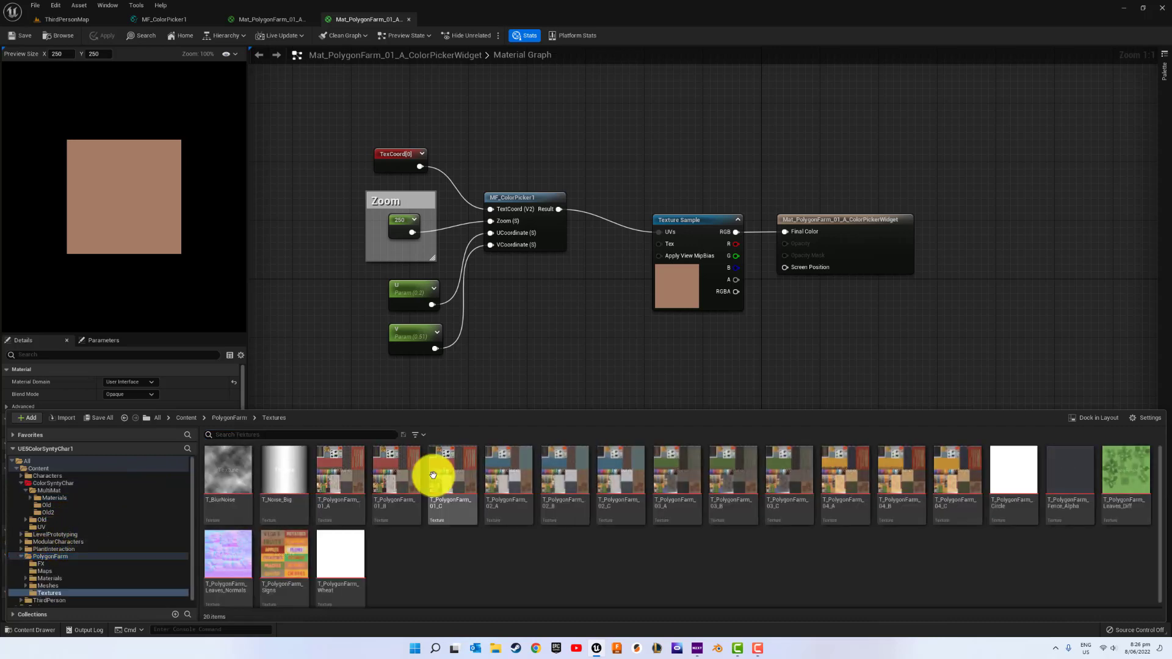
# Step: Bring up Asset Actions for the T_PolygonFarm_01_A texture in PolygonFarm > Textures
pyautogui.rightClick(340, 482)
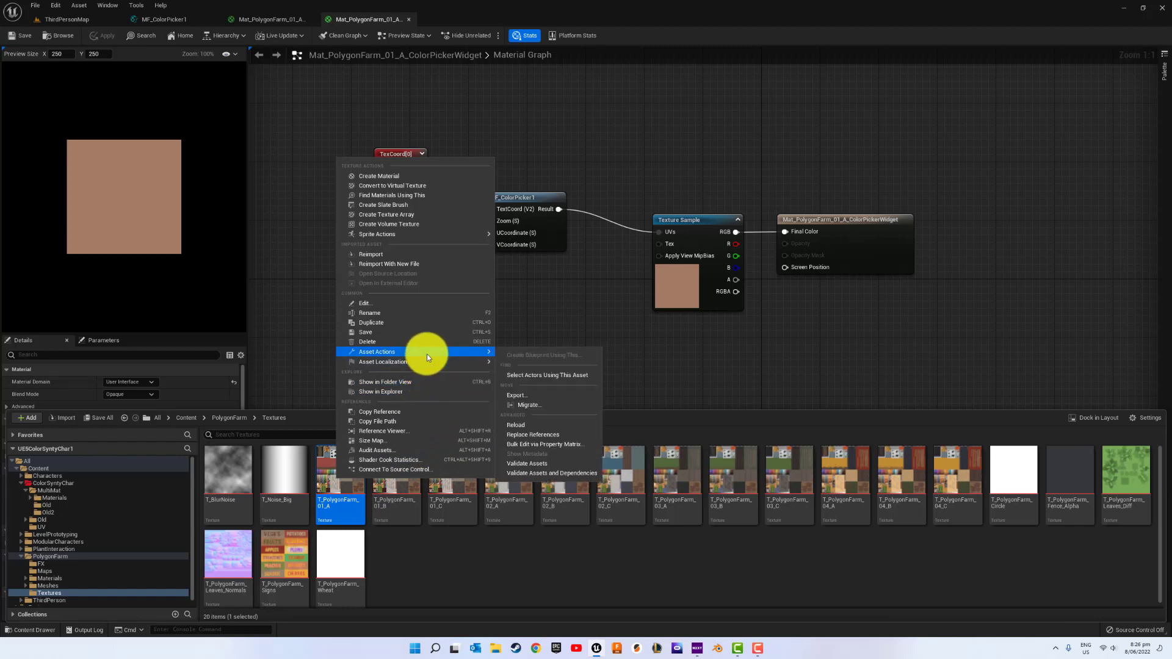
pyautogui.click(518, 394)
pyautogui.write('paint')
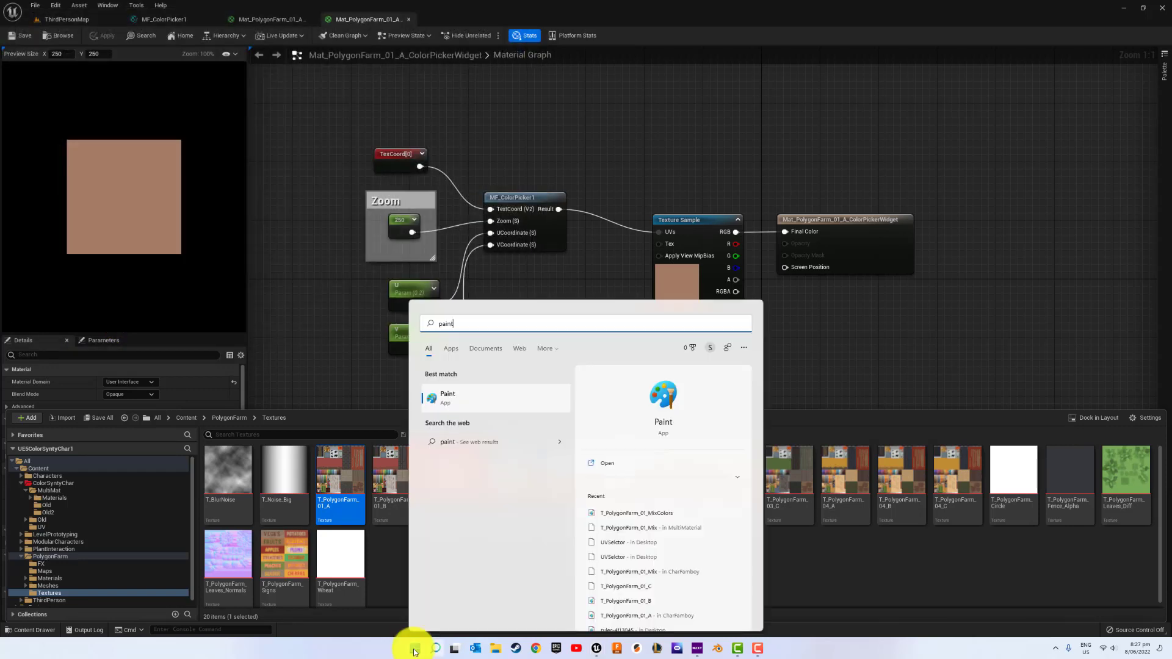
pyautogui.moveTo(449, 397)
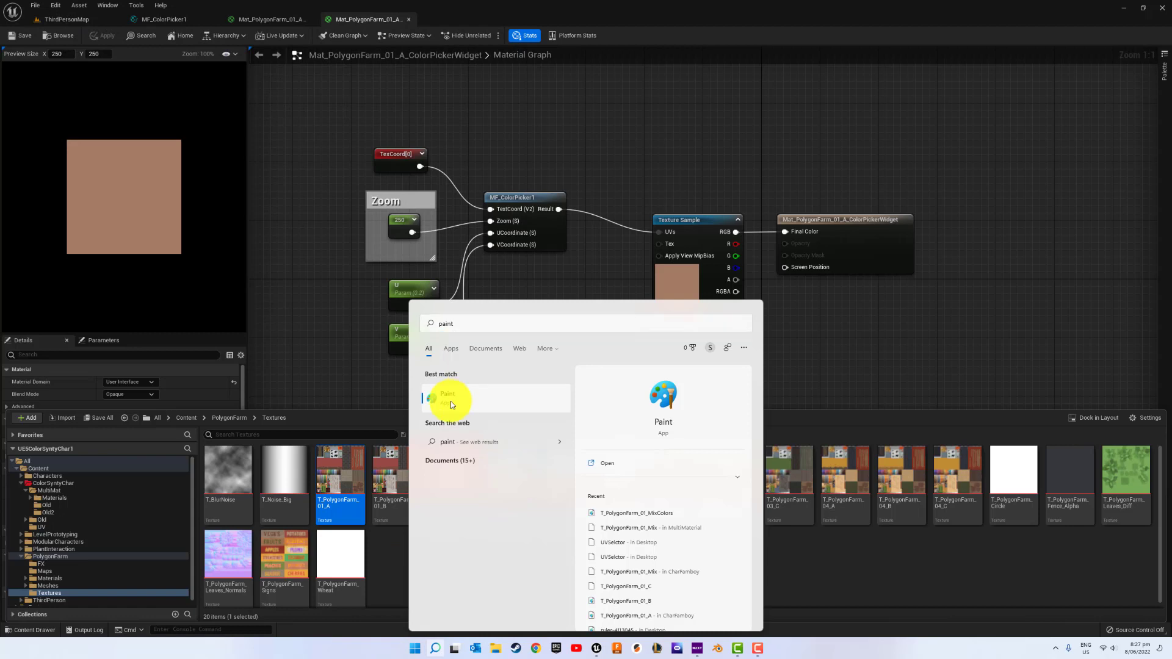
# Step: Launch Paint and open the T_PolygonFarm_01_A atlas image
pyautogui.click(447, 395)
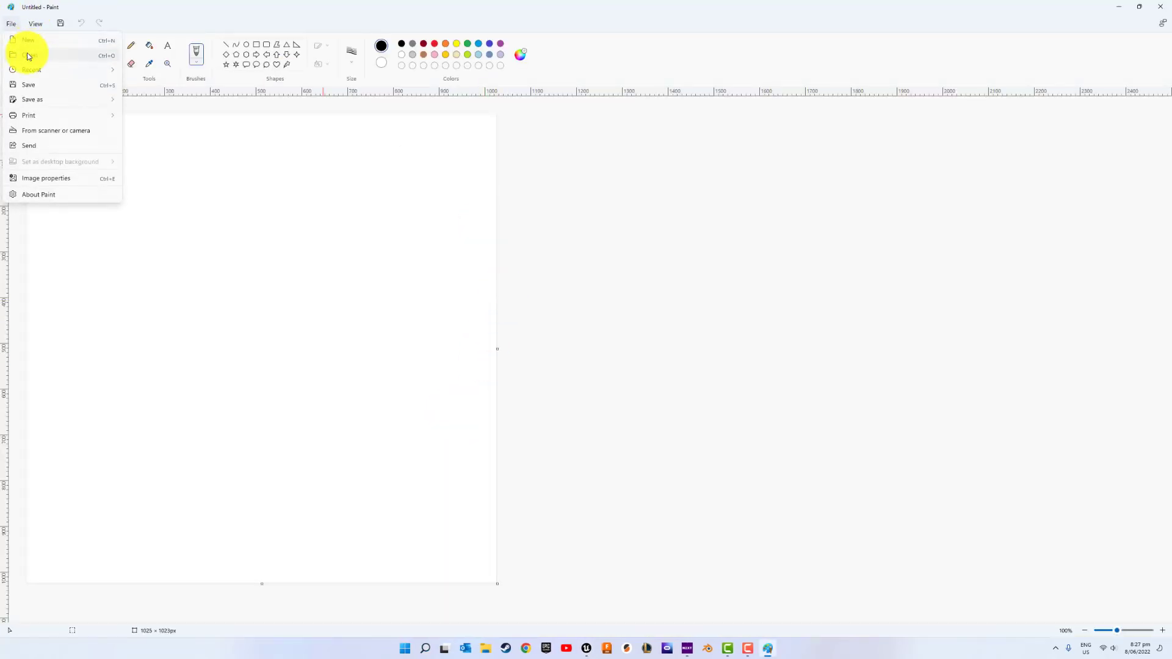
pyautogui.click(29, 55)
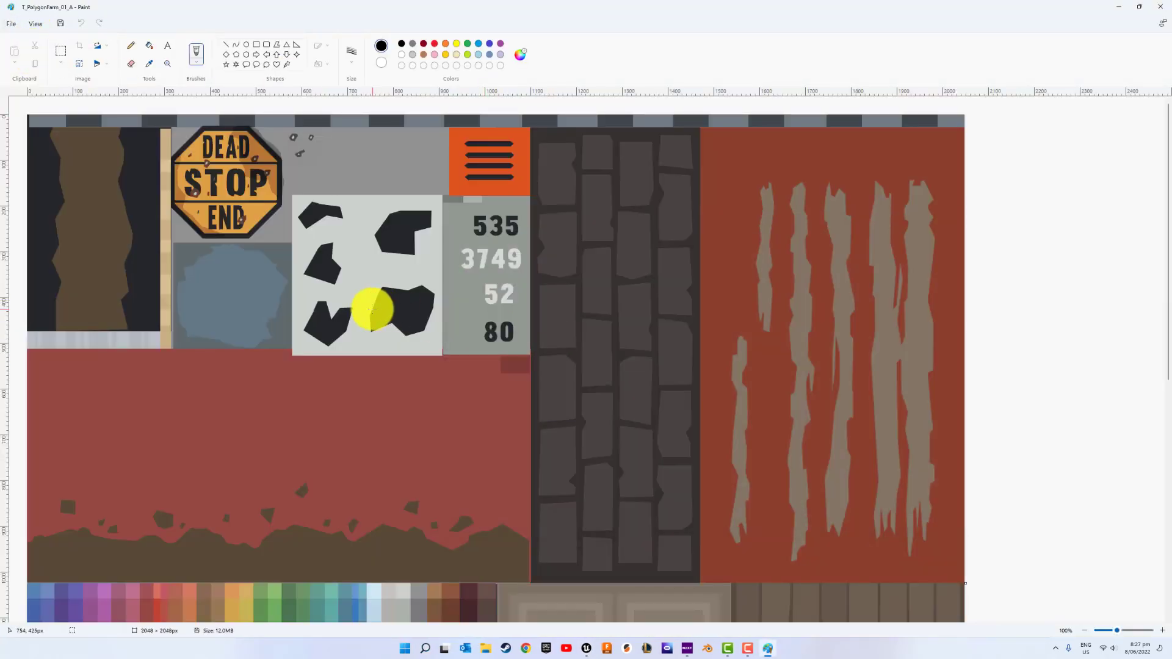
pyautogui.click(1084, 630)
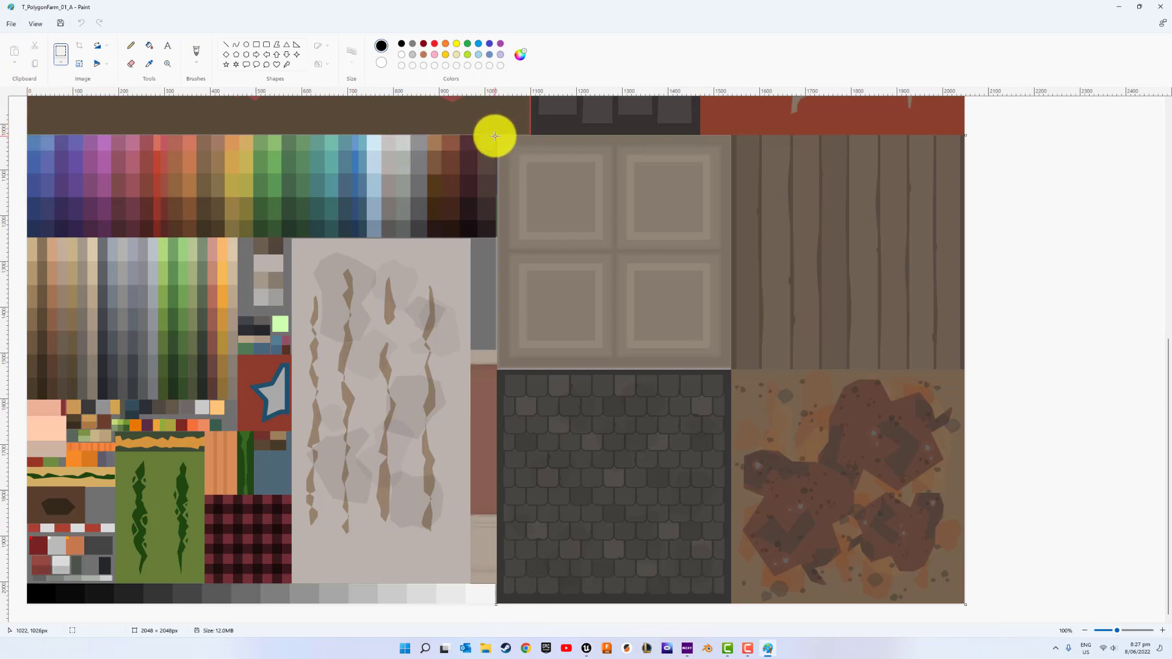
# Step: Select the lower-left palette quarter and crop the canvas down to it
pyautogui.moveTo(494, 136); pyautogui.dragTo(130, 548)
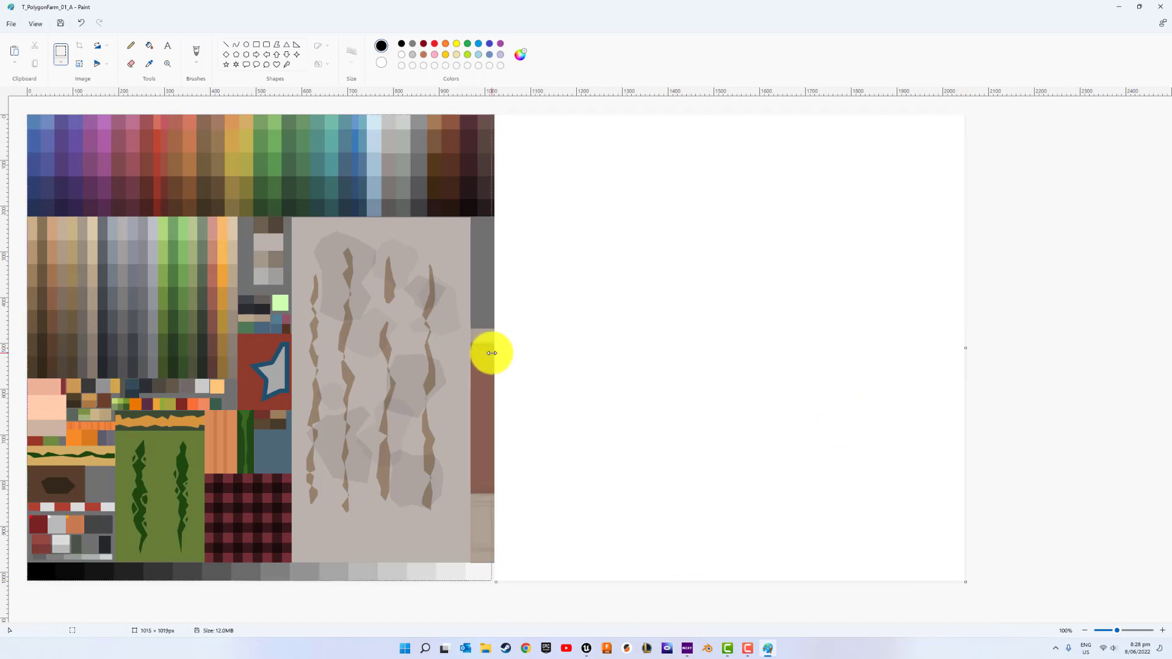
pyautogui.click(11, 23)
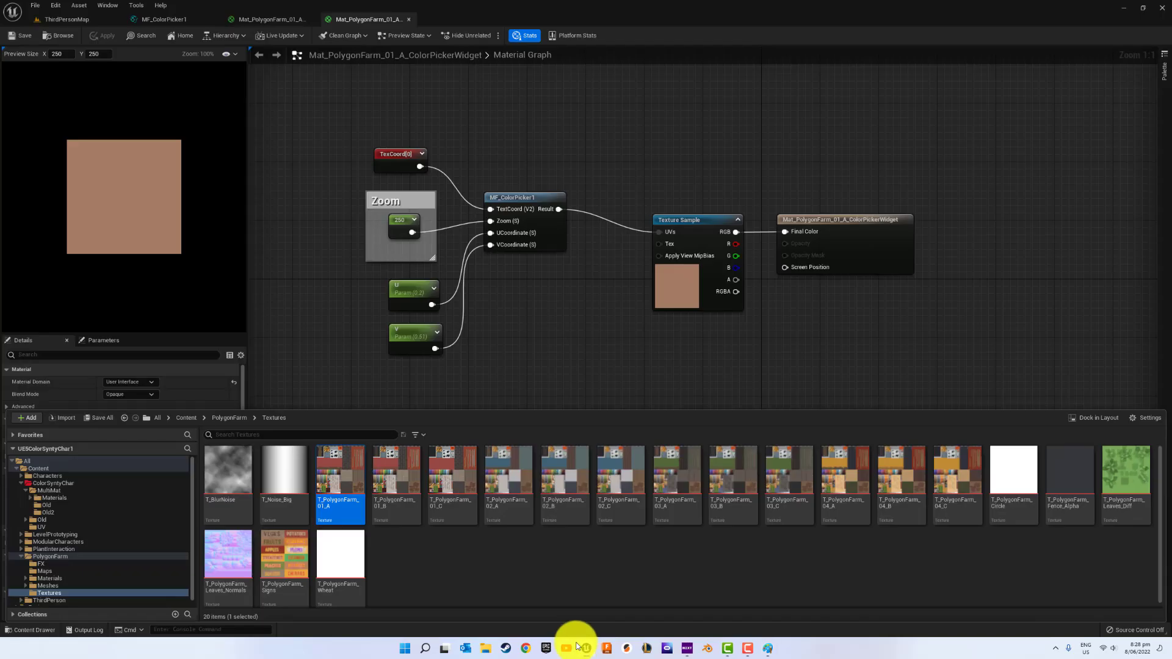
pyautogui.moveTo(53, 493)
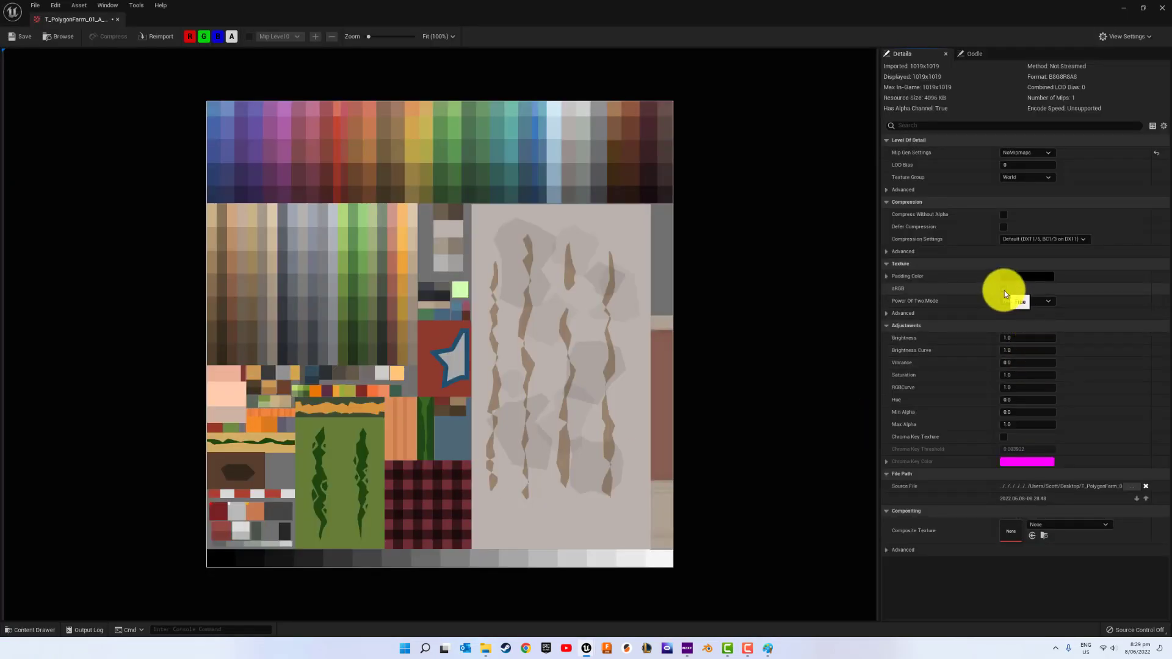
# Step: Import the cropped 1019×1019 palette PNG as a texture and check its settings
pyautogui.click(1003, 288)
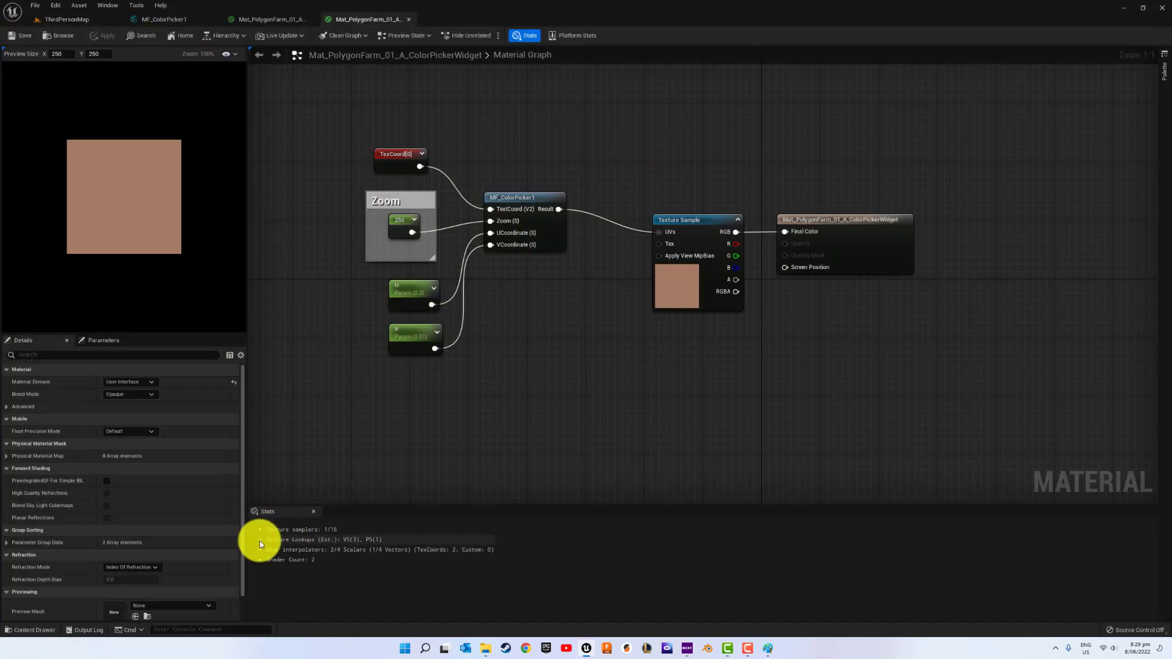
# Step: Assign the cropped ColorPicker texture to the surface material's Texture Sample
pyautogui.click(29, 629)
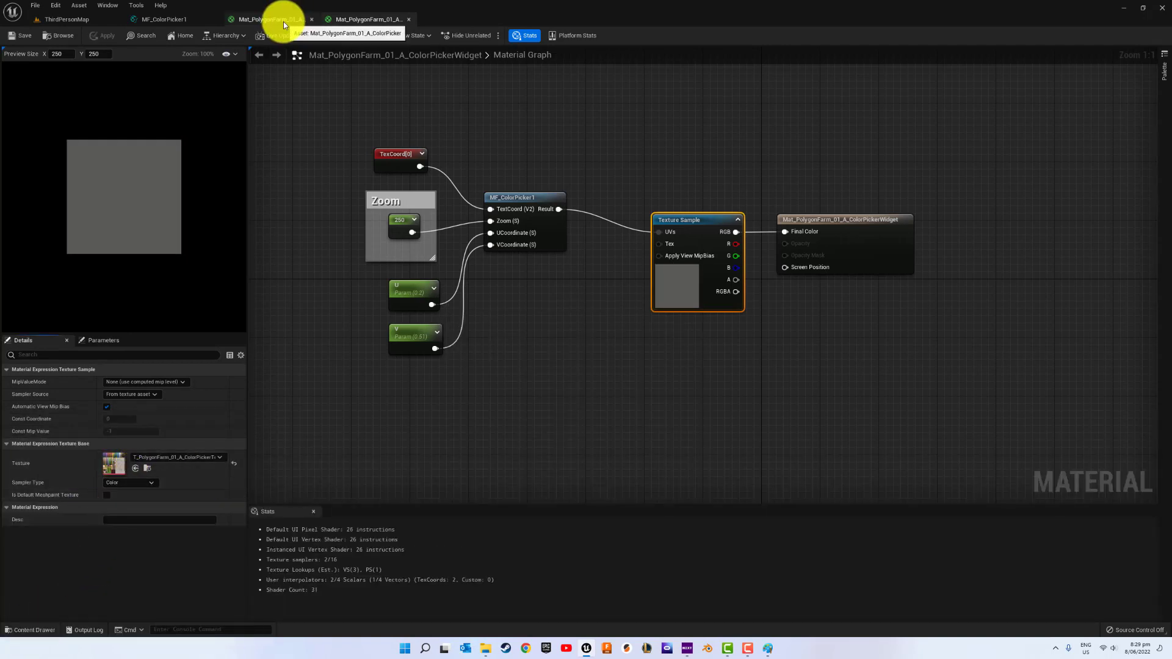
pyautogui.click(271, 19)
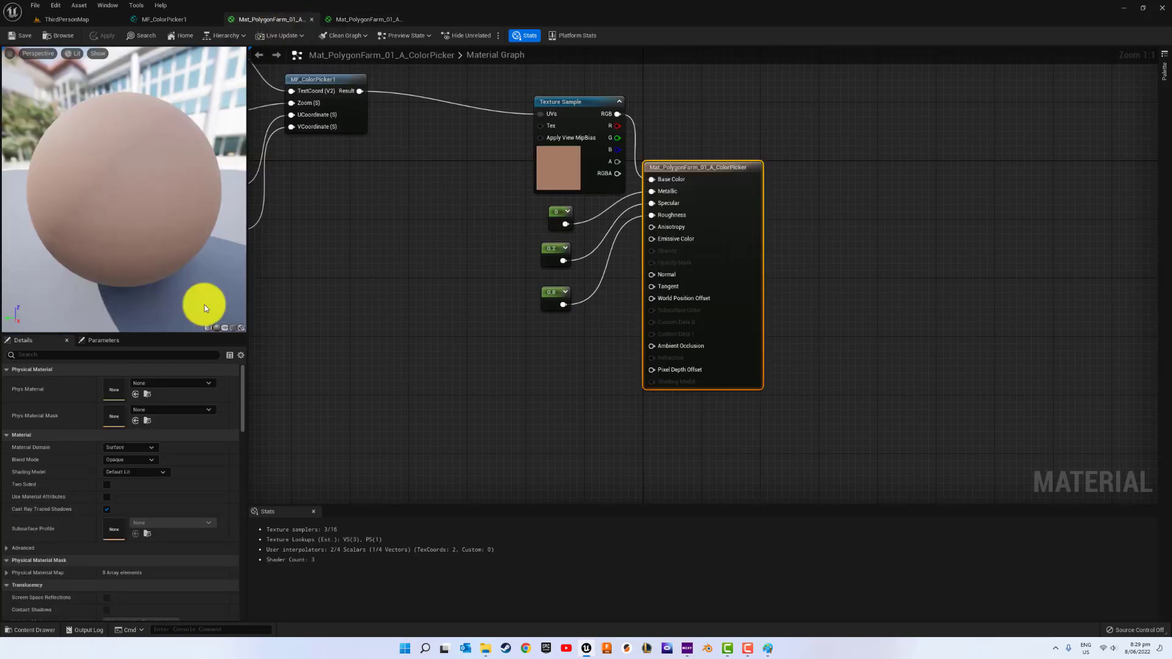
pyautogui.click(577, 102)
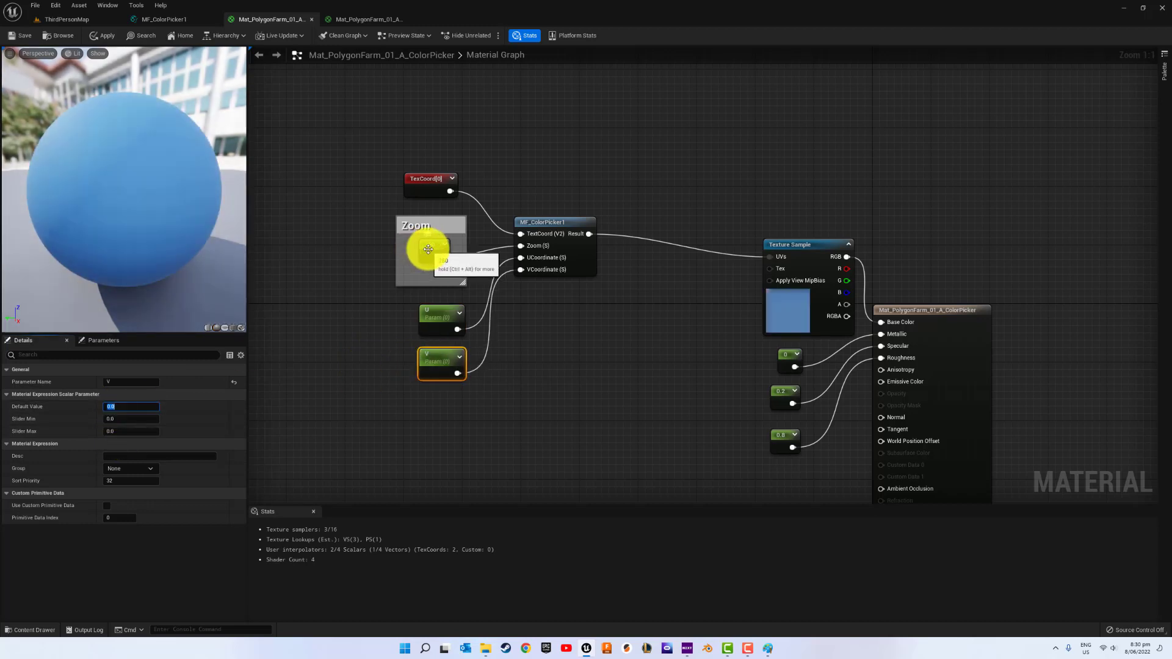
pyautogui.click(365, 18)
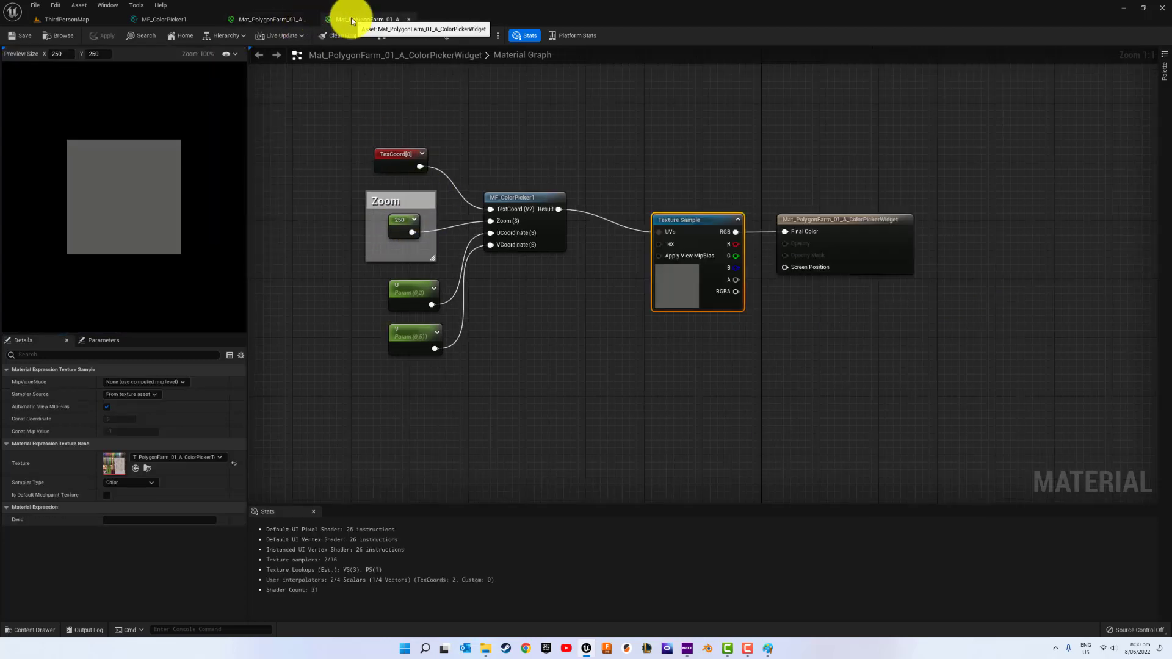
# Step: Zero the widget material's U and V defaults so the preview sphere turns blue
pyautogui.click(414, 292)
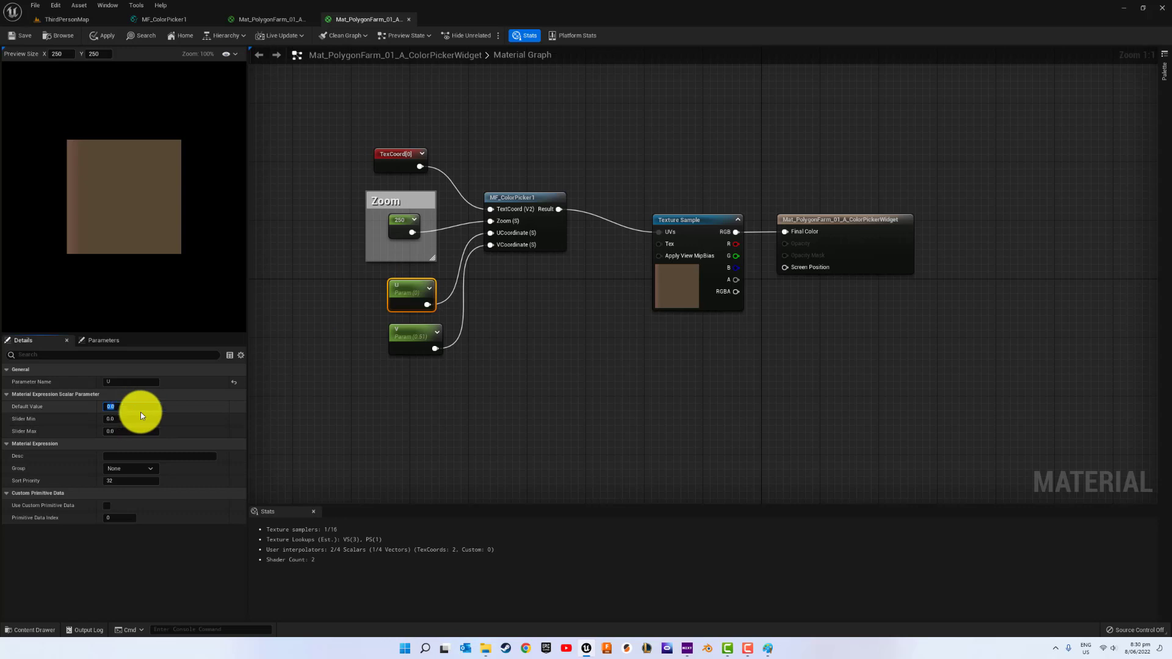
pyautogui.click(415, 334)
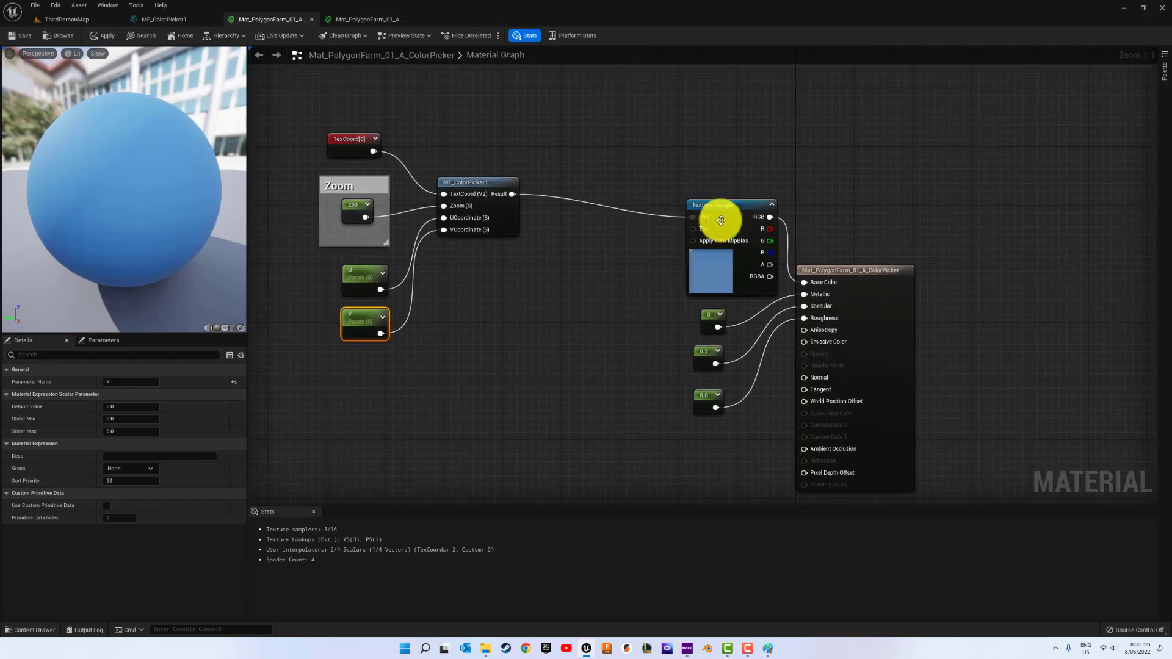
pyautogui.click(728, 205)
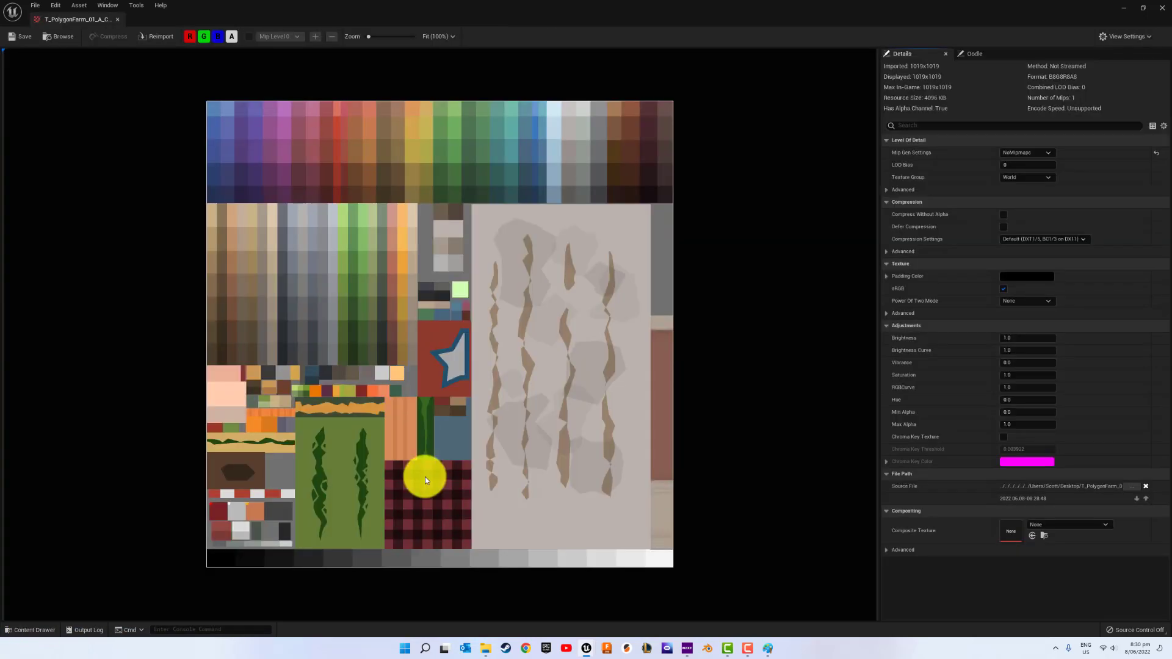
pyautogui.moveTo(148, 48)
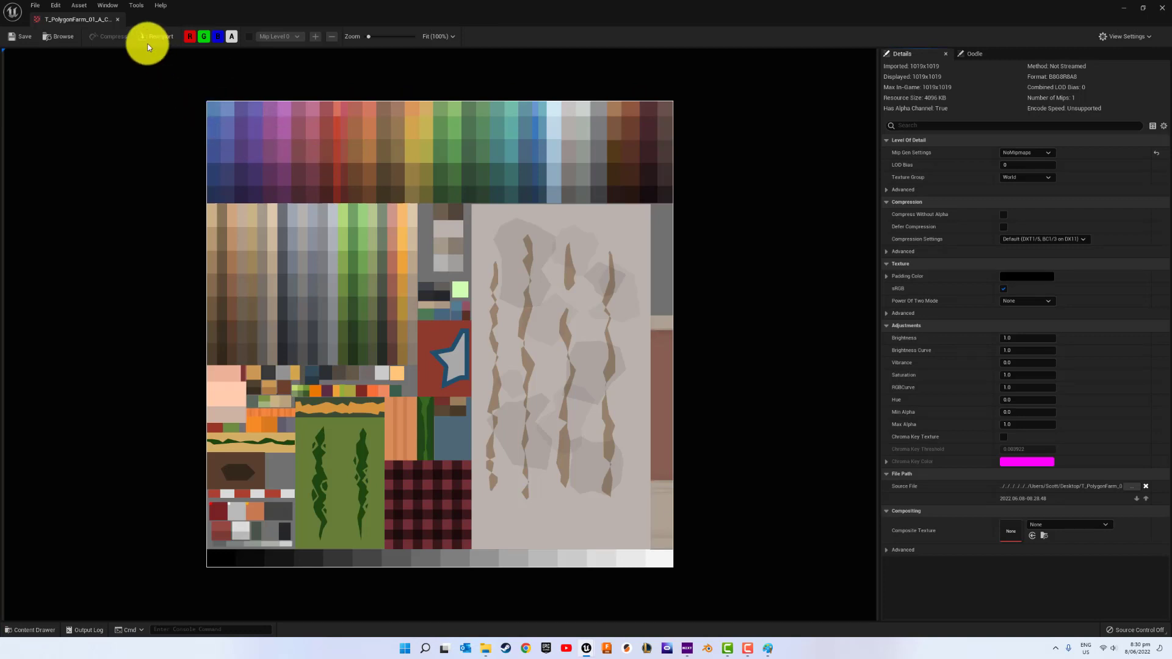